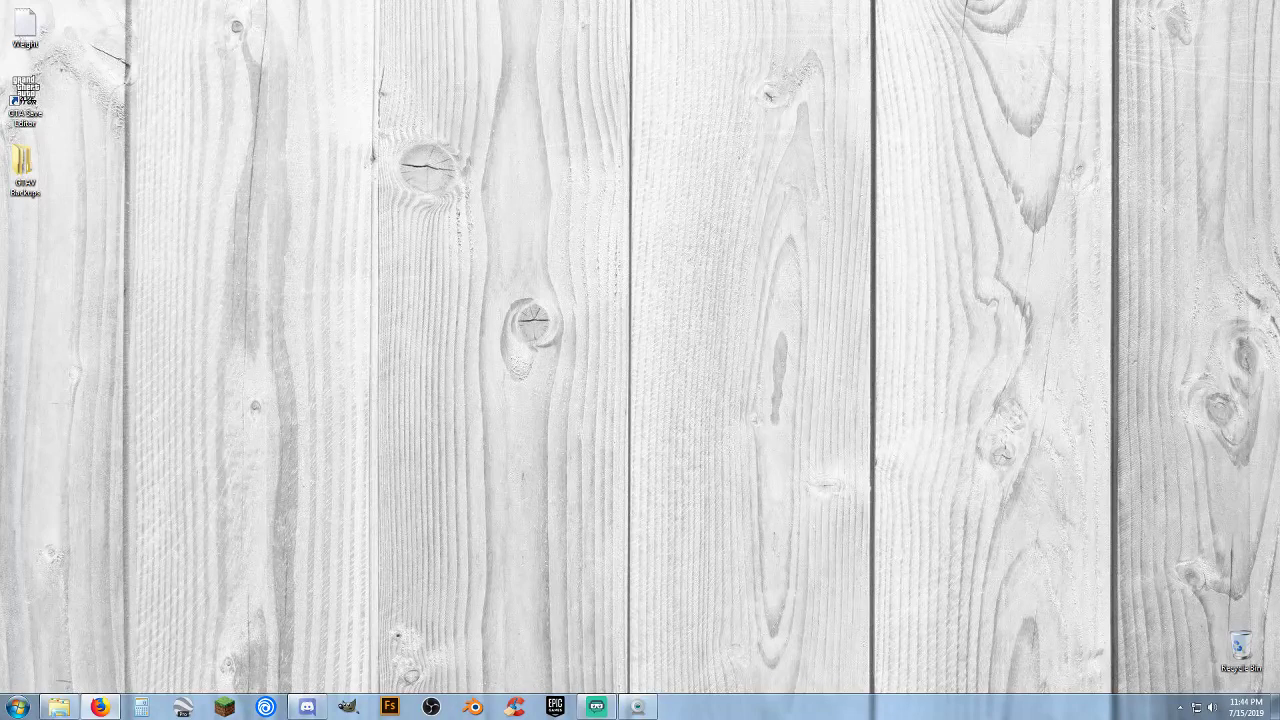
Step: Restore the Firefox window with the Karl-Heinz Rosch war history article from the taskbar
{"action": "left_click", "coordinate": [98, 708]}
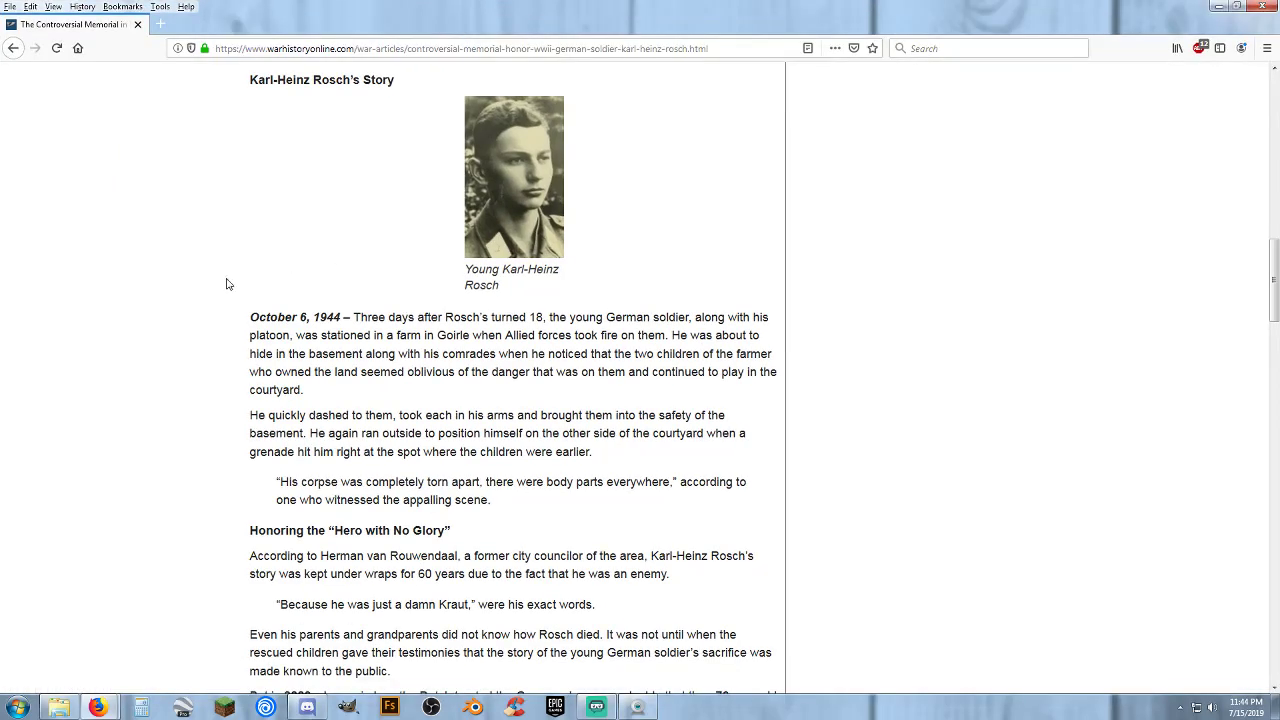
{"action": "mouse_move", "coordinate": [168, 390]}
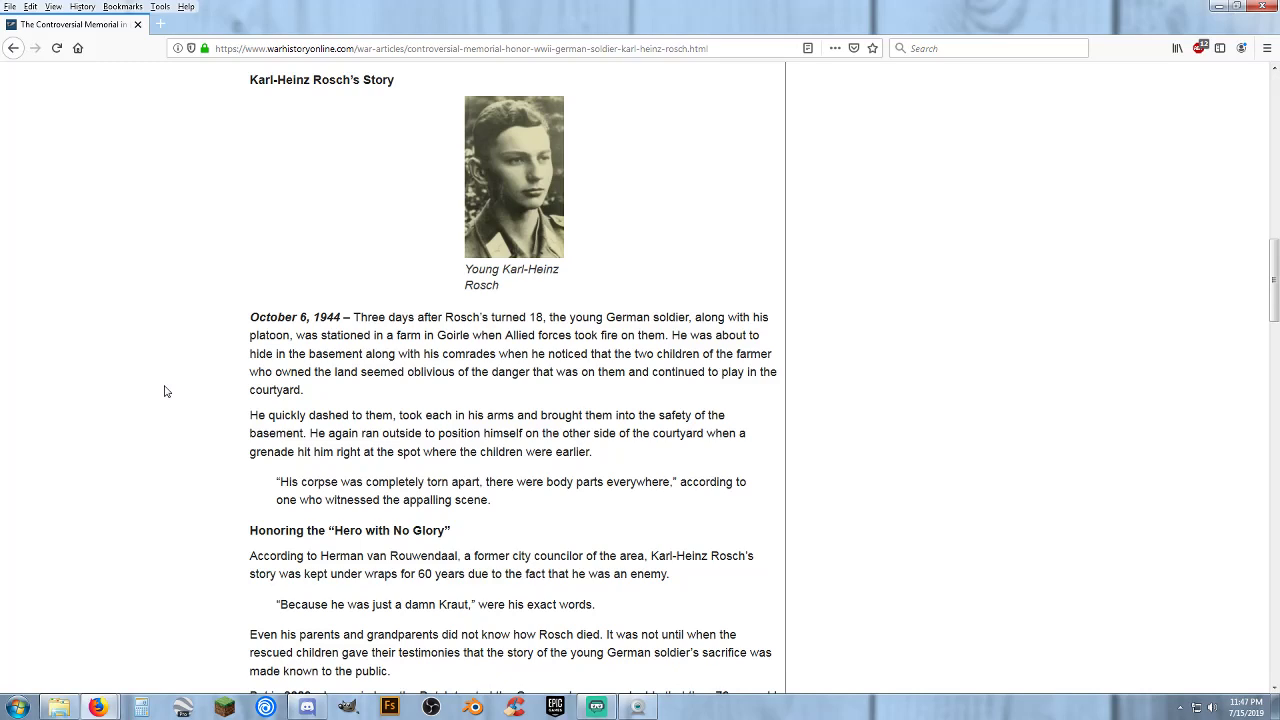
Step: Scroll down the Karl-Heinz Rosch article until The Battle section and following story appear
{"action": "scroll", "scroll_direction": "down", "scroll_amount": 3}
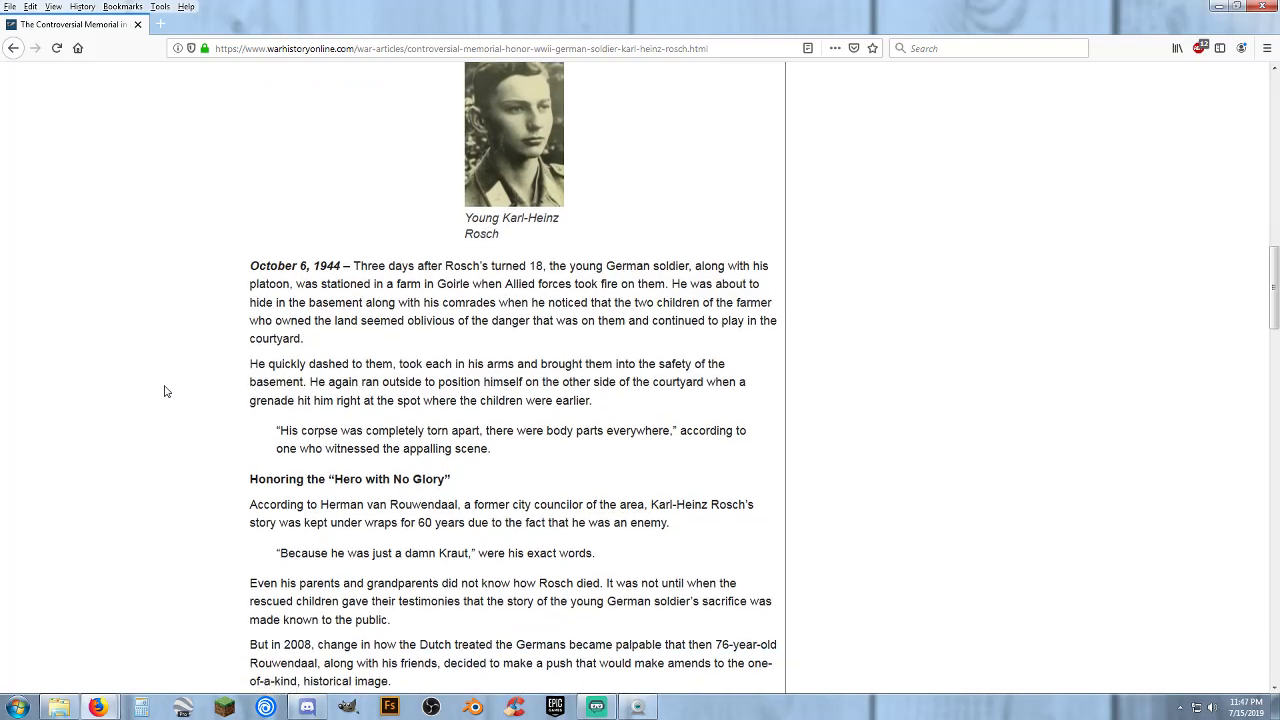
{"action": "scroll", "scroll_direction": "down", "scroll_amount": 3}
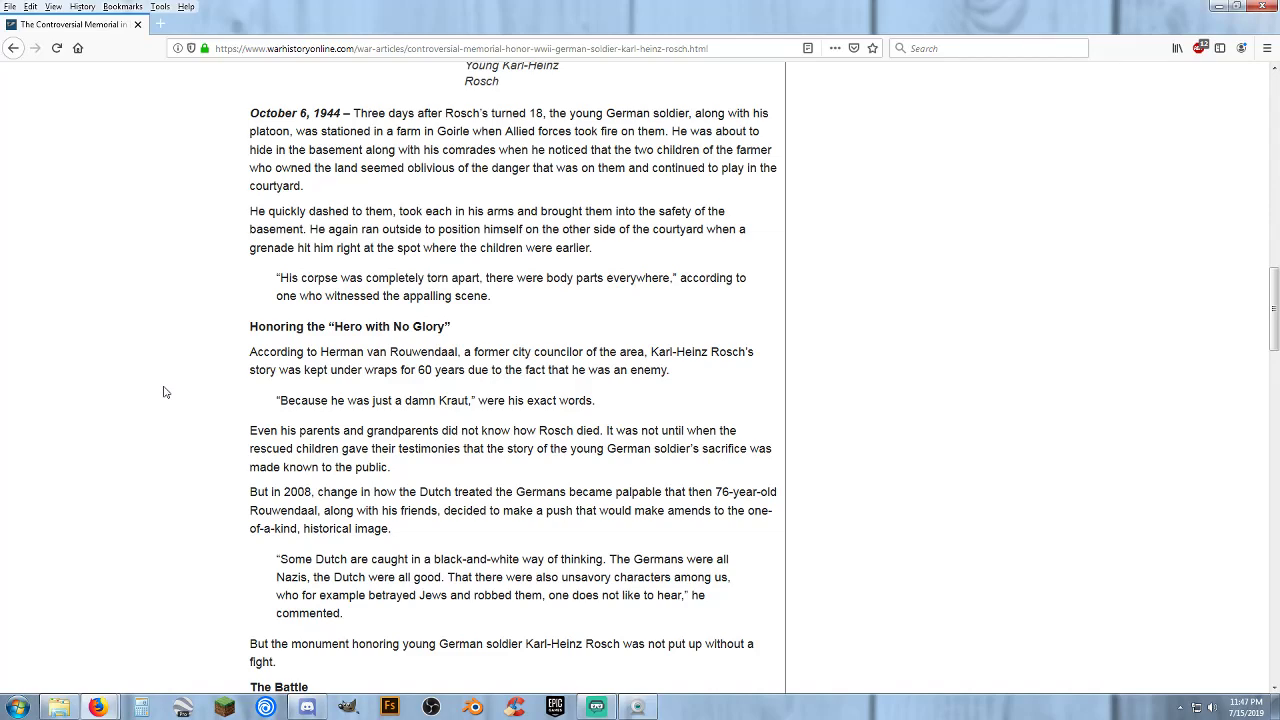
{"action": "scroll", "scroll_direction": "down", "scroll_amount": 3}
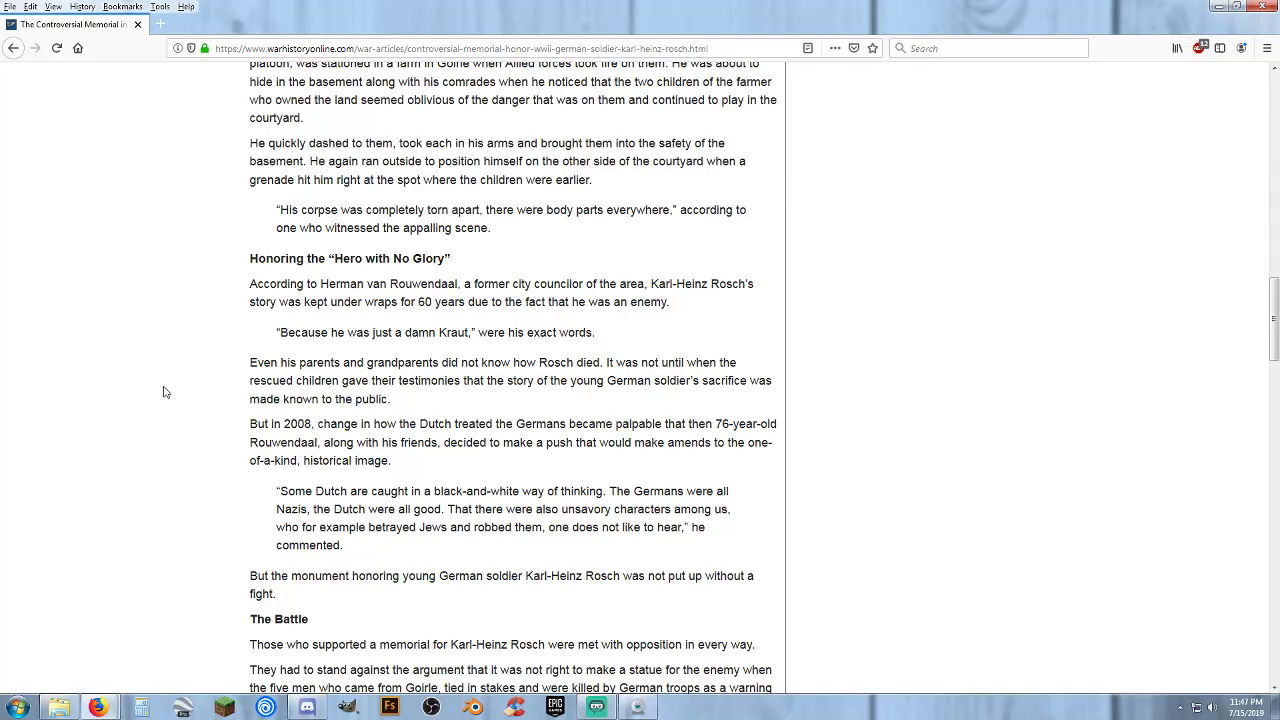
{"action": "scroll", "scroll_direction": "down", "scroll_amount": 3}
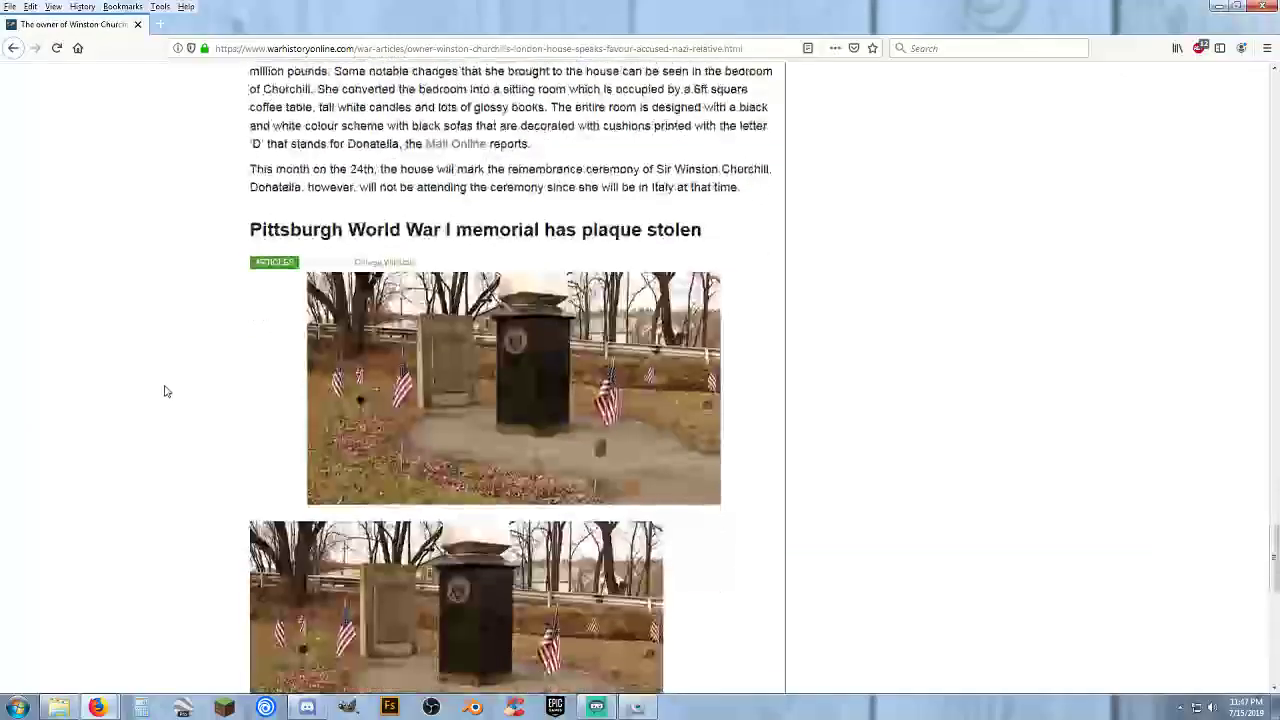
Step: Scroll back up to the 'Hero with No Glory' headline and statue photo at the top
{"action": "scroll", "scroll_direction": "up", "scroll_amount": 3}
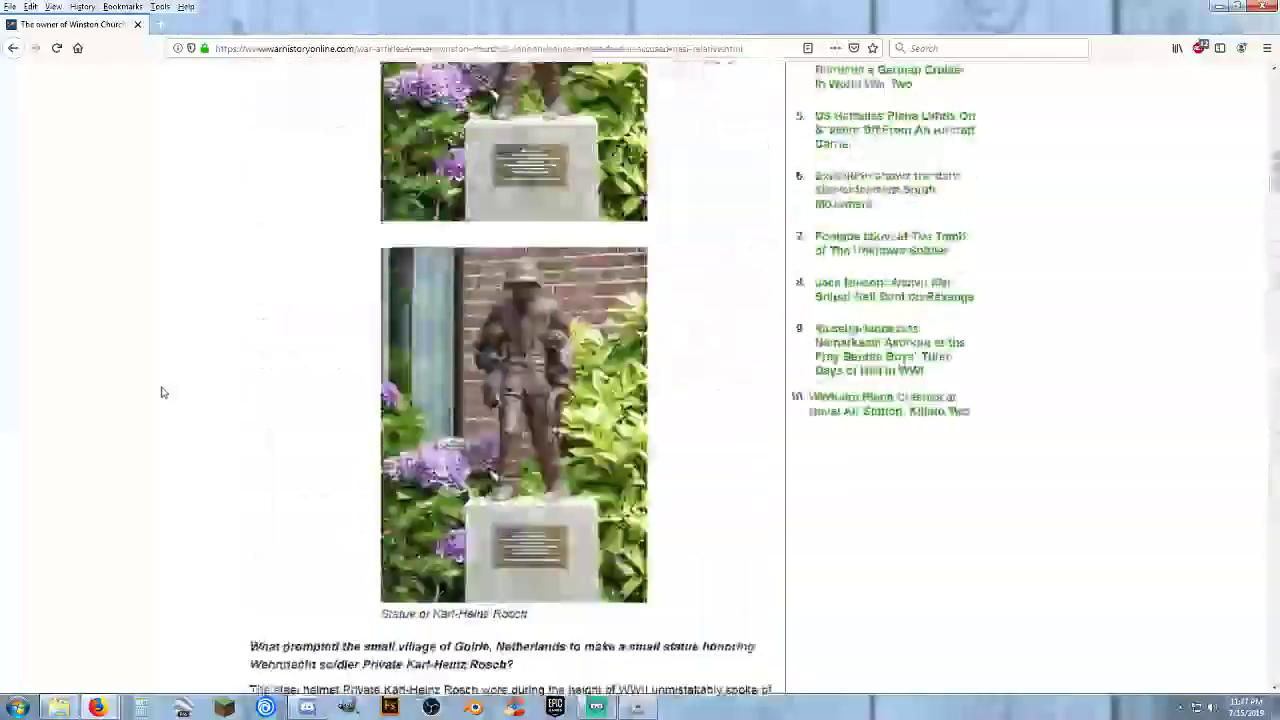
{"action": "scroll", "scroll_direction": "down", "scroll_amount": 3}
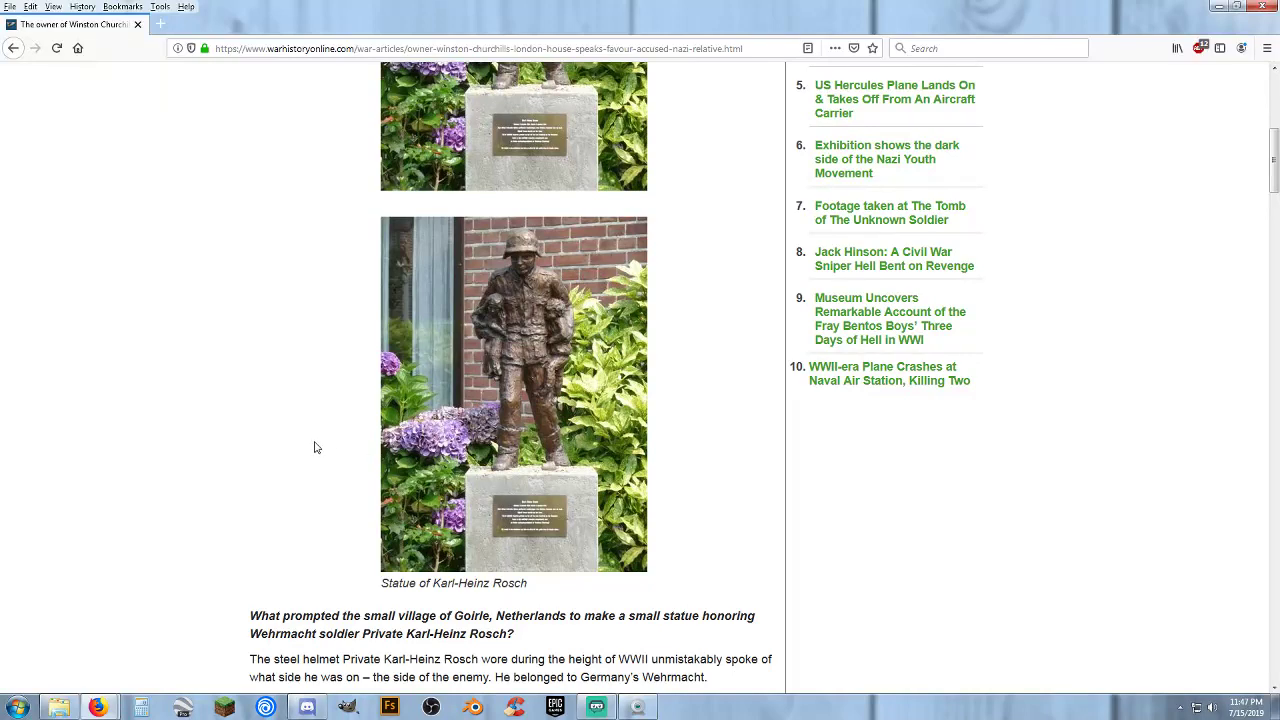
{"action": "mouse_move", "coordinate": [250, 392]}
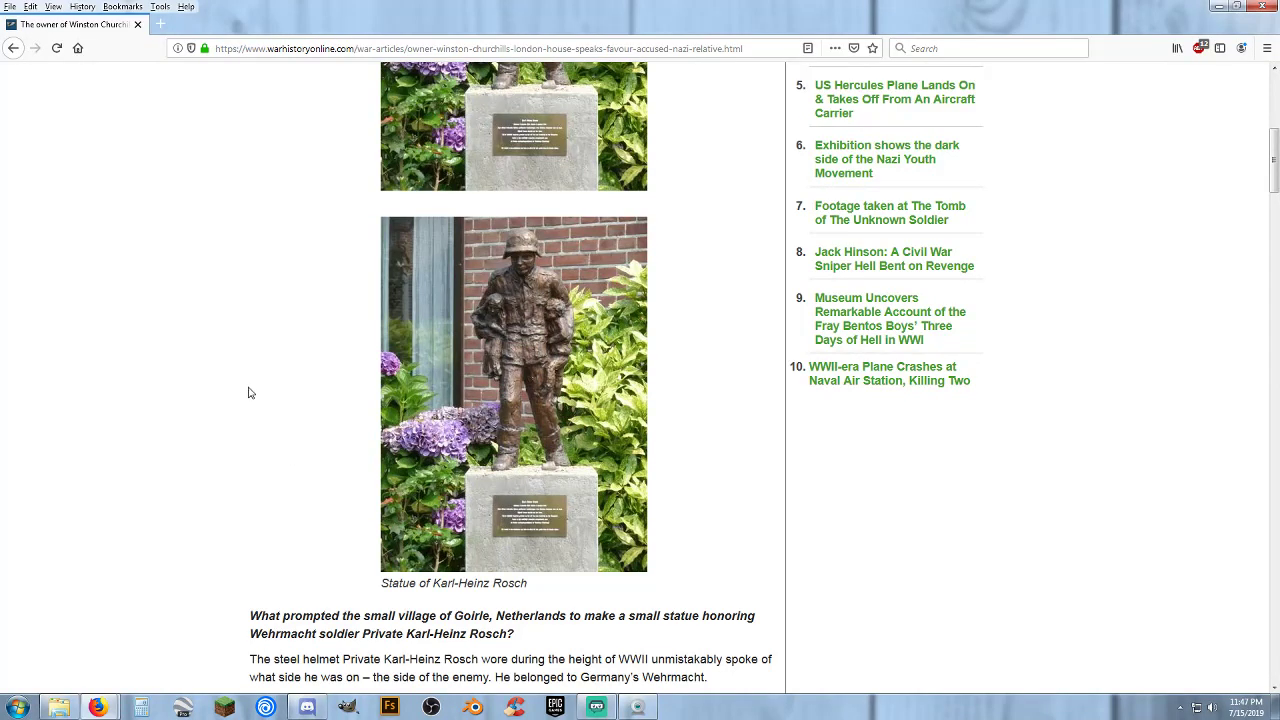
{"action": "scroll", "scroll_direction": "up", "scroll_amount": 3}
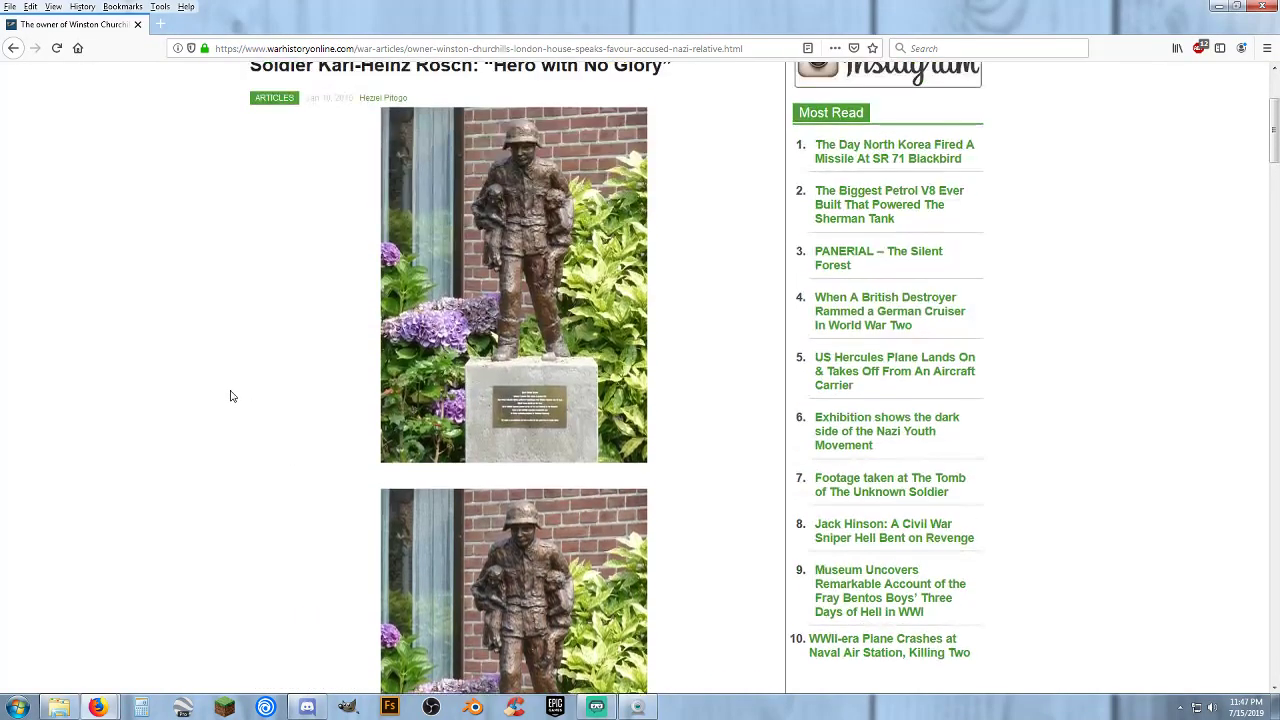
{"action": "scroll", "scroll_direction": "up", "scroll_amount": 3}
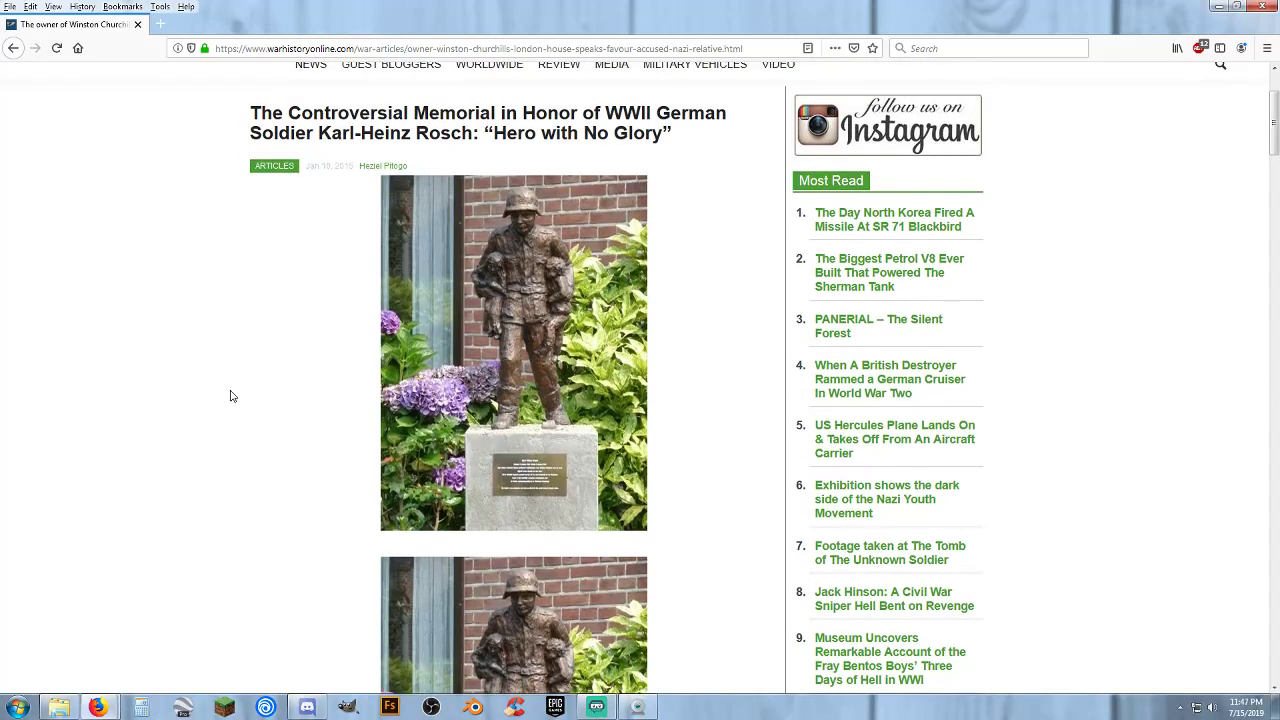
{"action": "mouse_move", "coordinate": [210, 316]}
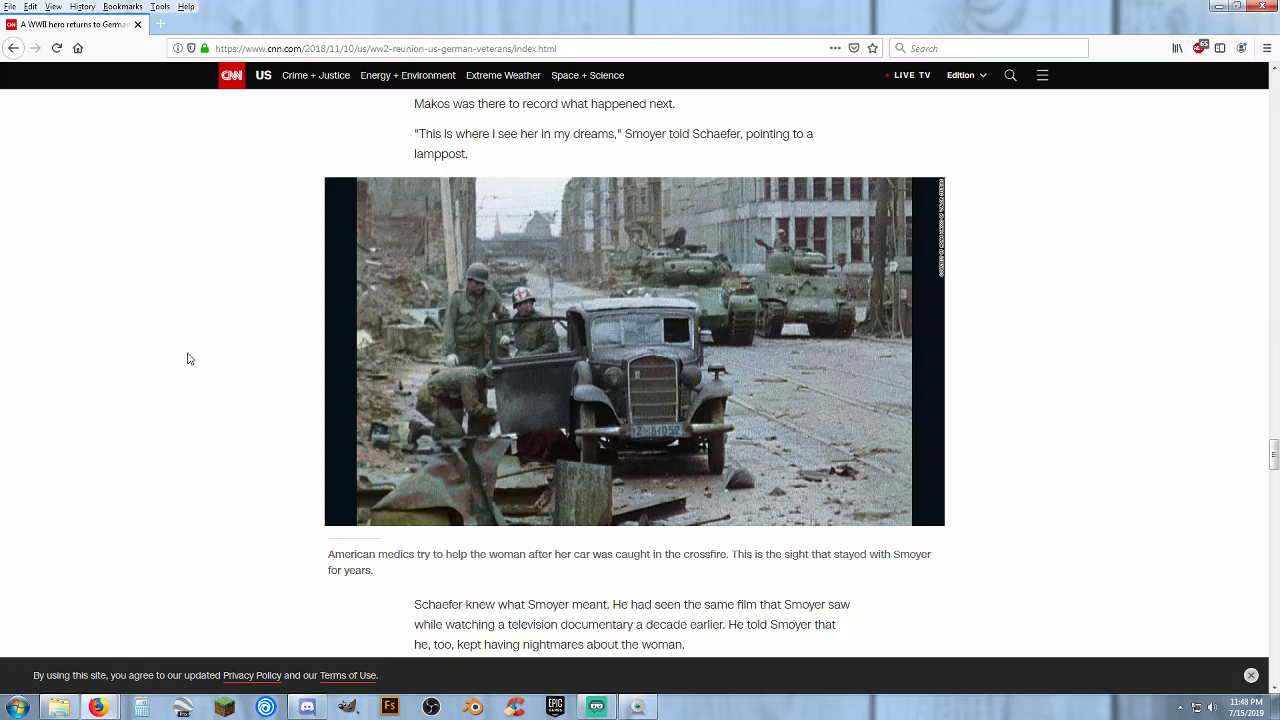
Step: Read down through the CNN WWII tank veteran article's opening sections
{"action": "scroll", "scroll_direction": "down", "scroll_amount": 3}
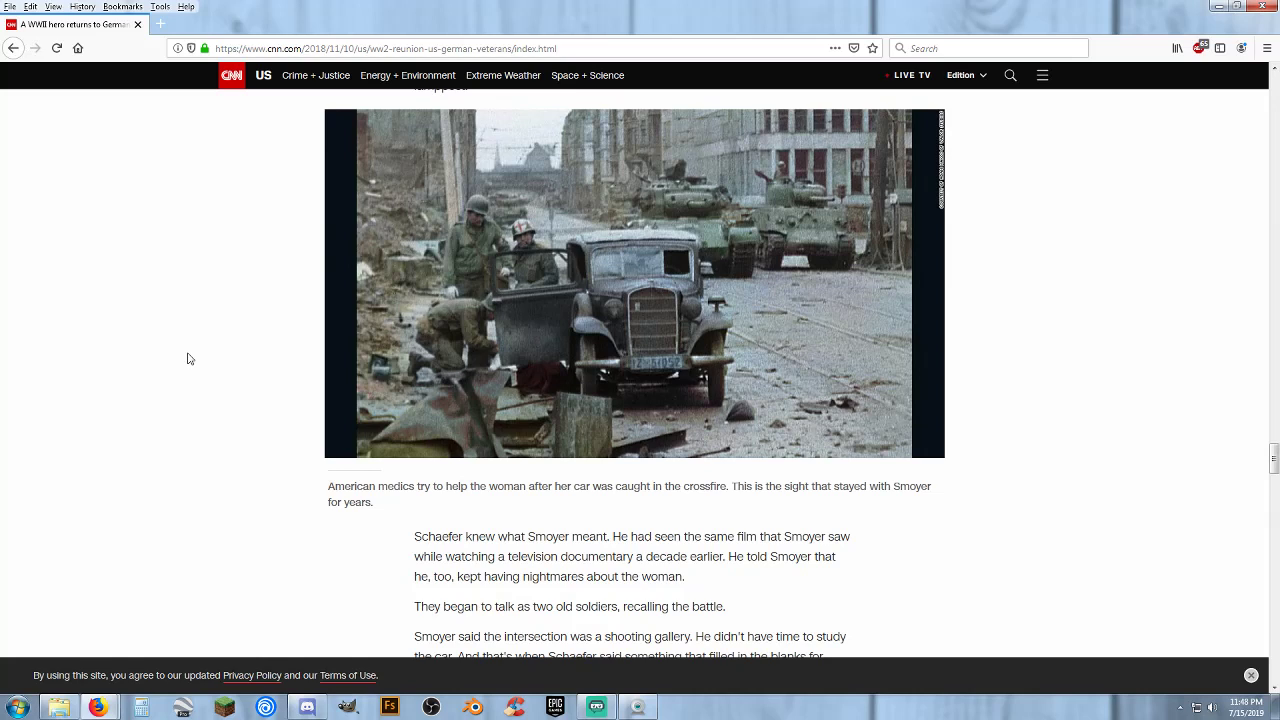
{"action": "scroll", "scroll_direction": "up", "scroll_amount": 3}
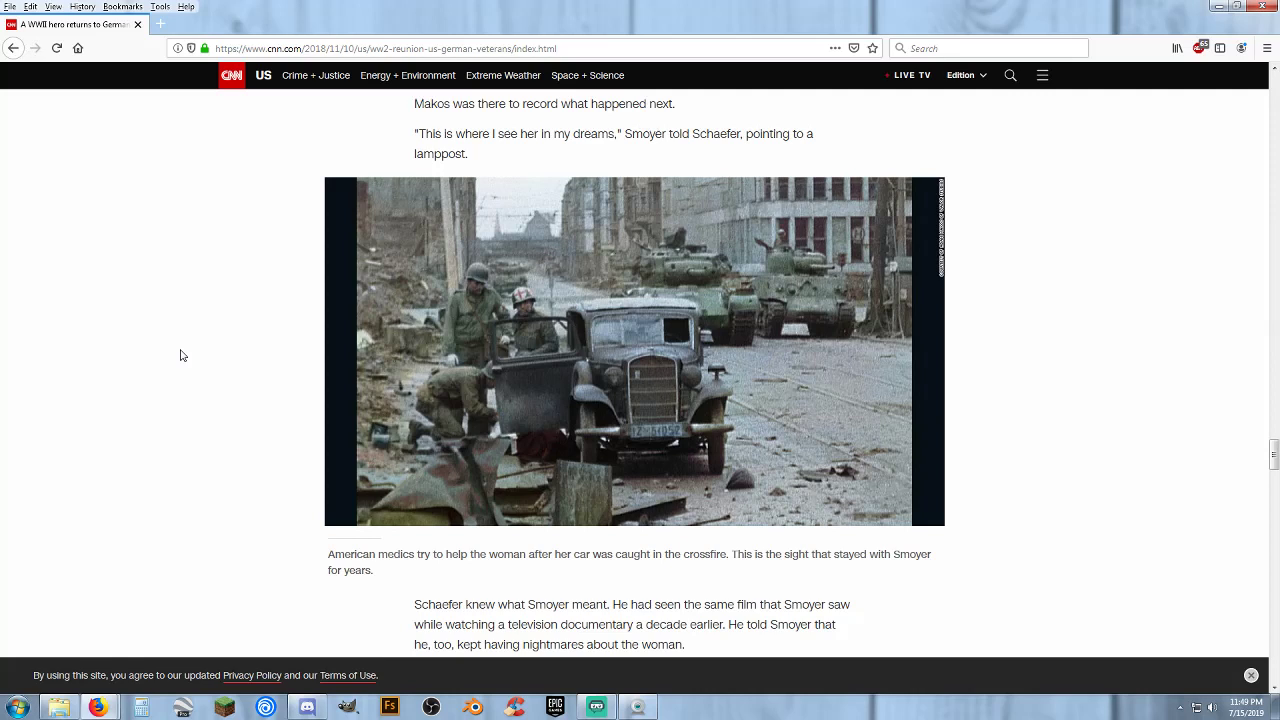
{"action": "mouse_move", "coordinate": [148, 330]}
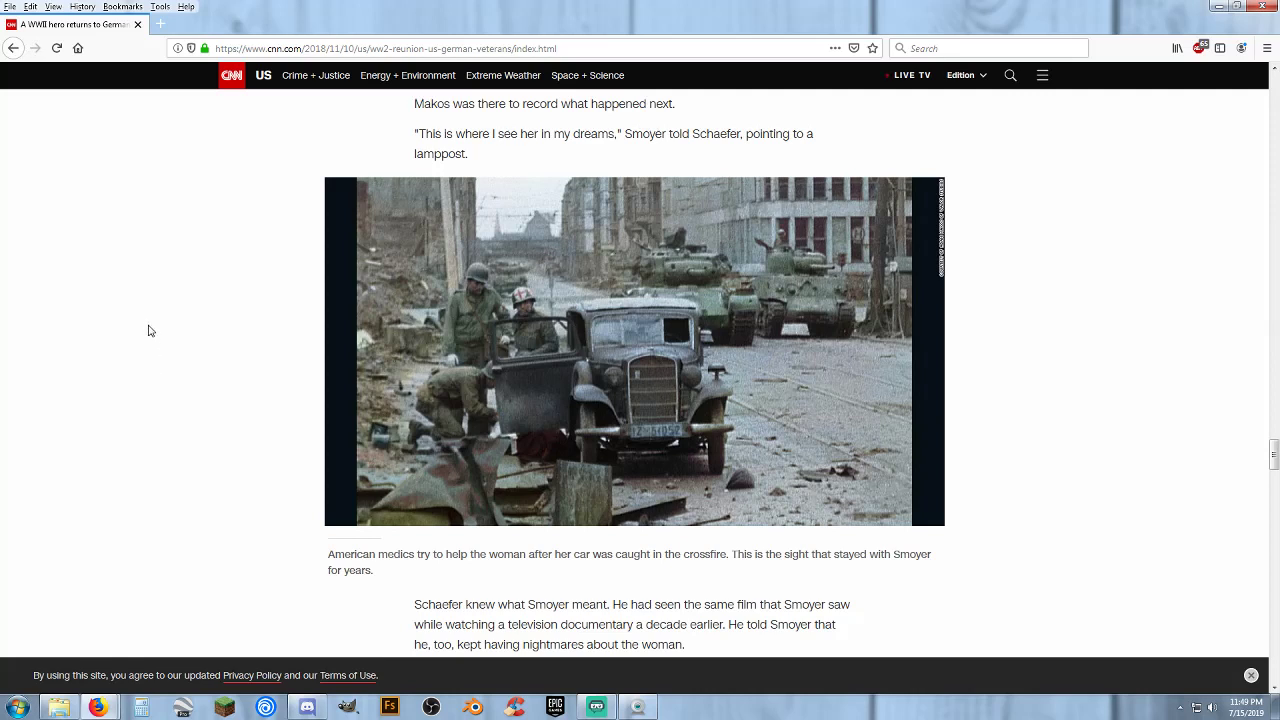
{"action": "mouse_move", "coordinate": [158, 334]}
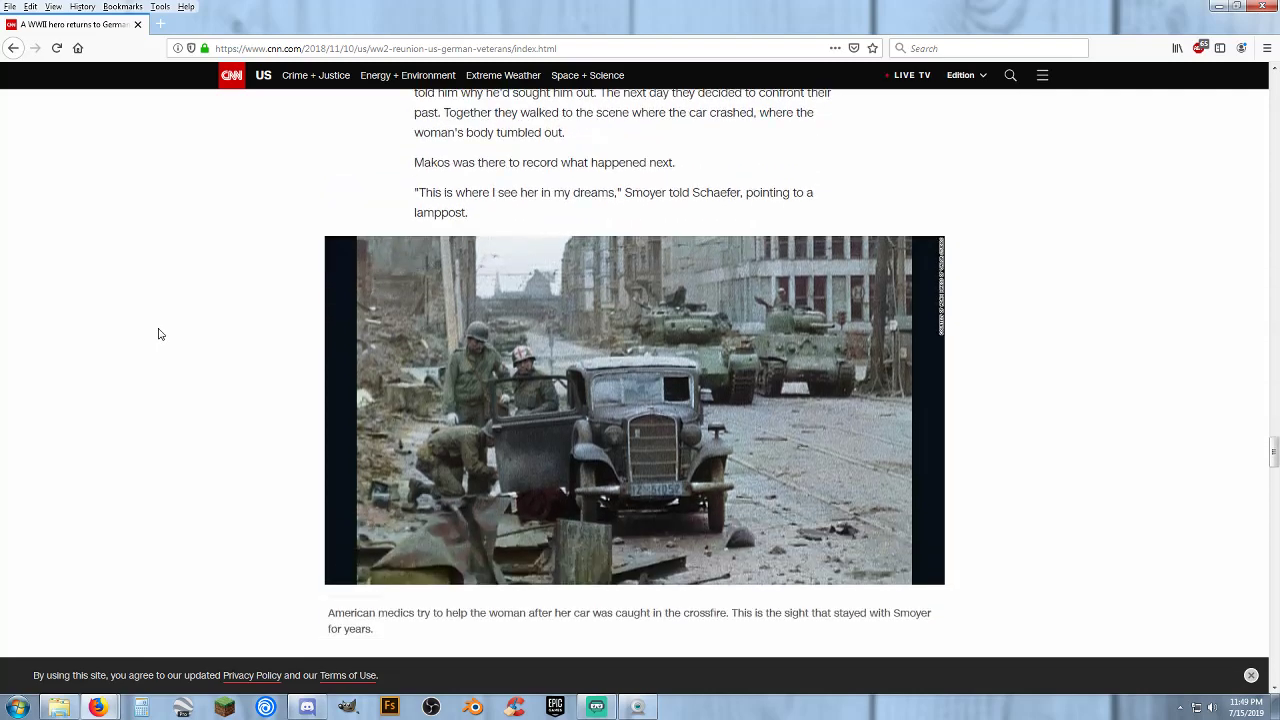
{"action": "scroll", "scroll_direction": "down", "scroll_amount": 3}
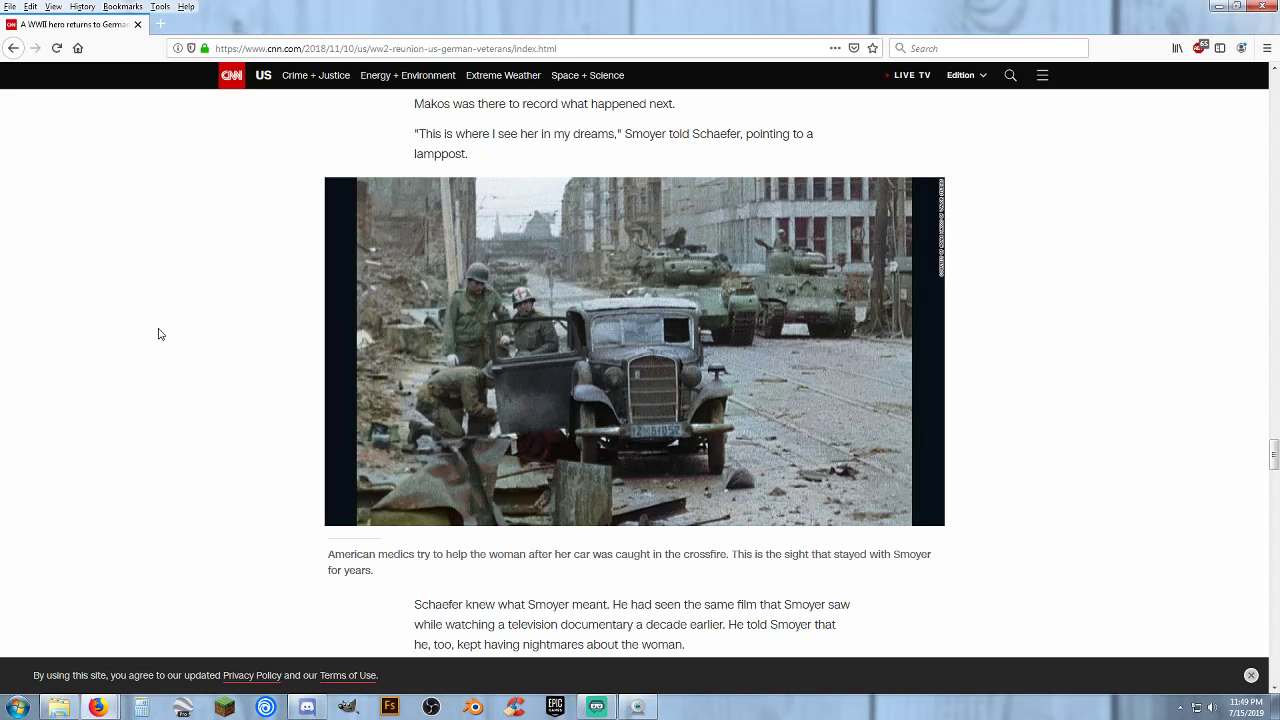
{"action": "scroll", "scroll_direction": "down", "scroll_amount": 3}
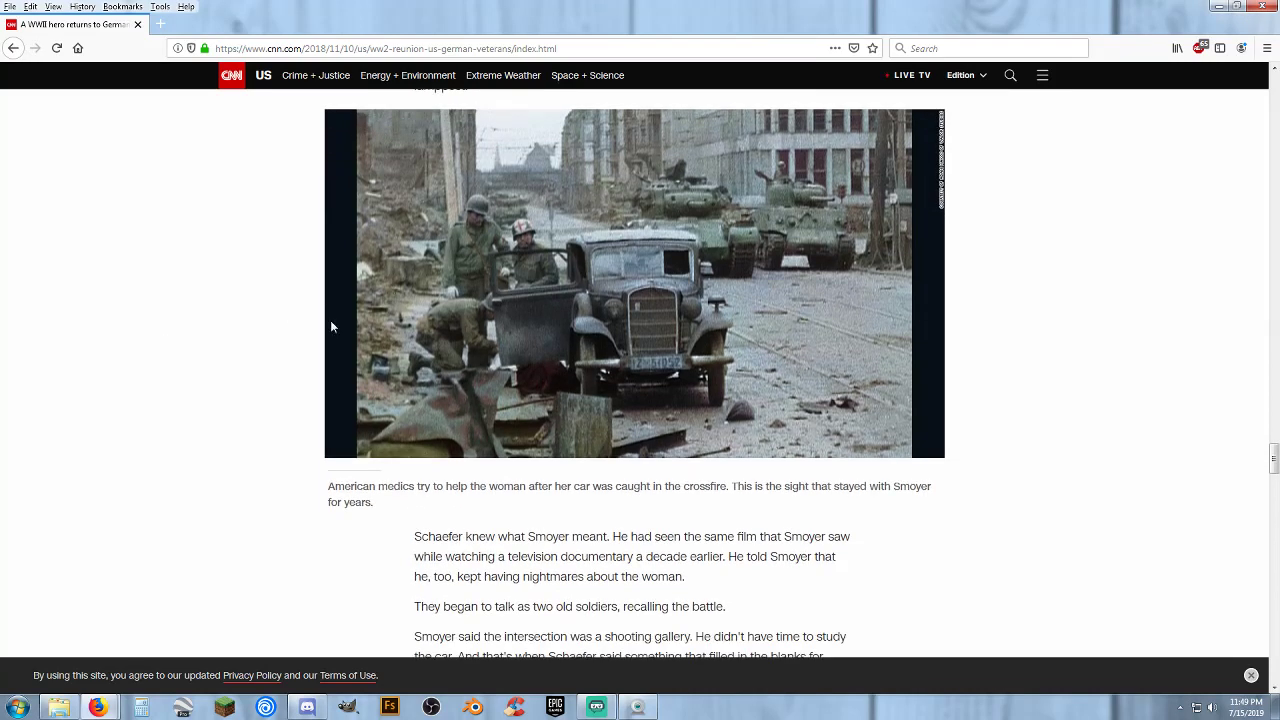
{"action": "mouse_move", "coordinate": [270, 308]}
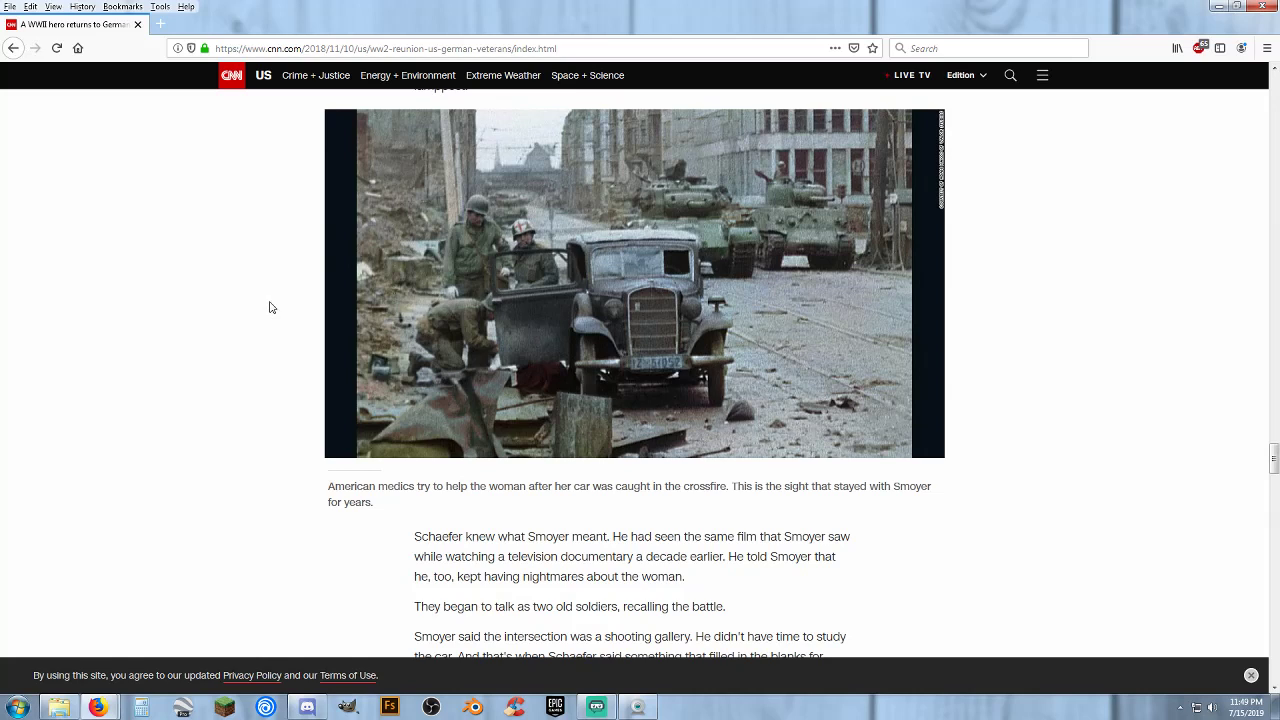
{"action": "mouse_move", "coordinate": [676, 336]}
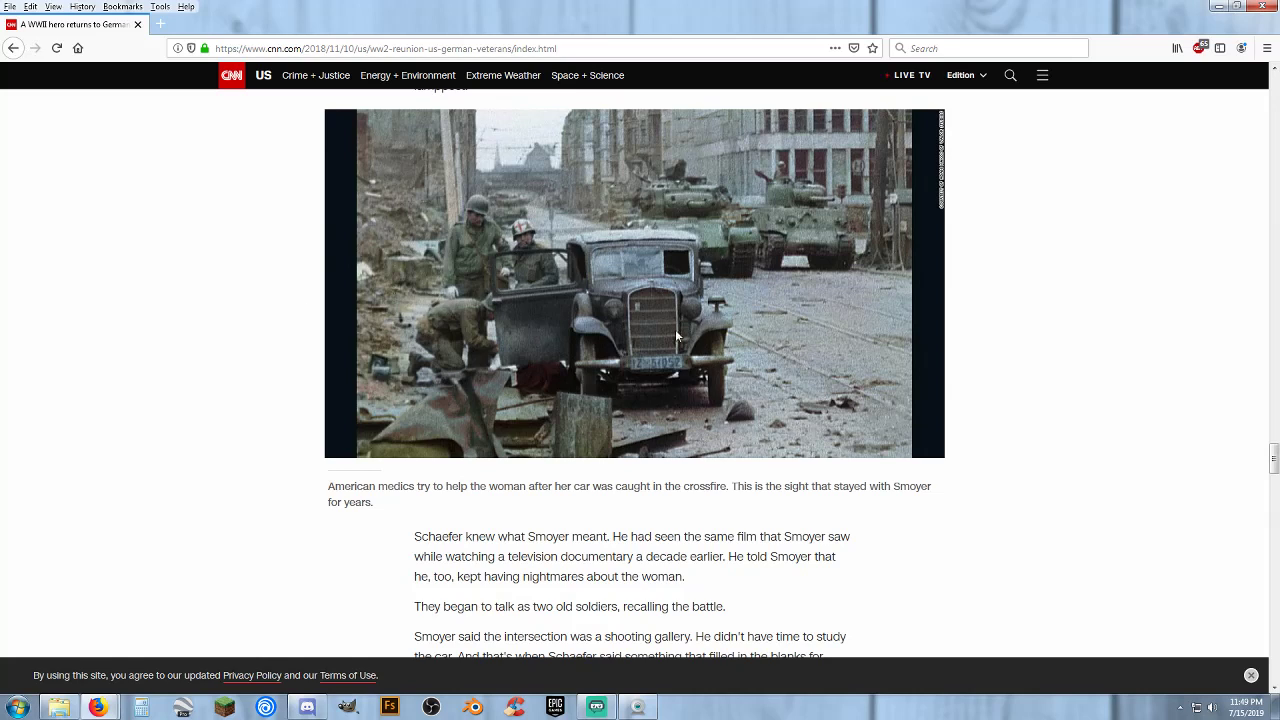
{"action": "mouse_move", "coordinate": [248, 332]}
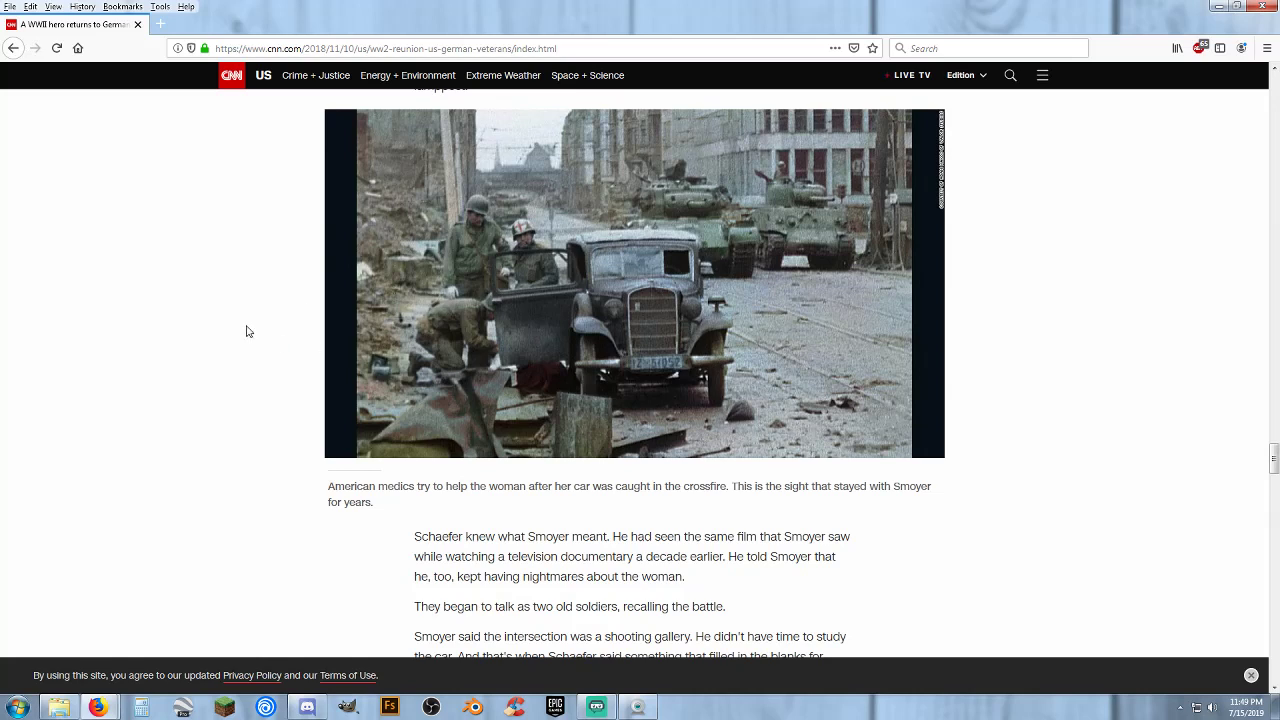
{"action": "mouse_move", "coordinate": [196, 324]}
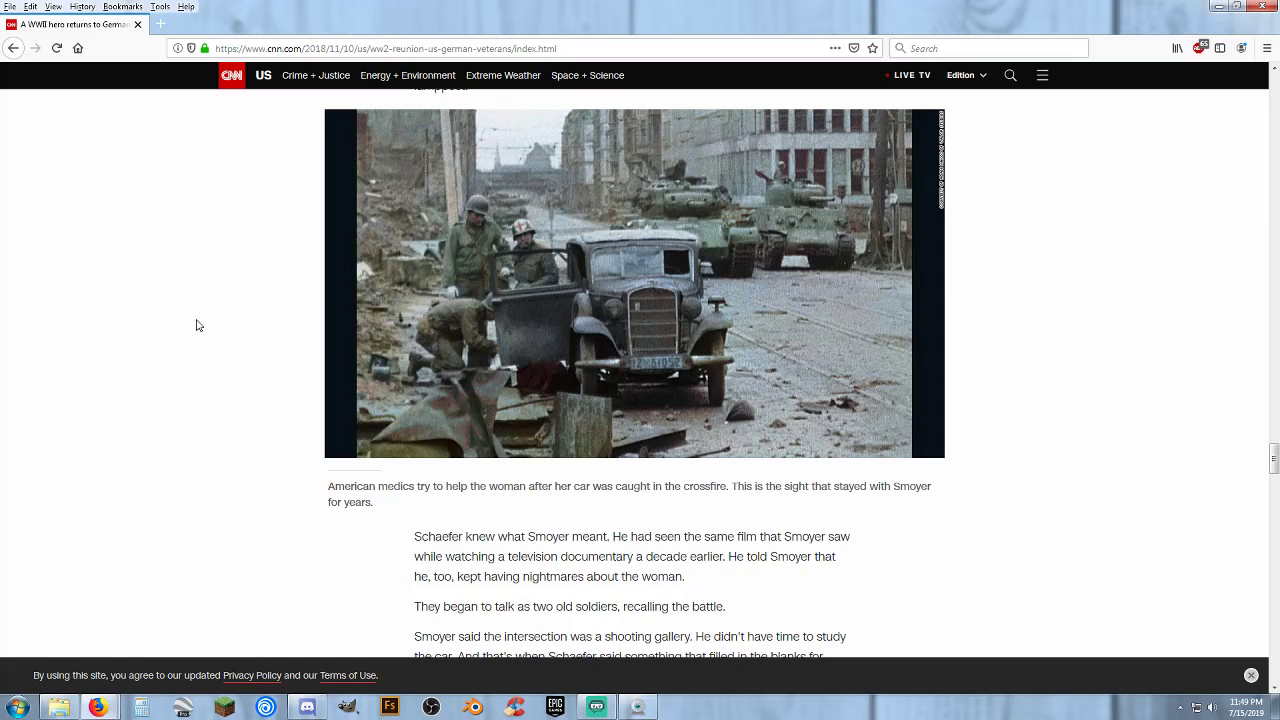
{"action": "mouse_move", "coordinate": [520, 330]}
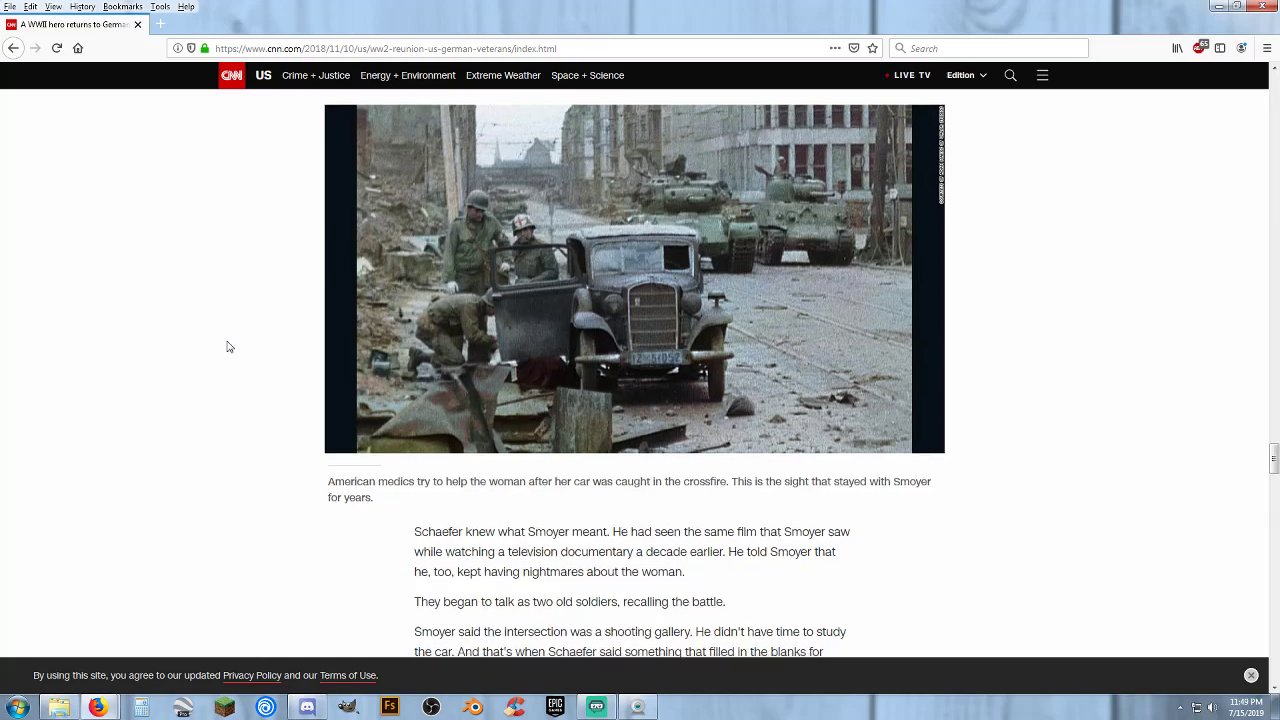
{"action": "scroll", "scroll_direction": "down", "scroll_amount": 3}
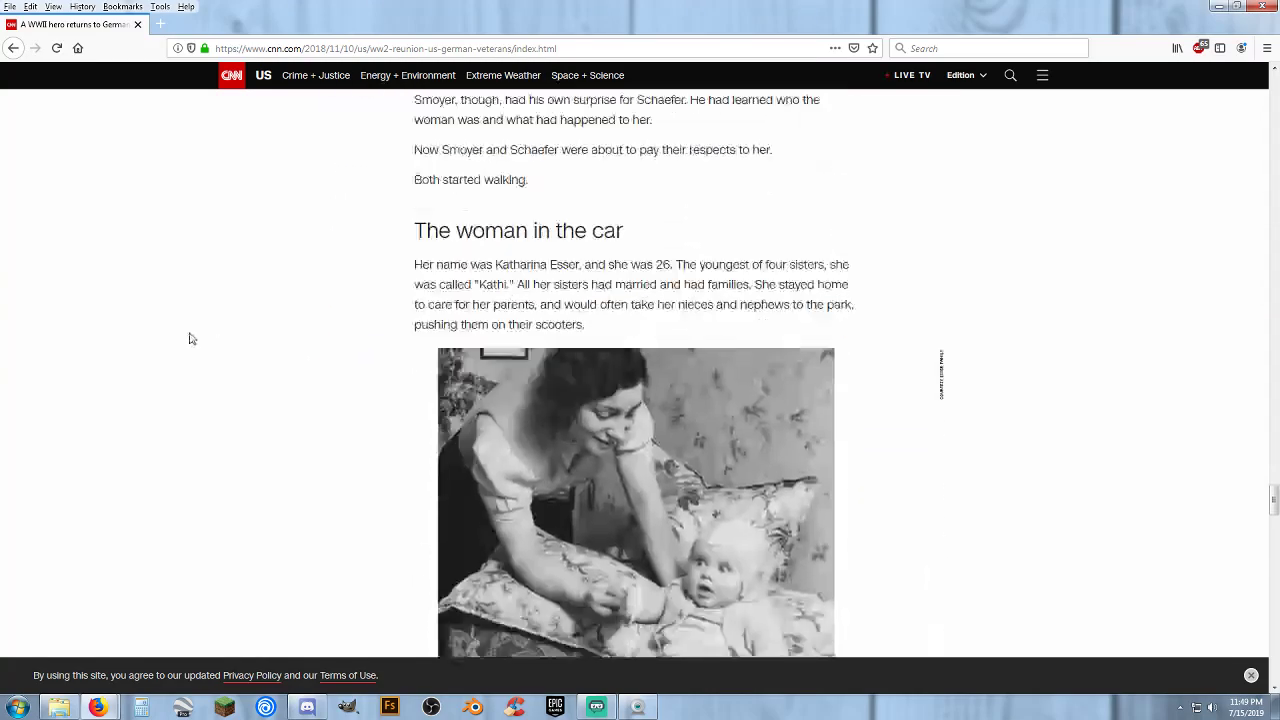
{"action": "scroll", "scroll_direction": "down", "scroll_amount": 3}
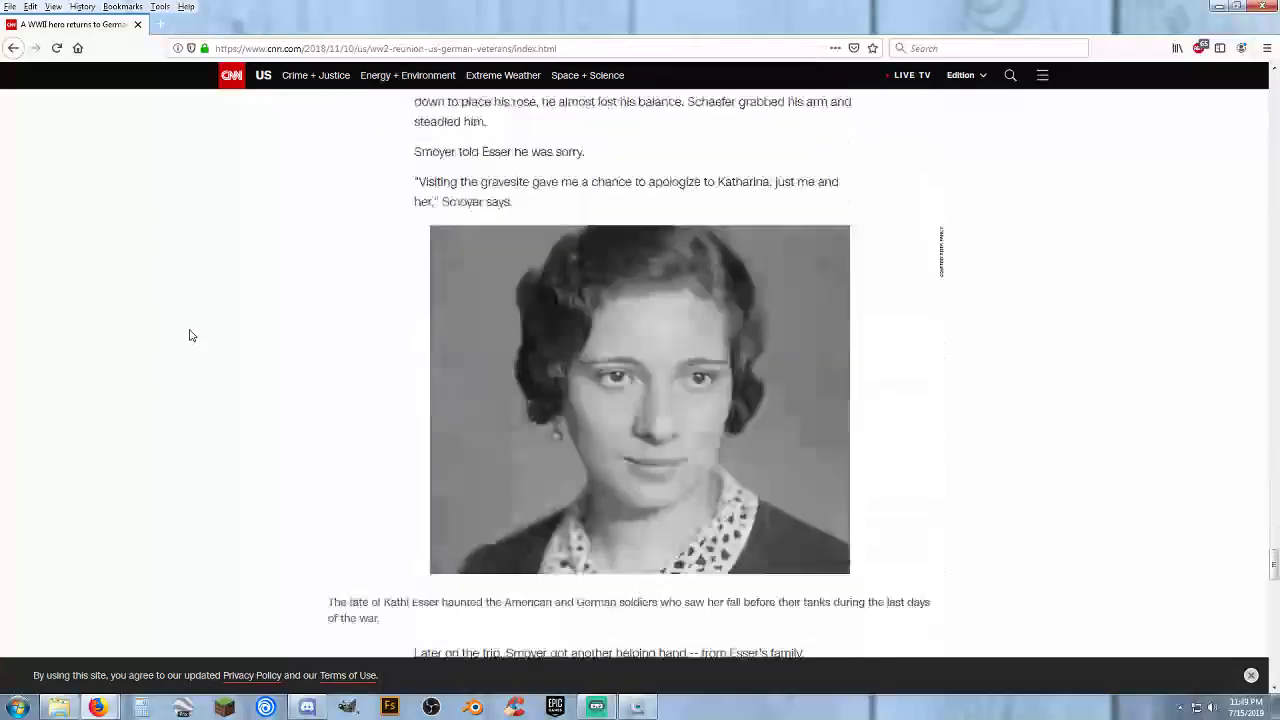
{"action": "scroll", "scroll_direction": "down", "scroll_amount": 3}
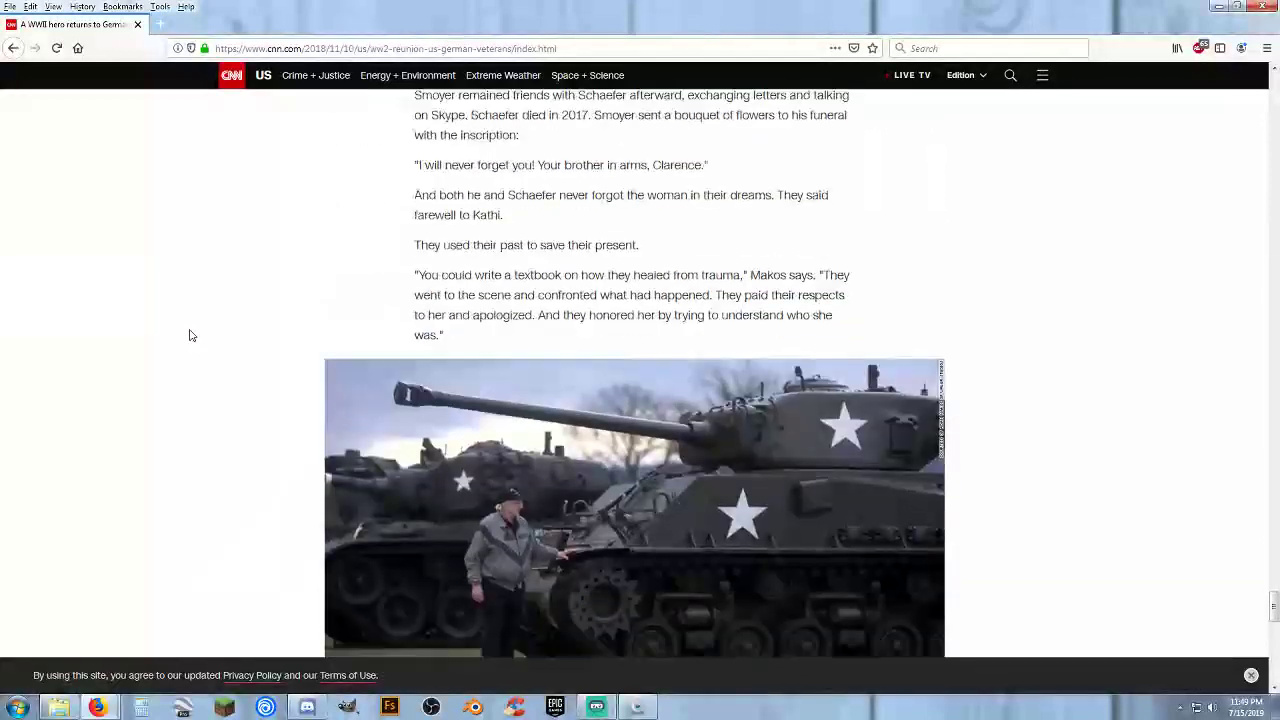
{"action": "scroll", "scroll_direction": "up", "scroll_amount": 3}
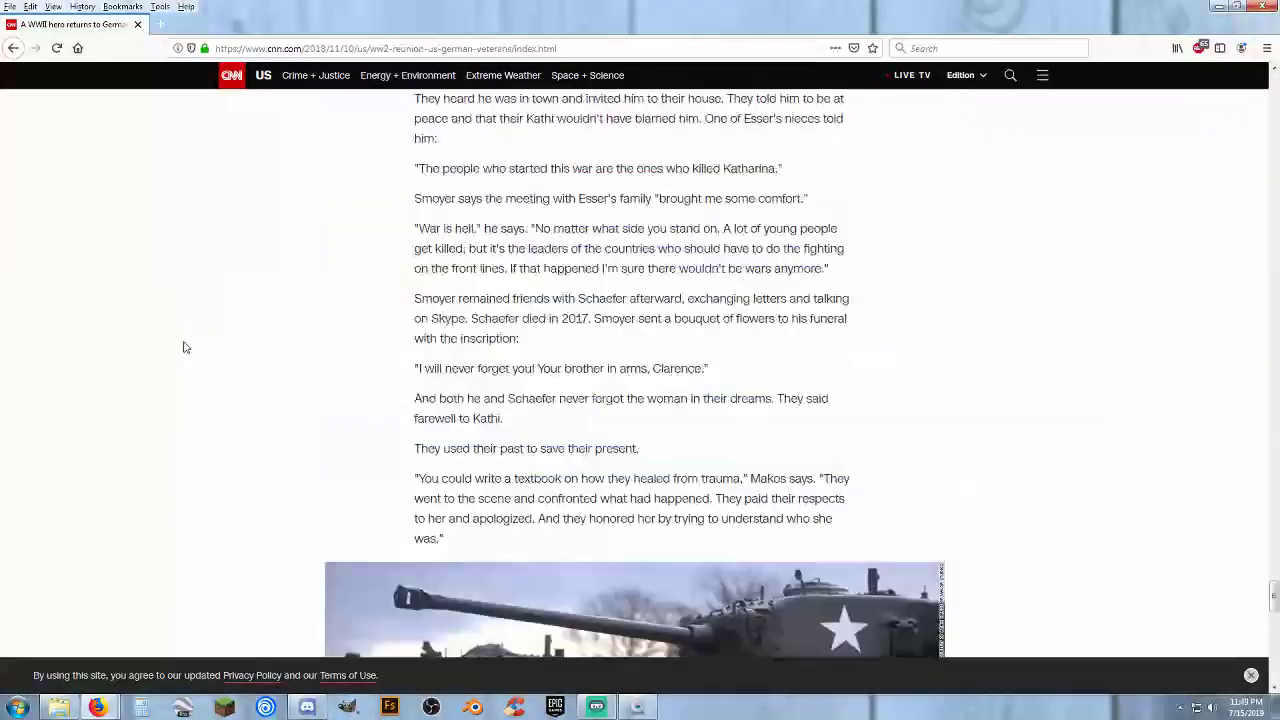
{"action": "scroll", "scroll_direction": "up", "scroll_amount": 3}
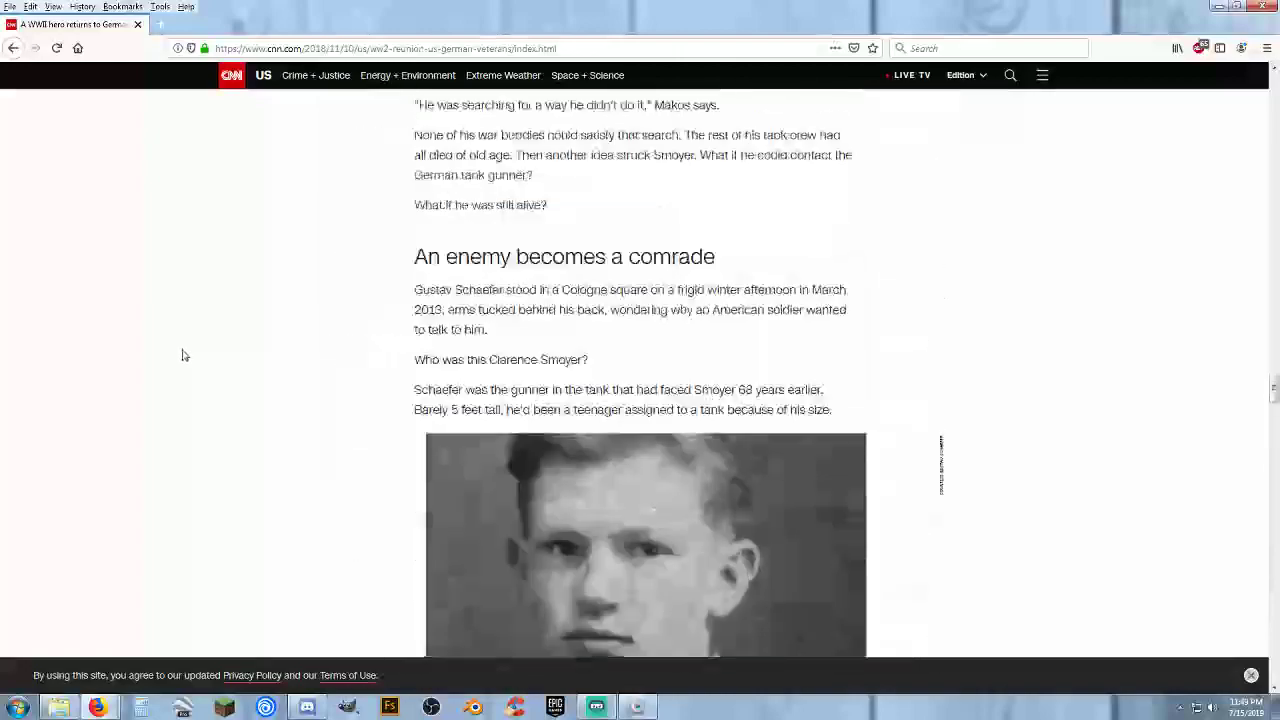
{"action": "scroll", "scroll_direction": "down", "scroll_amount": 3}
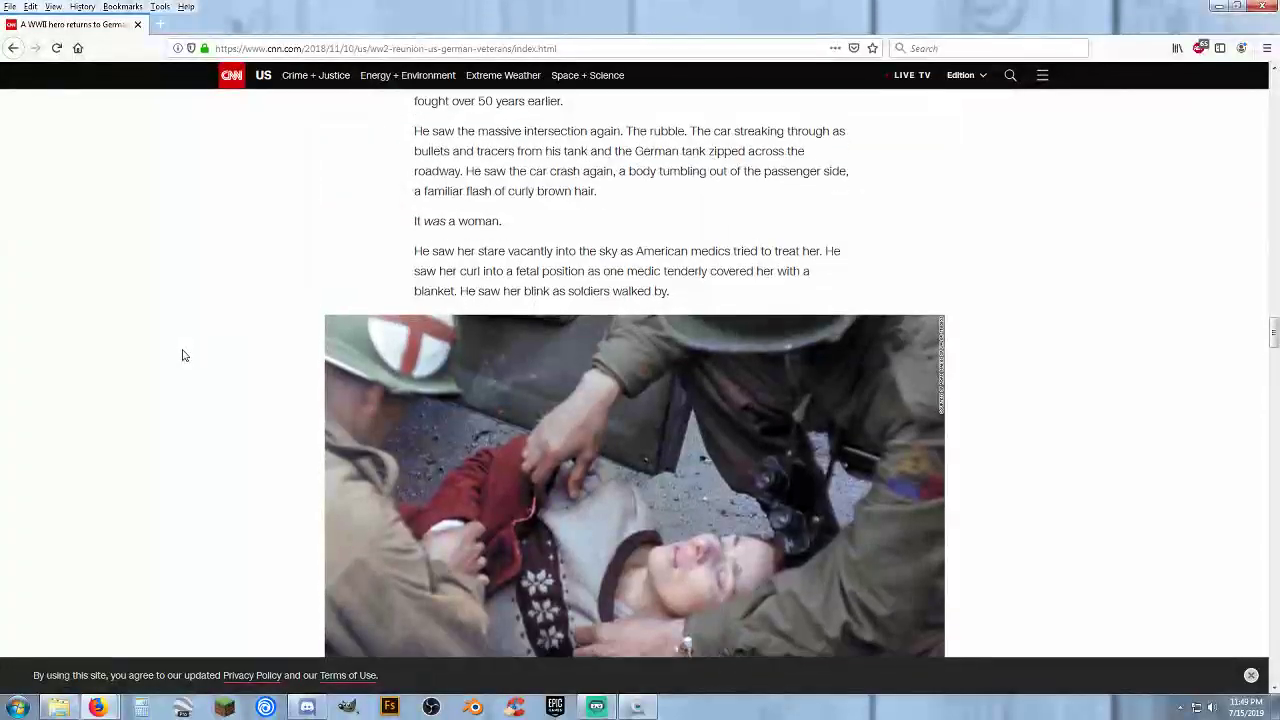
{"action": "scroll", "scroll_direction": "down", "scroll_amount": 3}
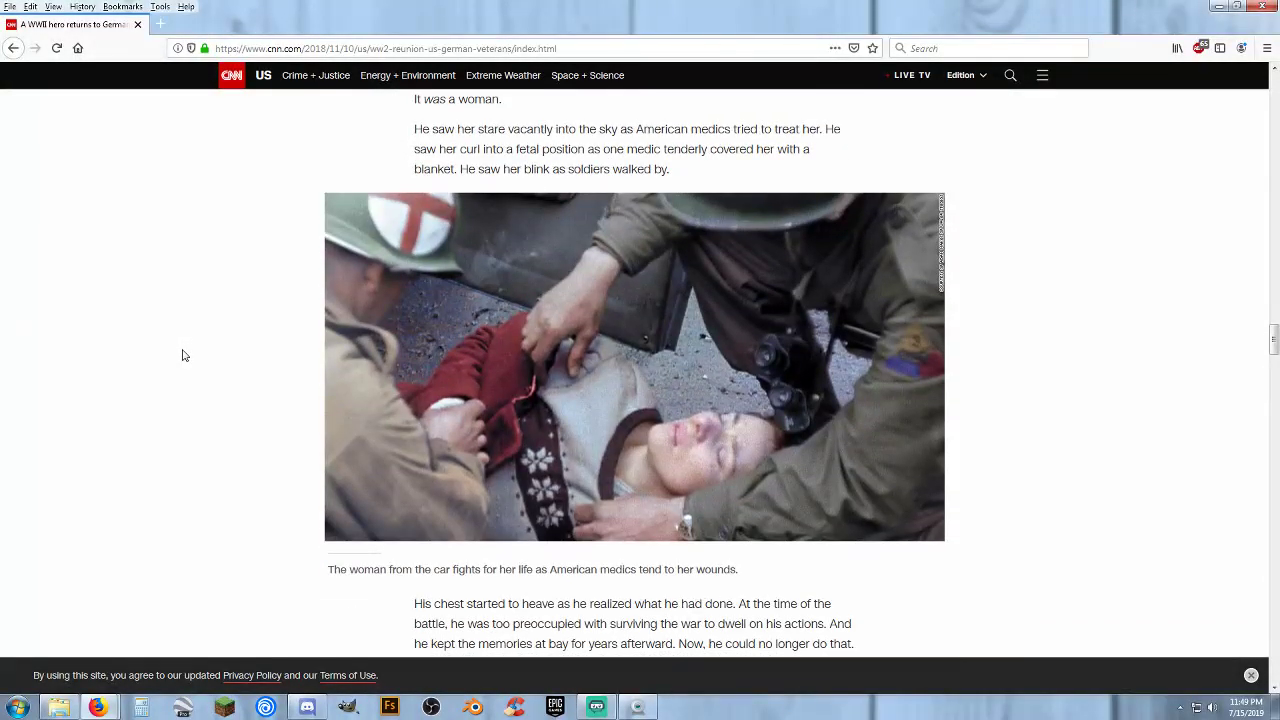
{"action": "scroll", "scroll_direction": "up", "scroll_amount": 3}
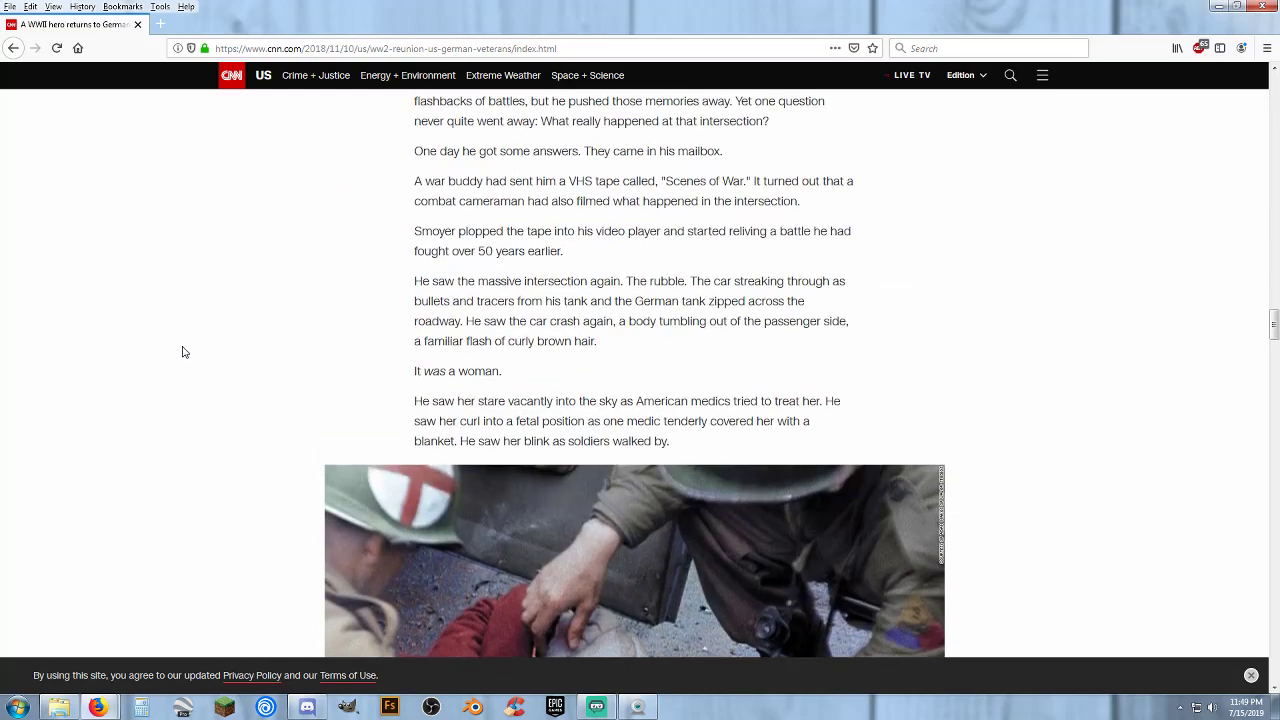
{"action": "scroll", "scroll_direction": "down", "scroll_amount": 3}
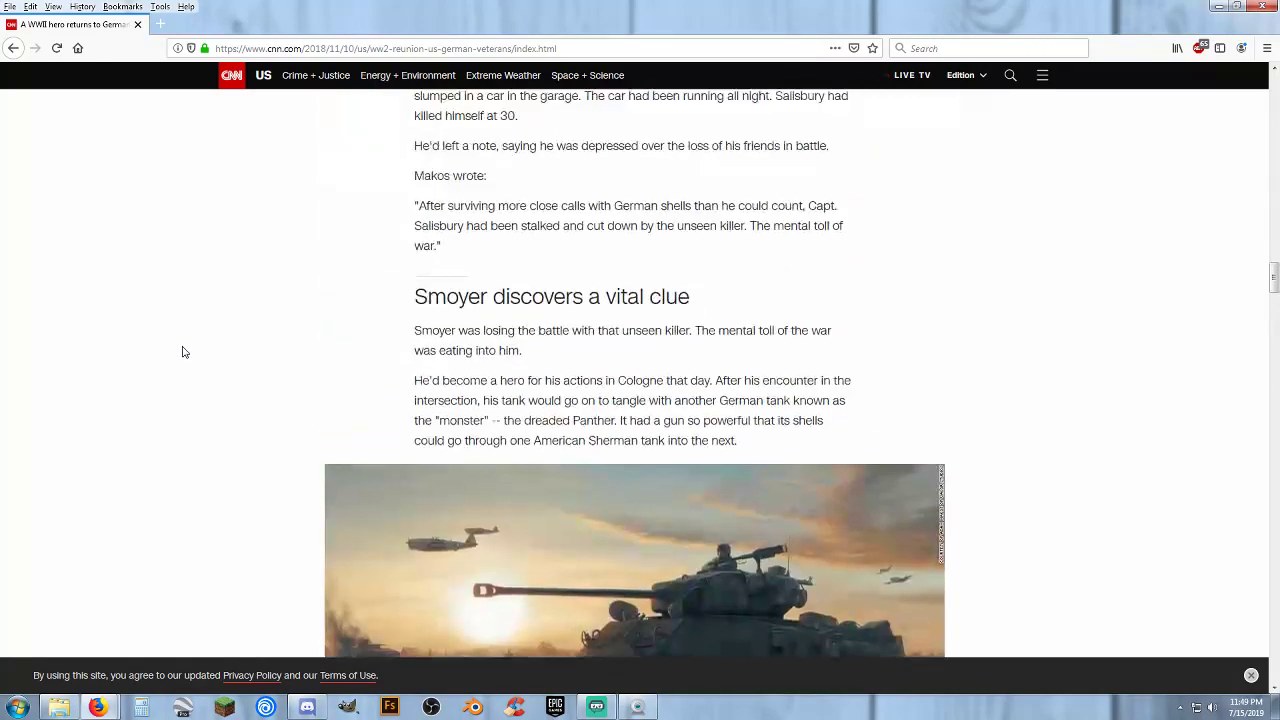
{"action": "scroll", "scroll_direction": "down", "scroll_amount": 3}
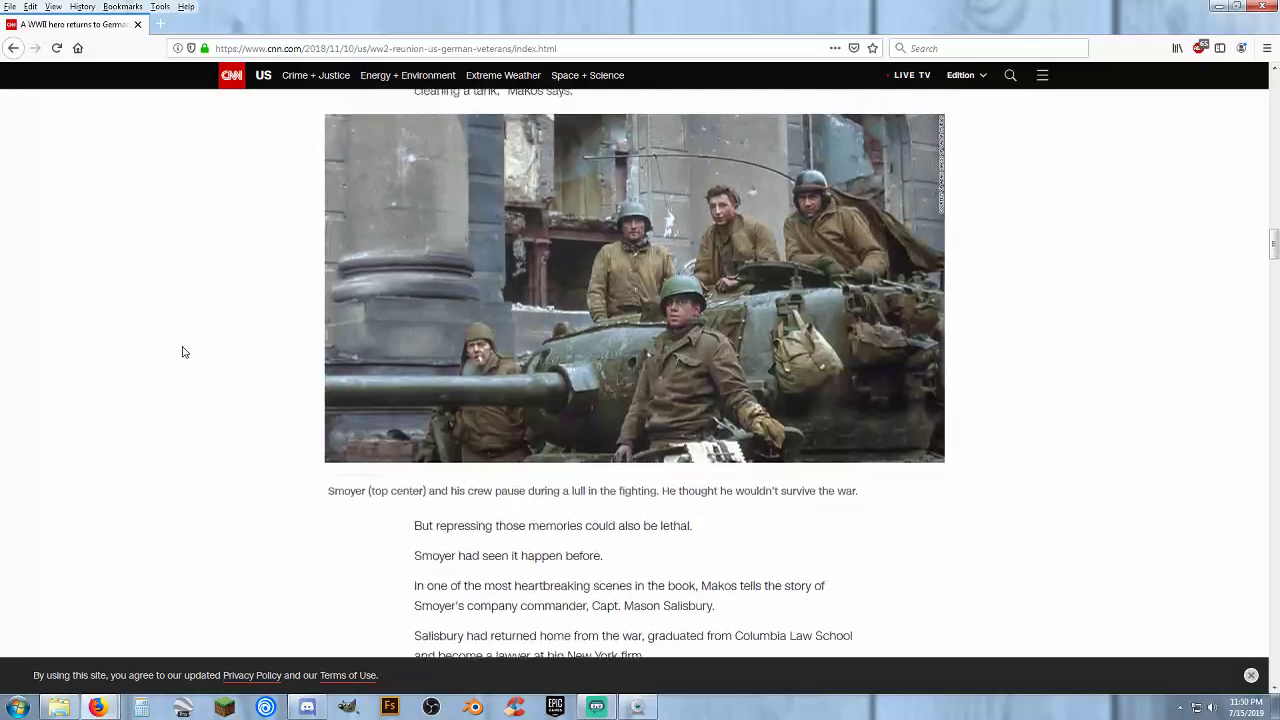
Step: Continue reading to Gustav Schaefer's portrait and the veterans' meeting in Cologne
{"action": "scroll", "scroll_direction": "up", "scroll_amount": 3}
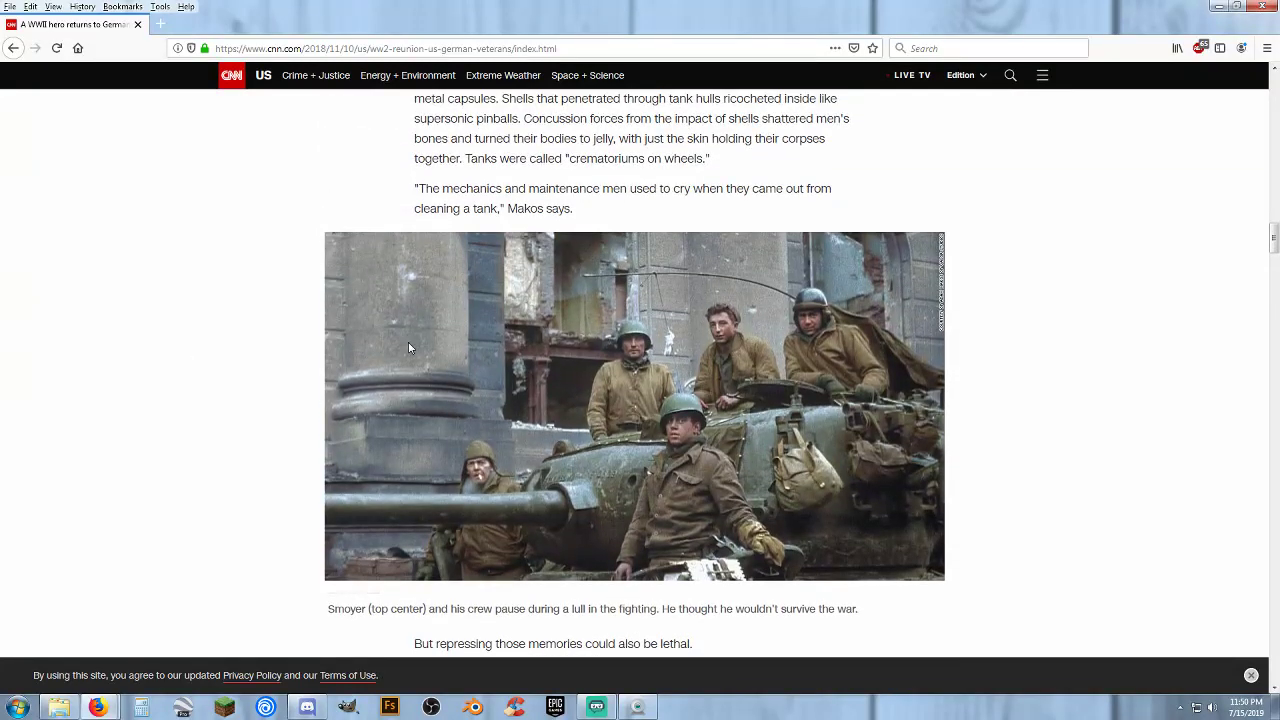
{"action": "scroll", "scroll_direction": "up", "scroll_amount": 3}
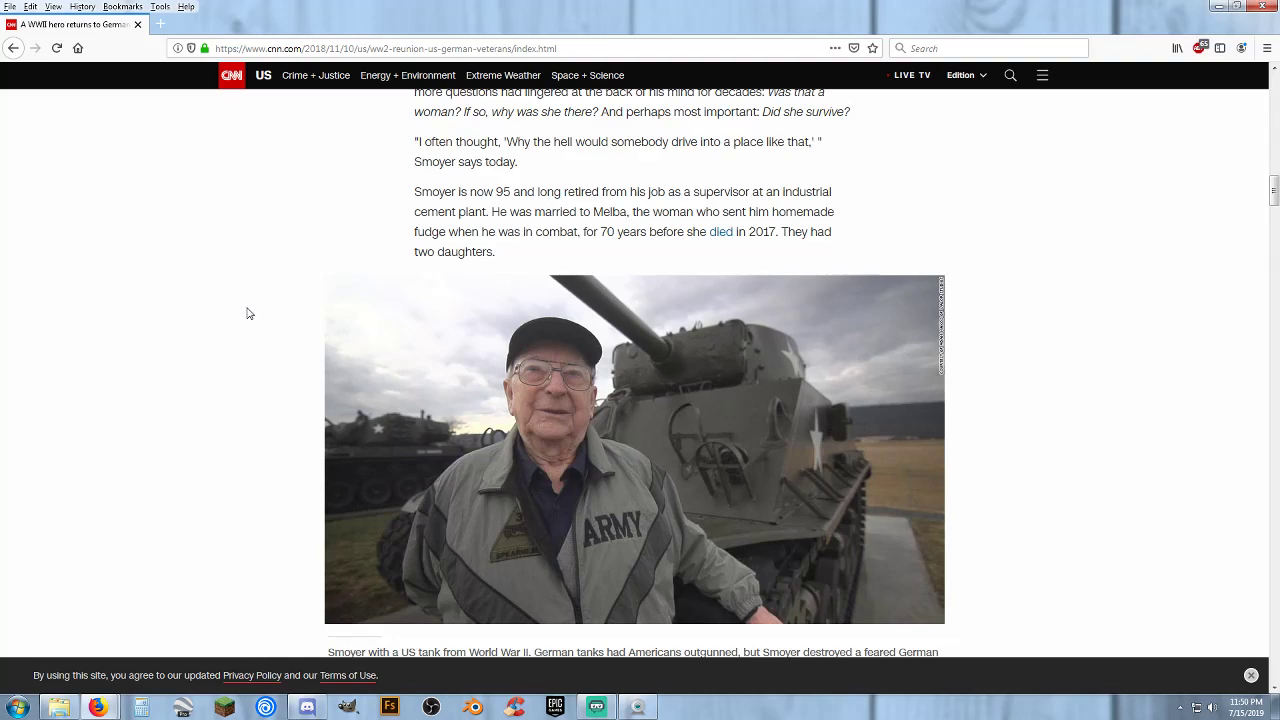
{"action": "scroll", "scroll_direction": "up", "scroll_amount": 3}
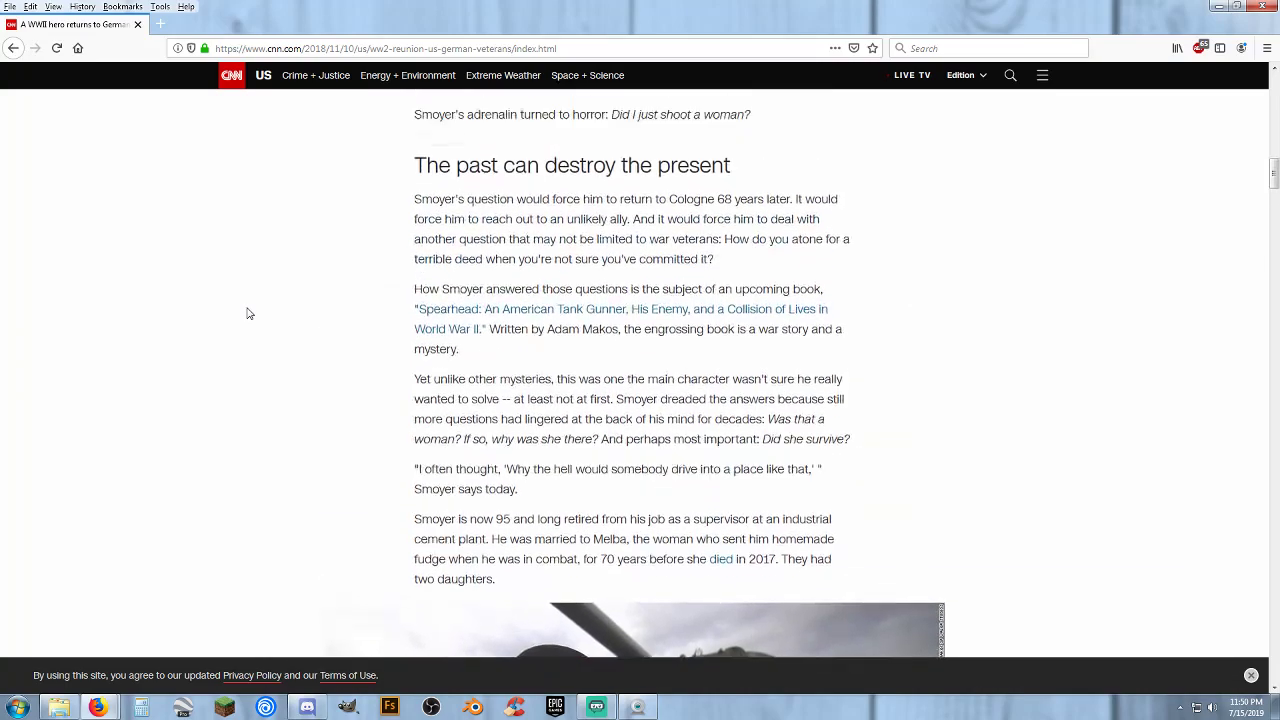
{"action": "scroll", "scroll_direction": "down", "scroll_amount": 3}
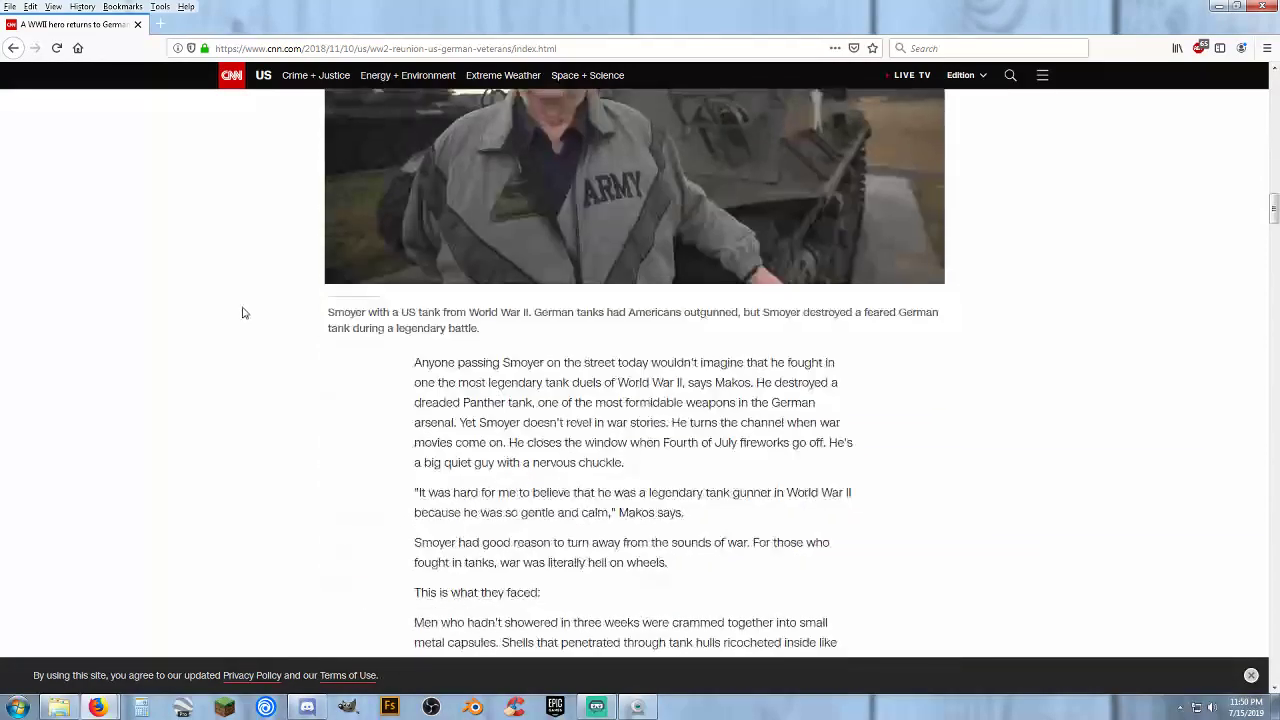
{"action": "scroll", "scroll_direction": "down", "scroll_amount": 3}
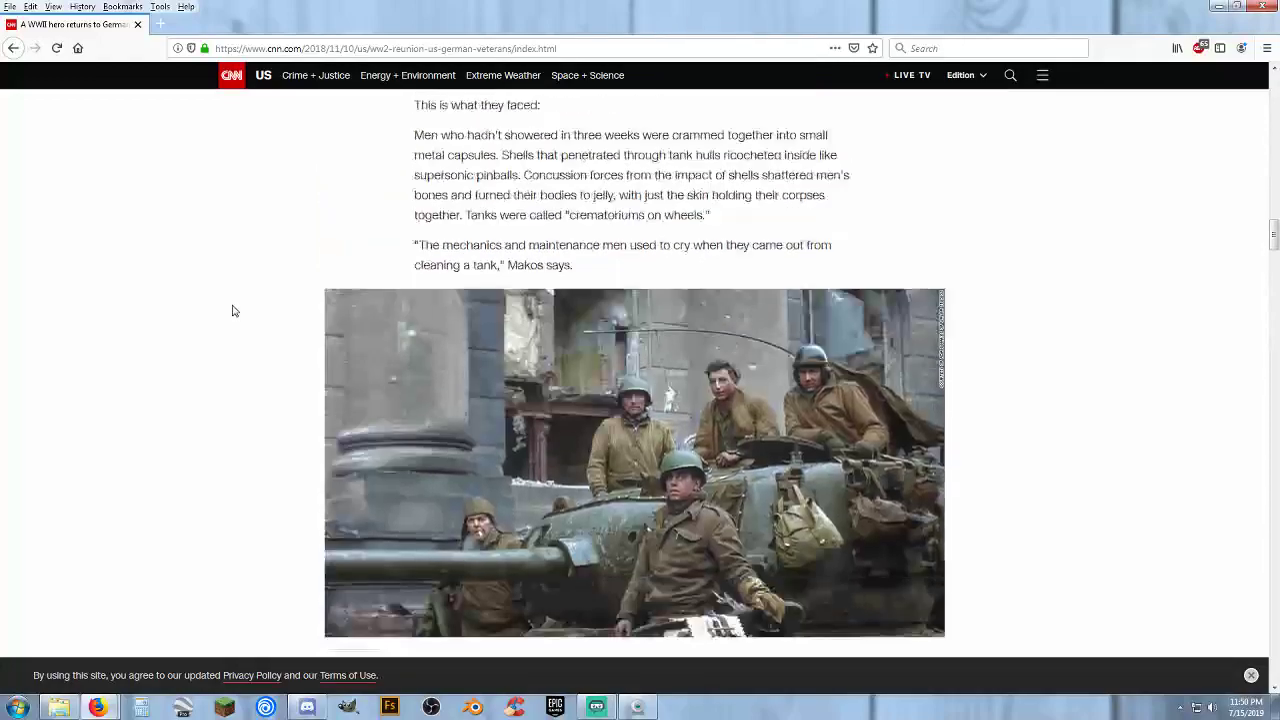
{"action": "scroll", "scroll_direction": "down", "scroll_amount": 3}
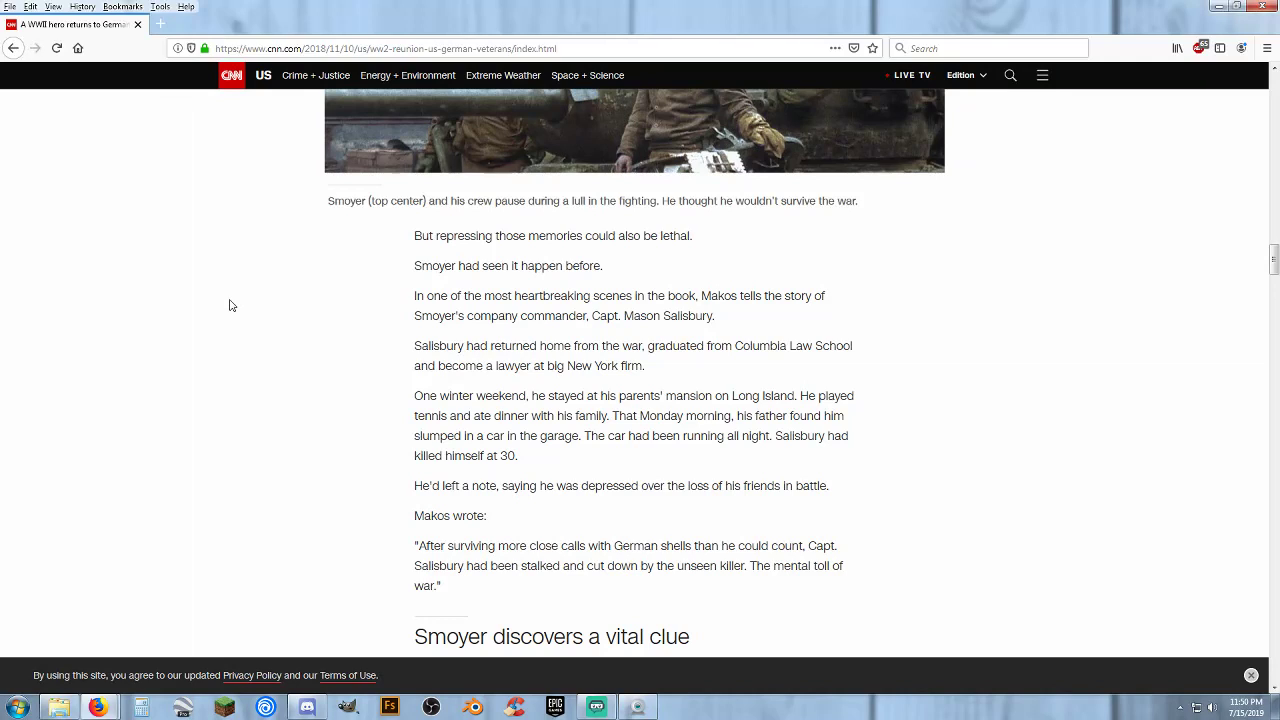
{"action": "scroll", "scroll_direction": "down", "scroll_amount": 3}
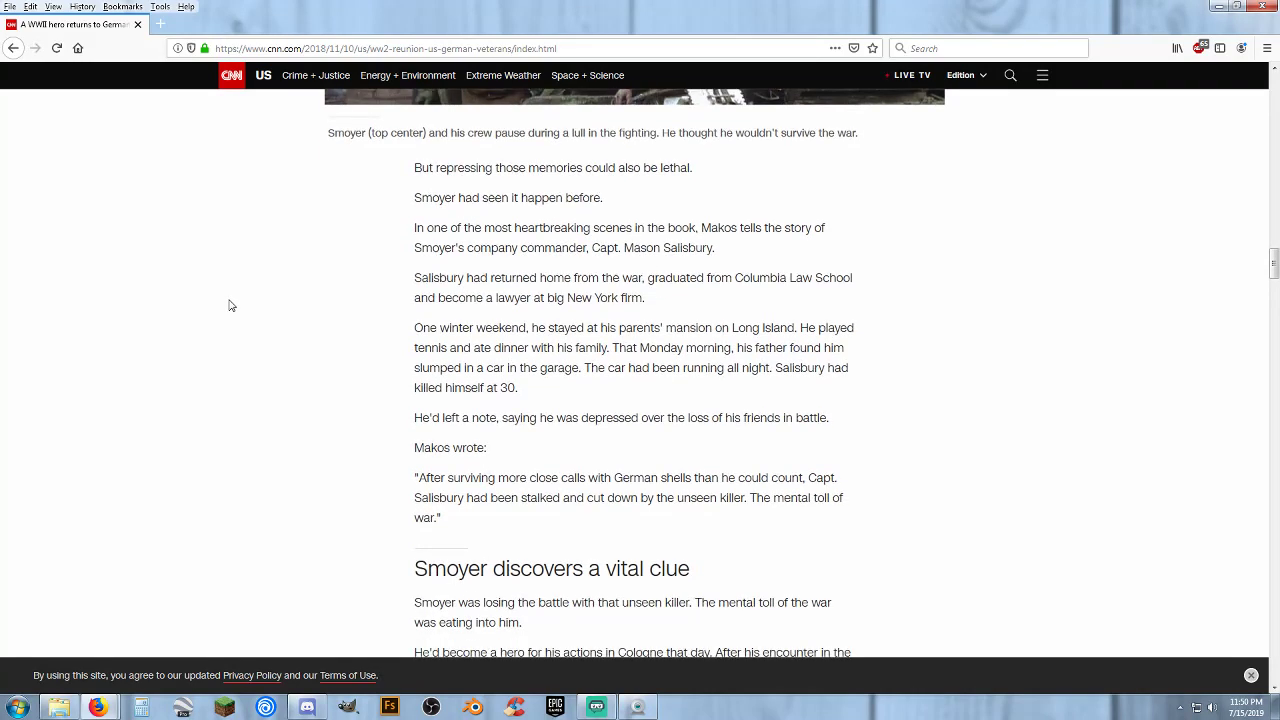
{"action": "scroll", "scroll_direction": "up", "scroll_amount": 3}
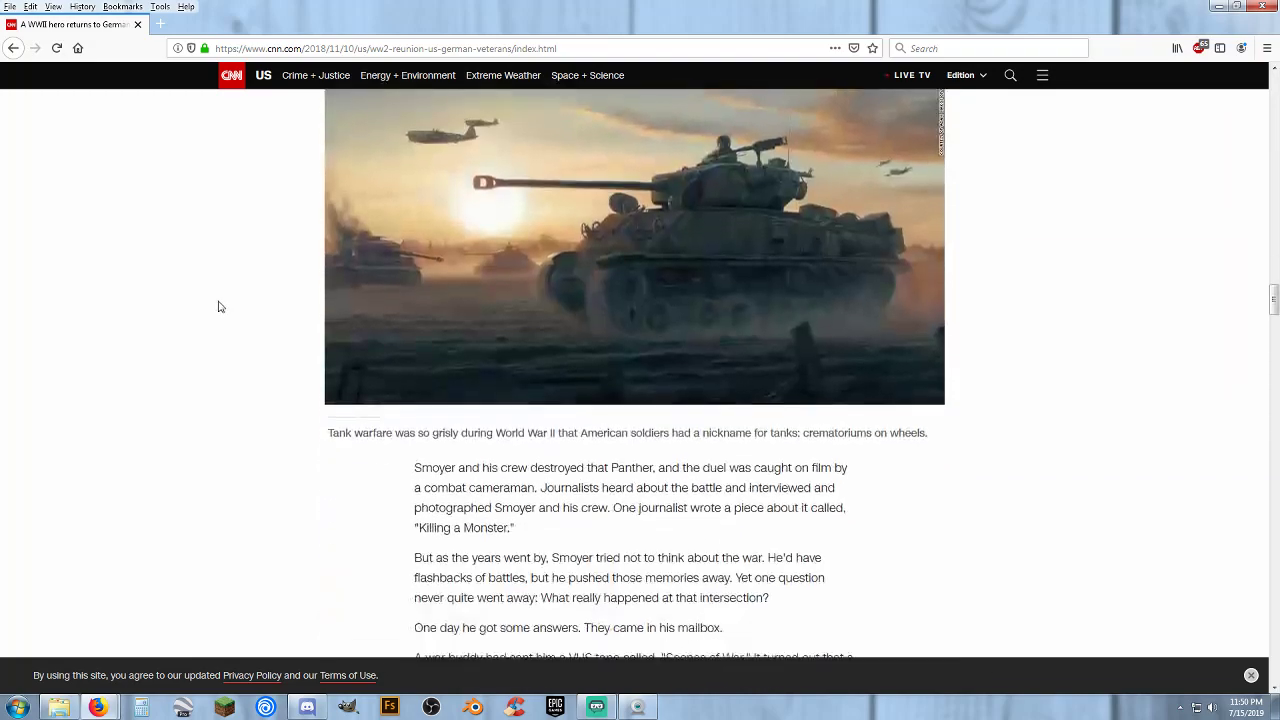
{"action": "scroll", "scroll_direction": "down", "scroll_amount": 3}
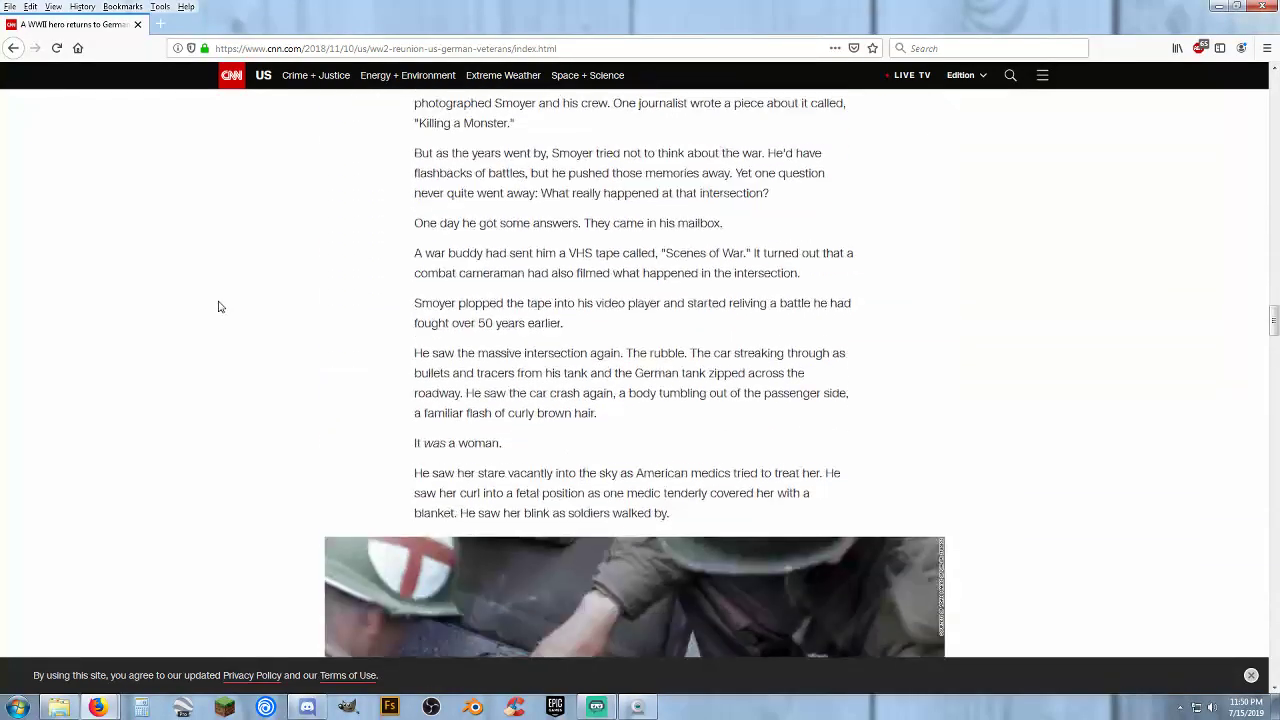
{"action": "scroll", "scroll_direction": "down", "scroll_amount": 3}
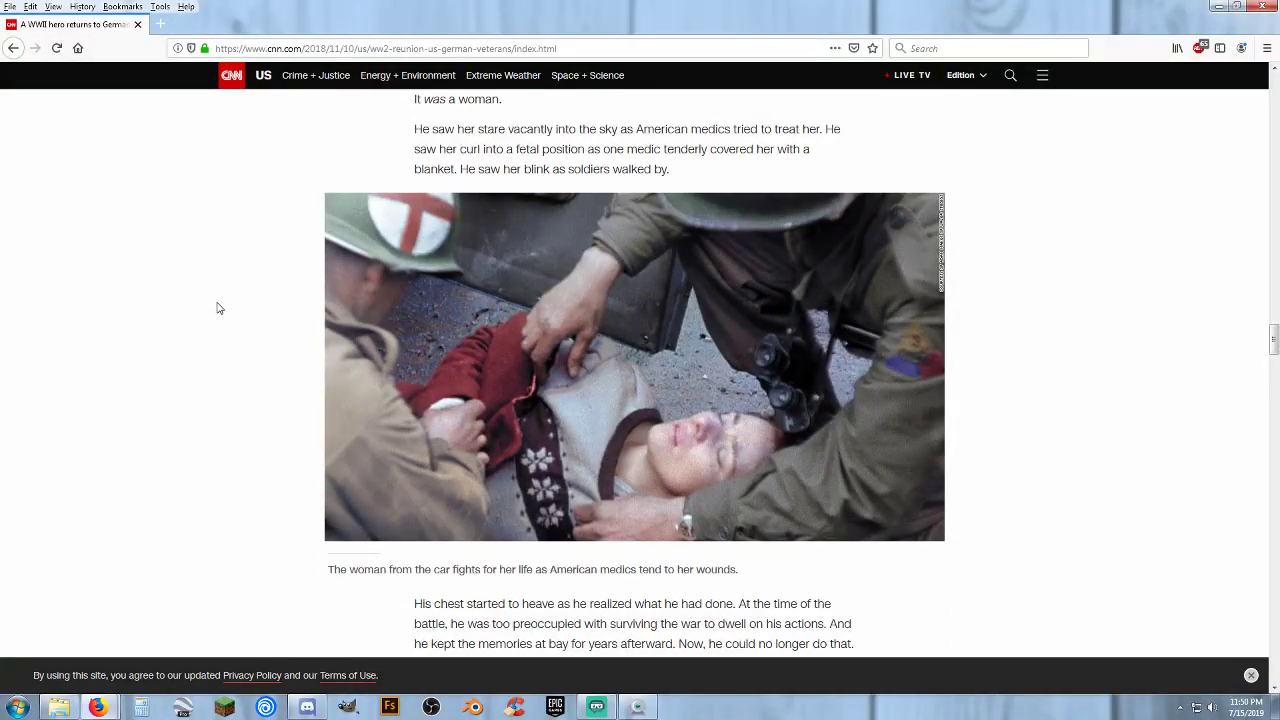
{"action": "scroll", "scroll_direction": "down", "scroll_amount": 3}
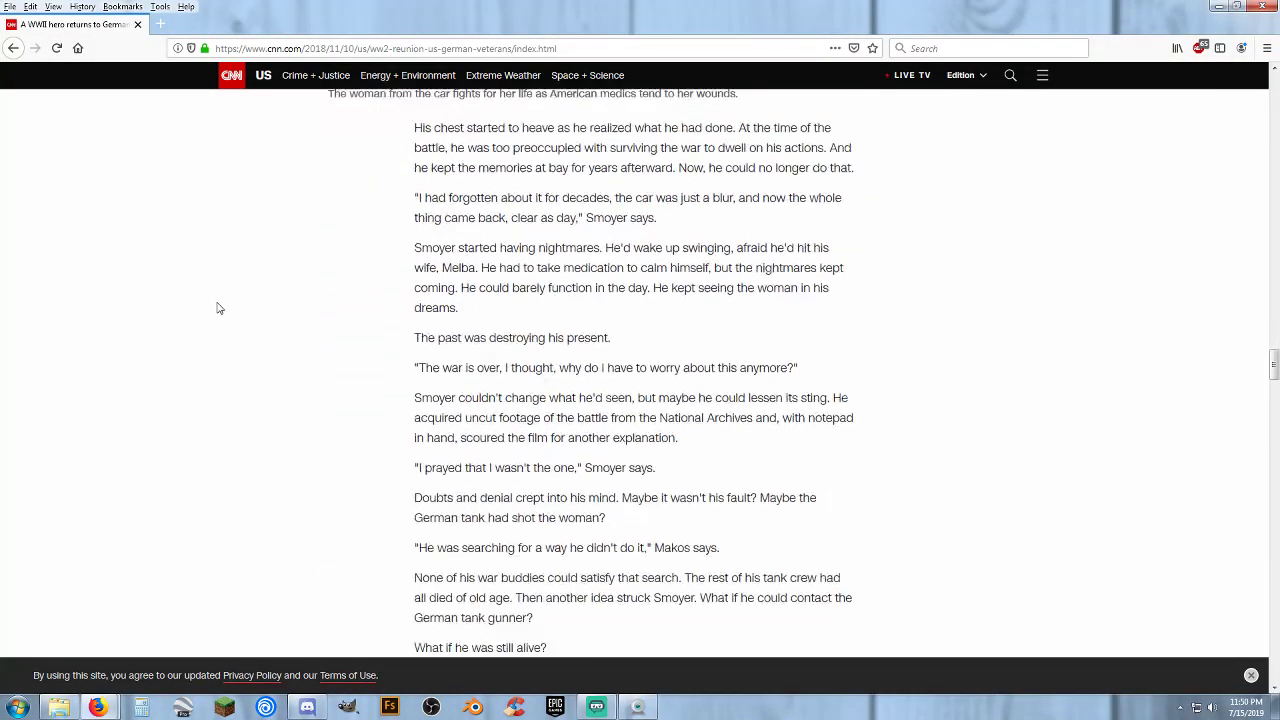
{"action": "scroll", "scroll_direction": "down", "scroll_amount": 3}
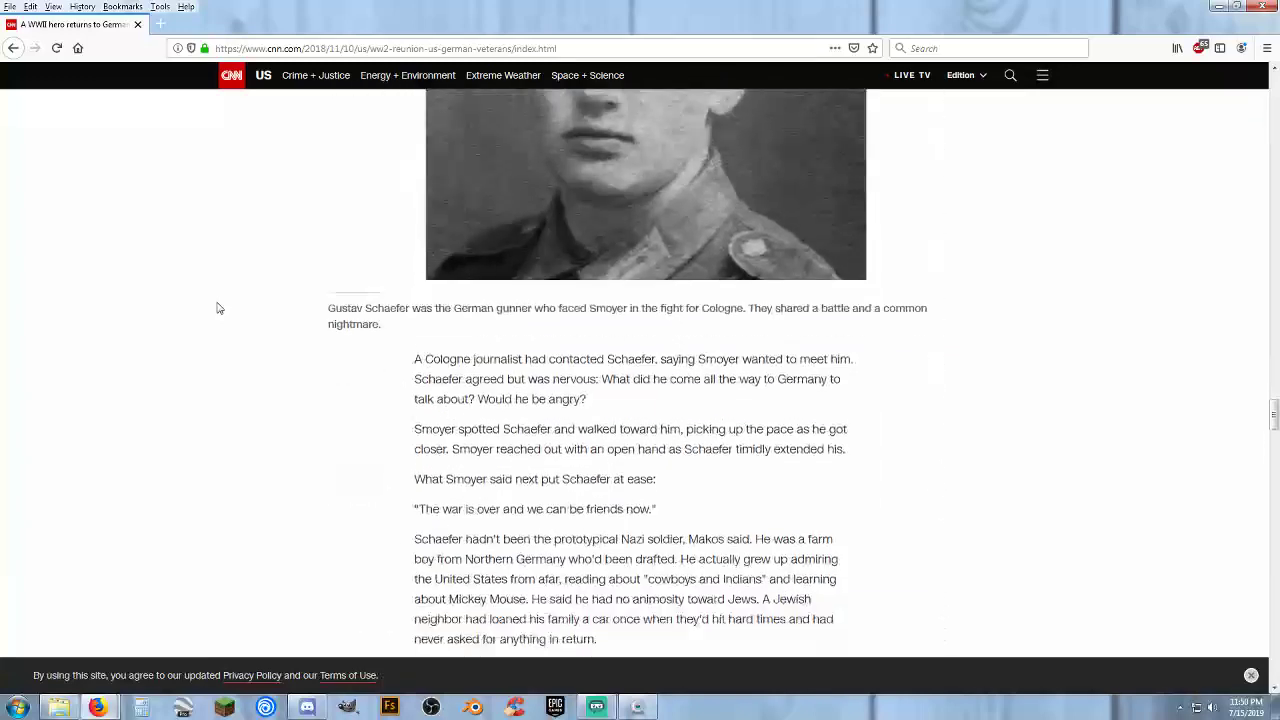
{"action": "scroll", "scroll_direction": "up", "scroll_amount": 3}
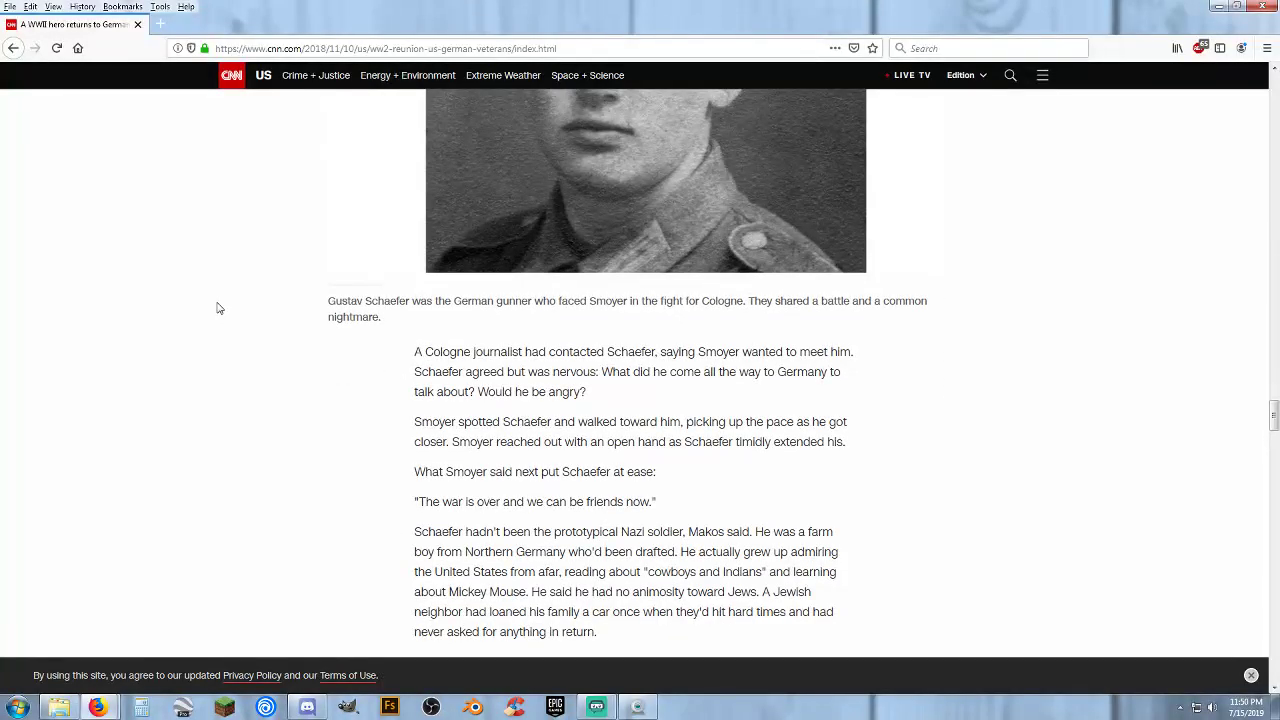
{"action": "scroll", "scroll_direction": "down", "scroll_amount": 3}
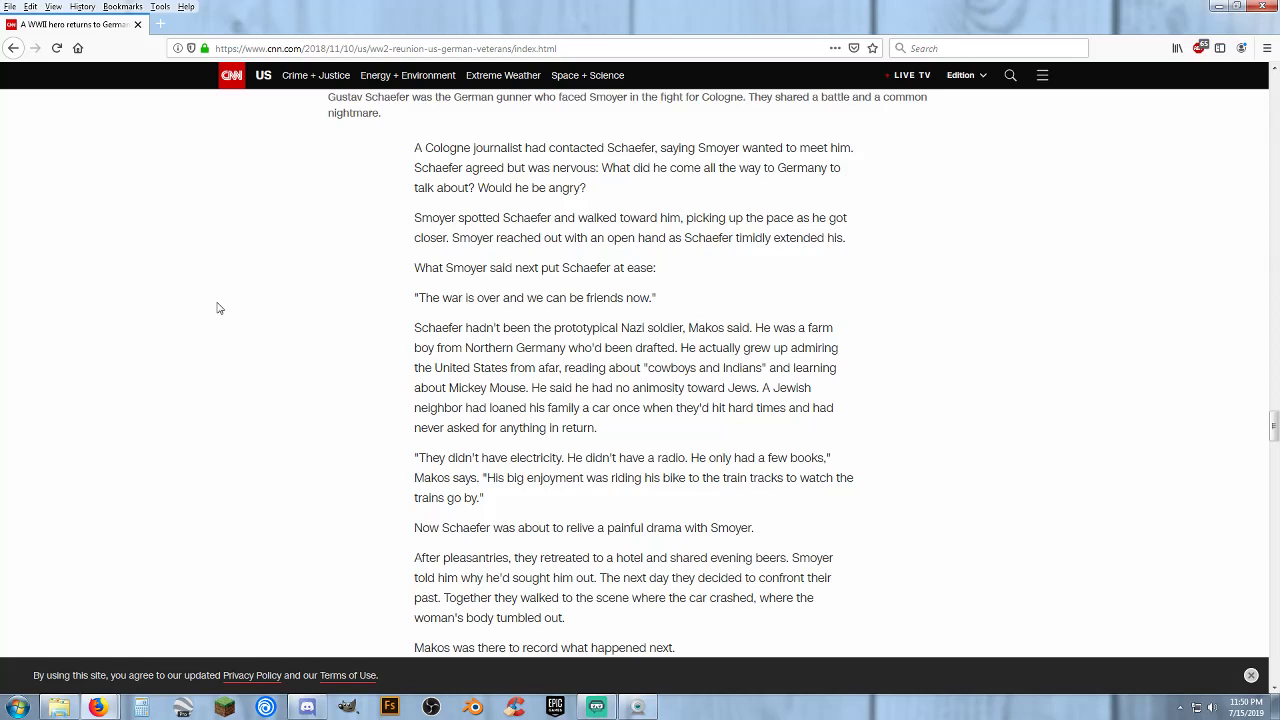
{"action": "mouse_move", "coordinate": [210, 324]}
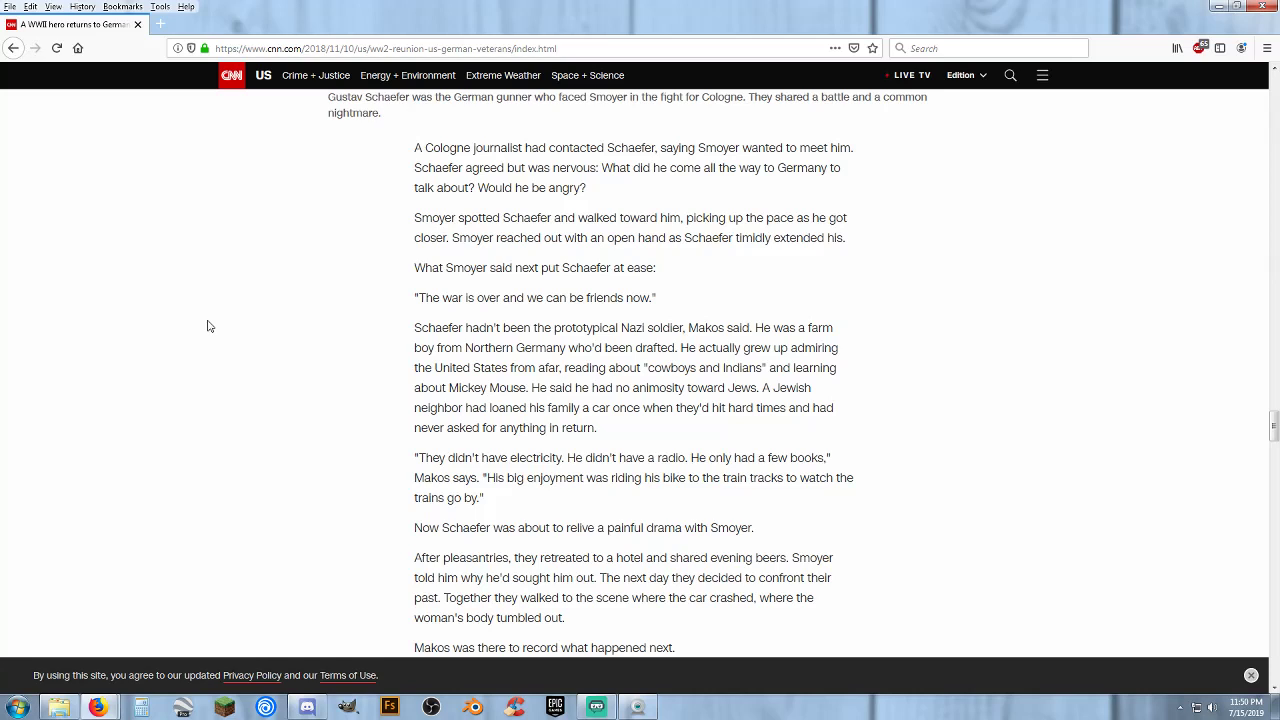
{"action": "scroll", "scroll_direction": "up", "scroll_amount": 3}
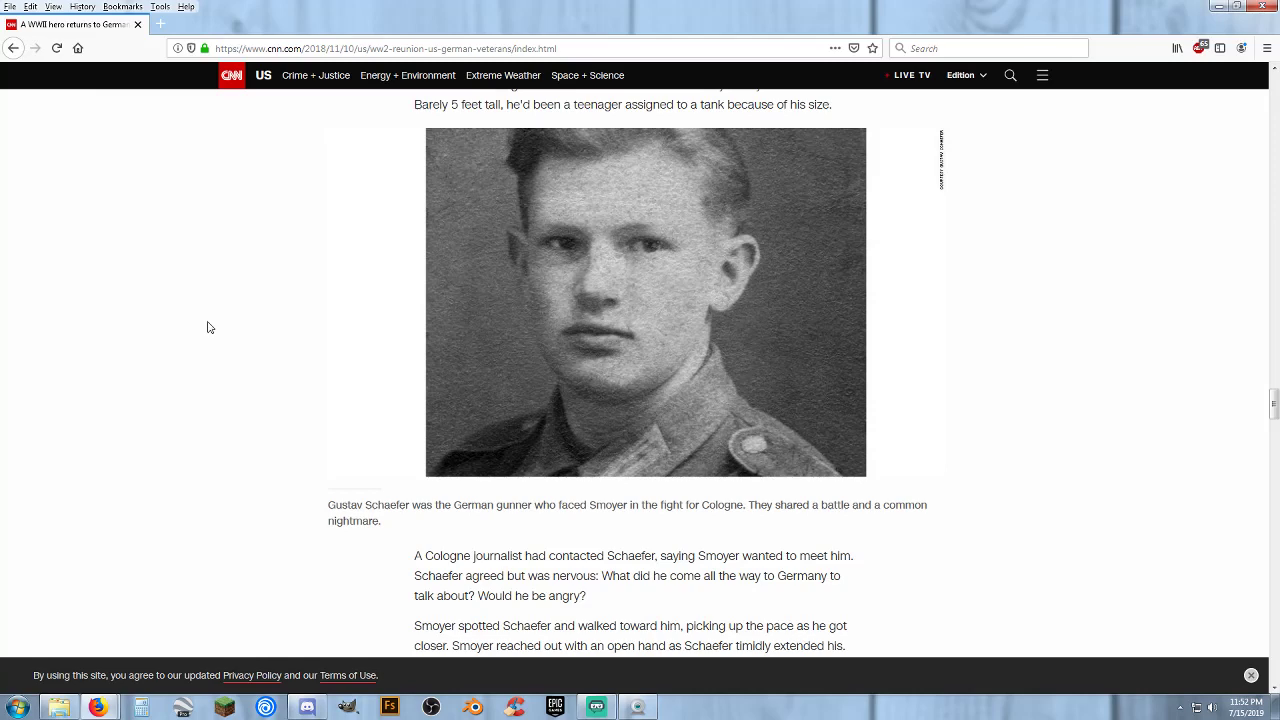
Step: Read the CNN article past the Cologne street photo, then close Firefox to the desktop
{"action": "scroll", "scroll_direction": "down", "scroll_amount": 3}
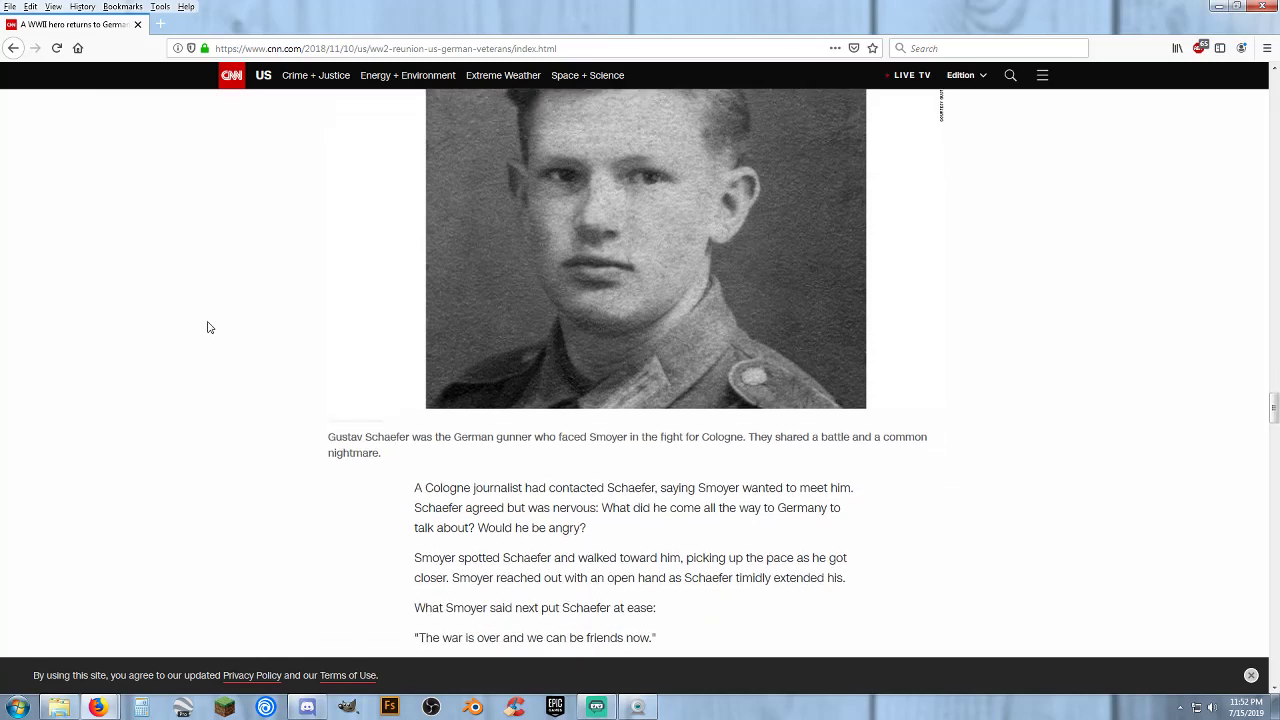
{"action": "scroll", "scroll_direction": "down", "scroll_amount": 3}
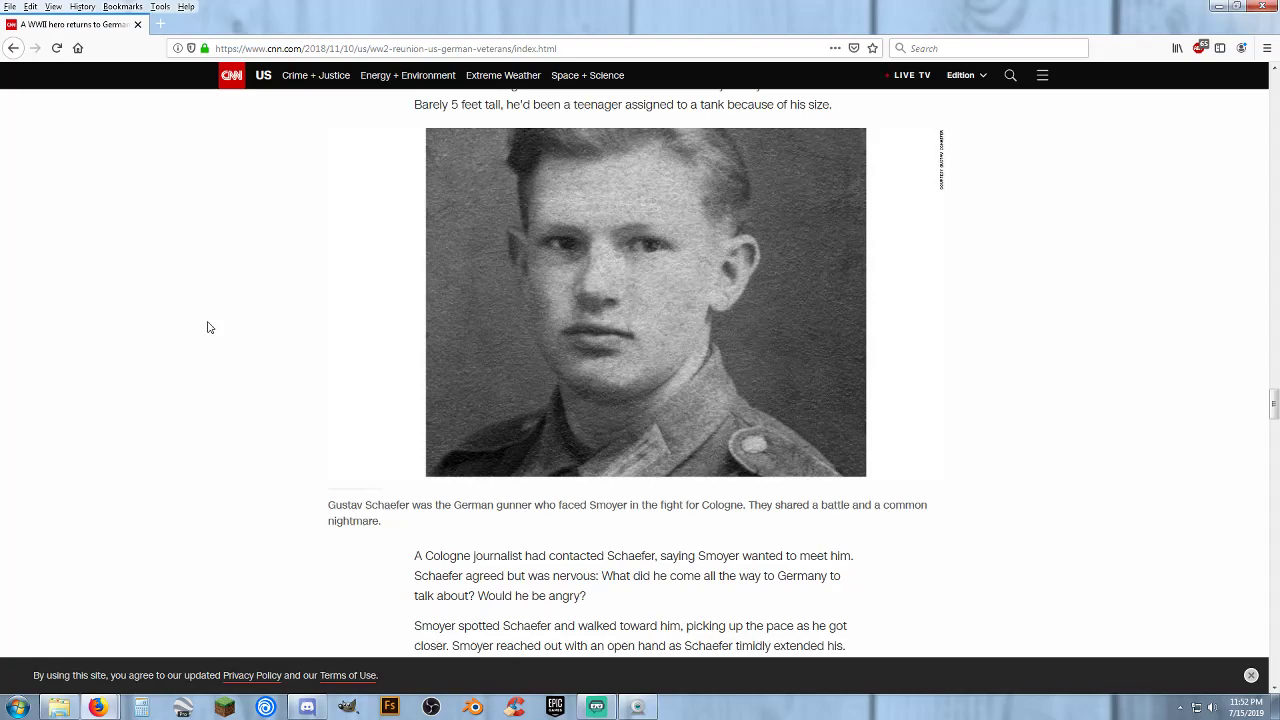
{"action": "scroll", "scroll_direction": "down", "scroll_amount": 3}
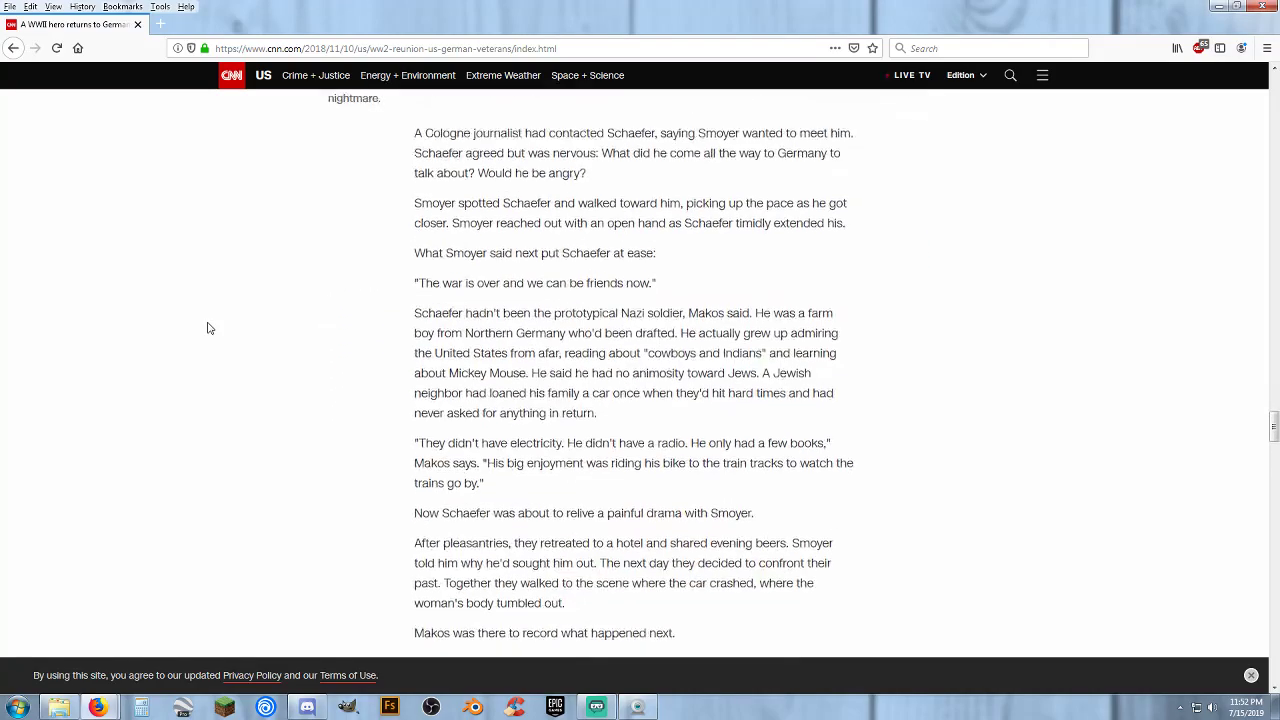
{"action": "scroll", "scroll_direction": "down", "scroll_amount": 3}
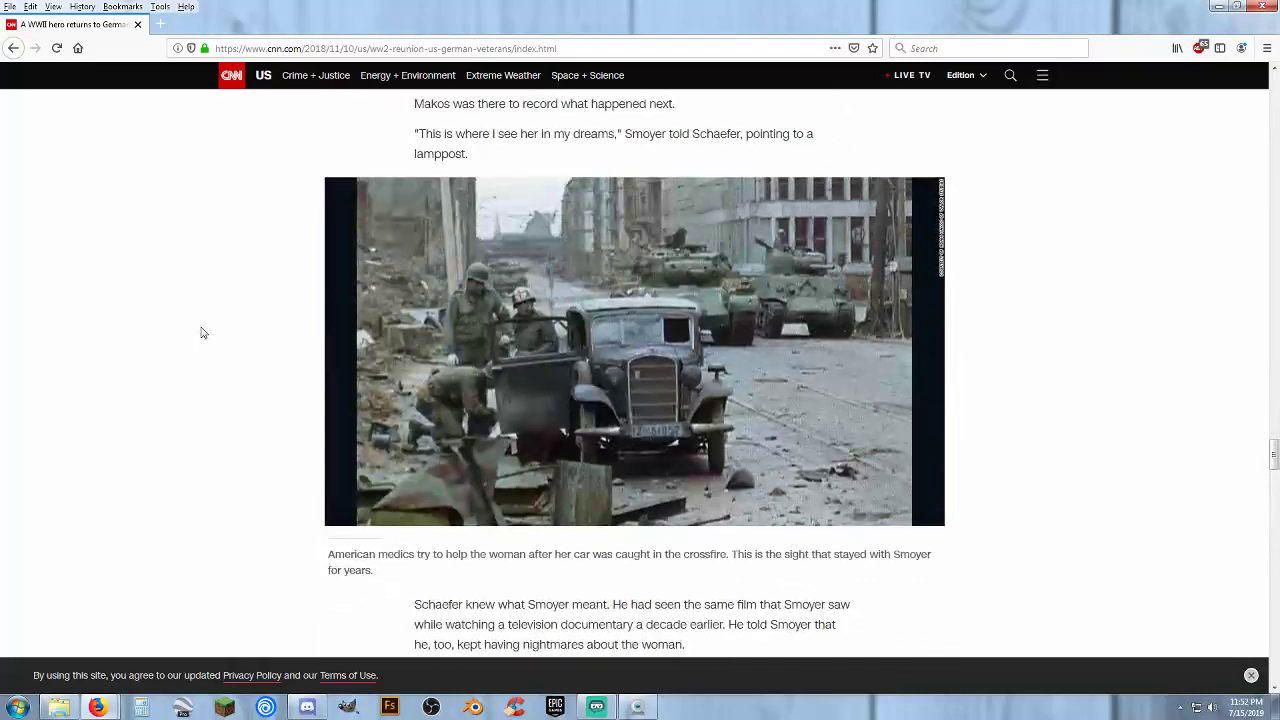
{"action": "scroll", "scroll_direction": "down", "scroll_amount": 3}
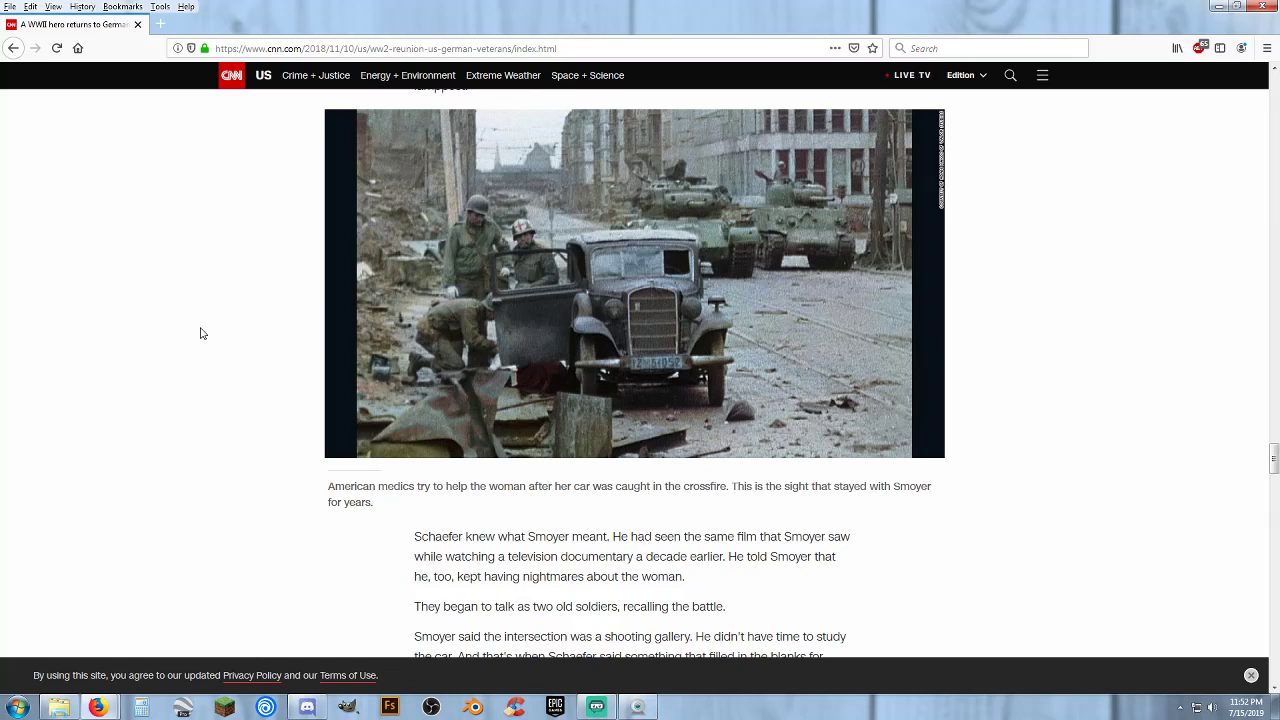
{"action": "mouse_move", "coordinate": [200, 294]}
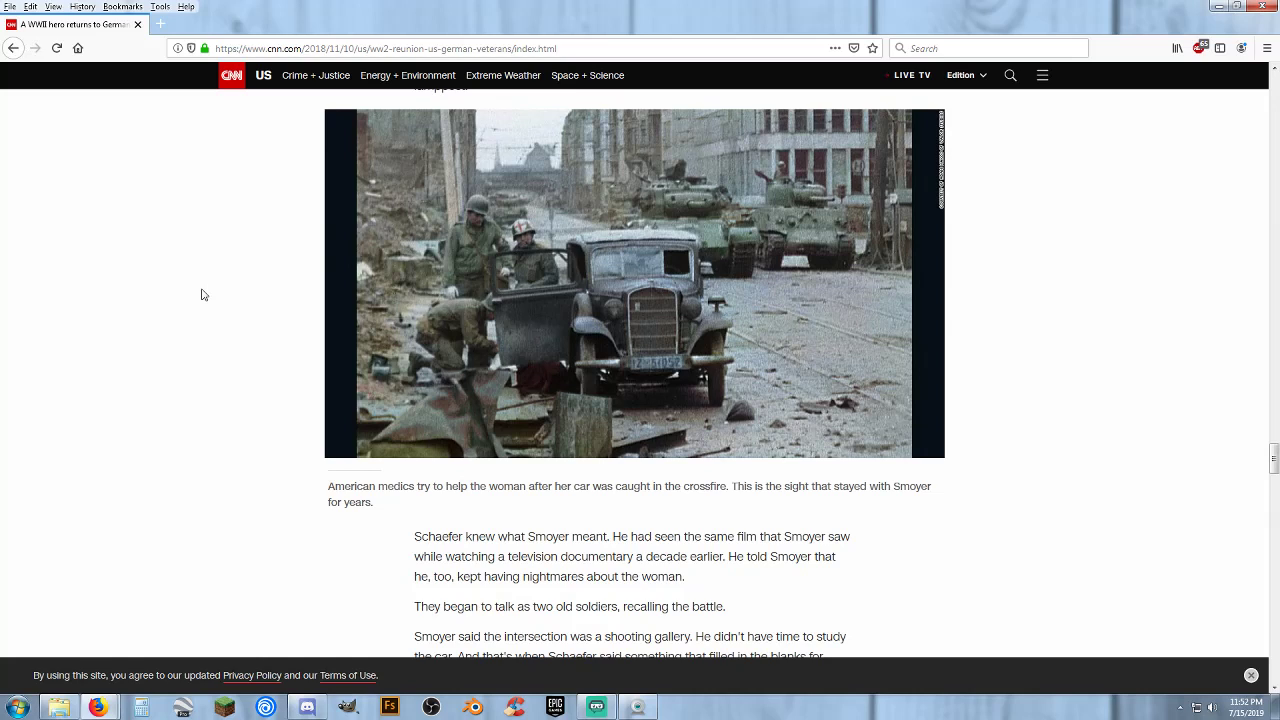
{"action": "mouse_move", "coordinate": [1100, 252]}
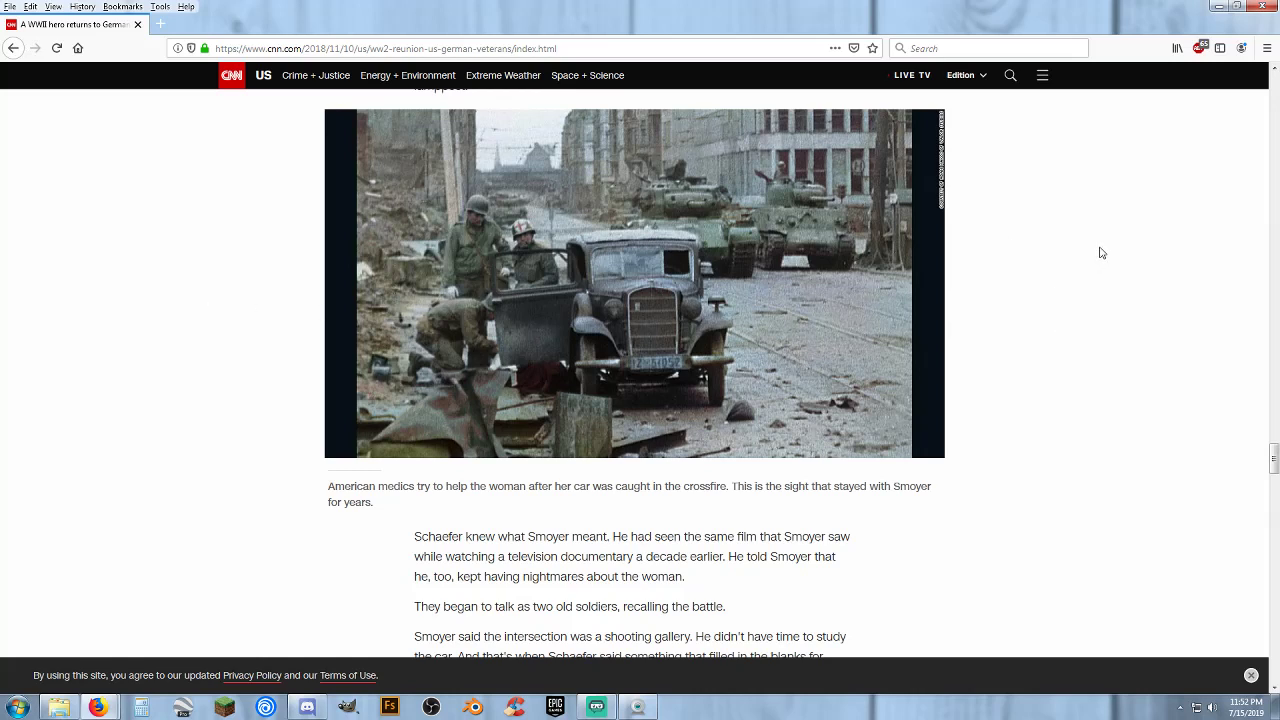
{"action": "mouse_move", "coordinate": [1088, 252]}
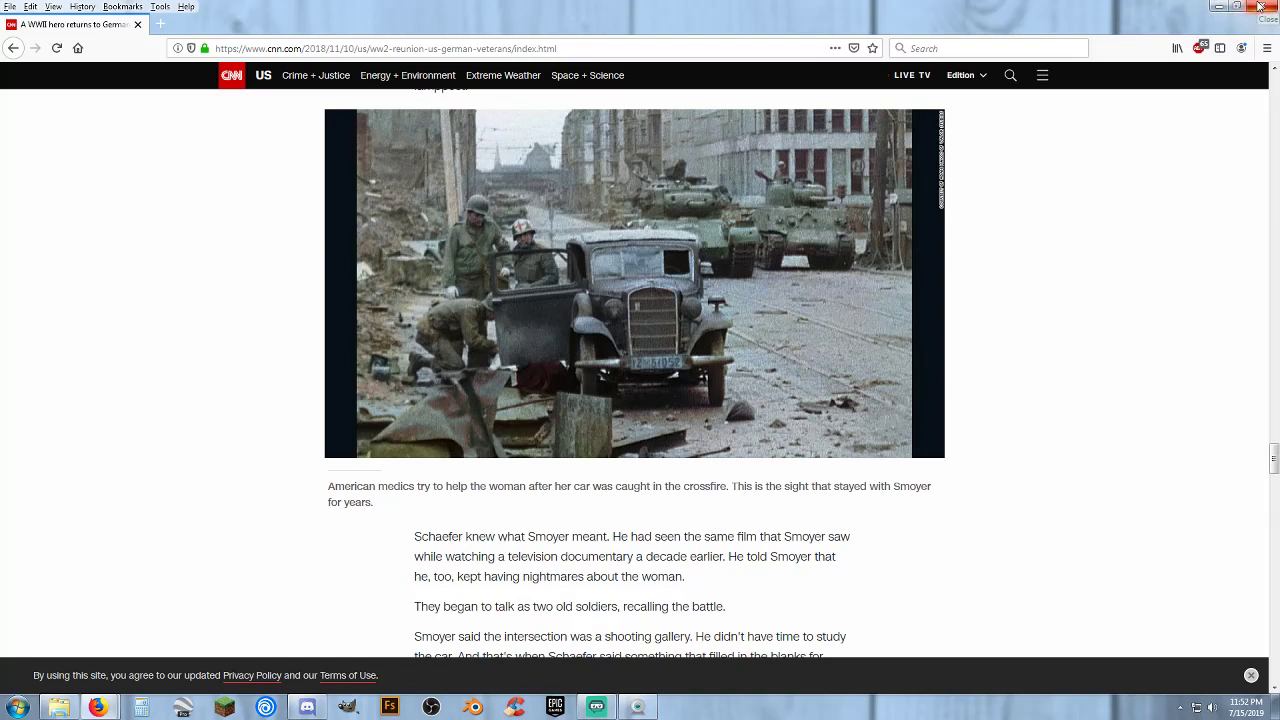
{"action": "left_click", "coordinate": [1232, 8]}
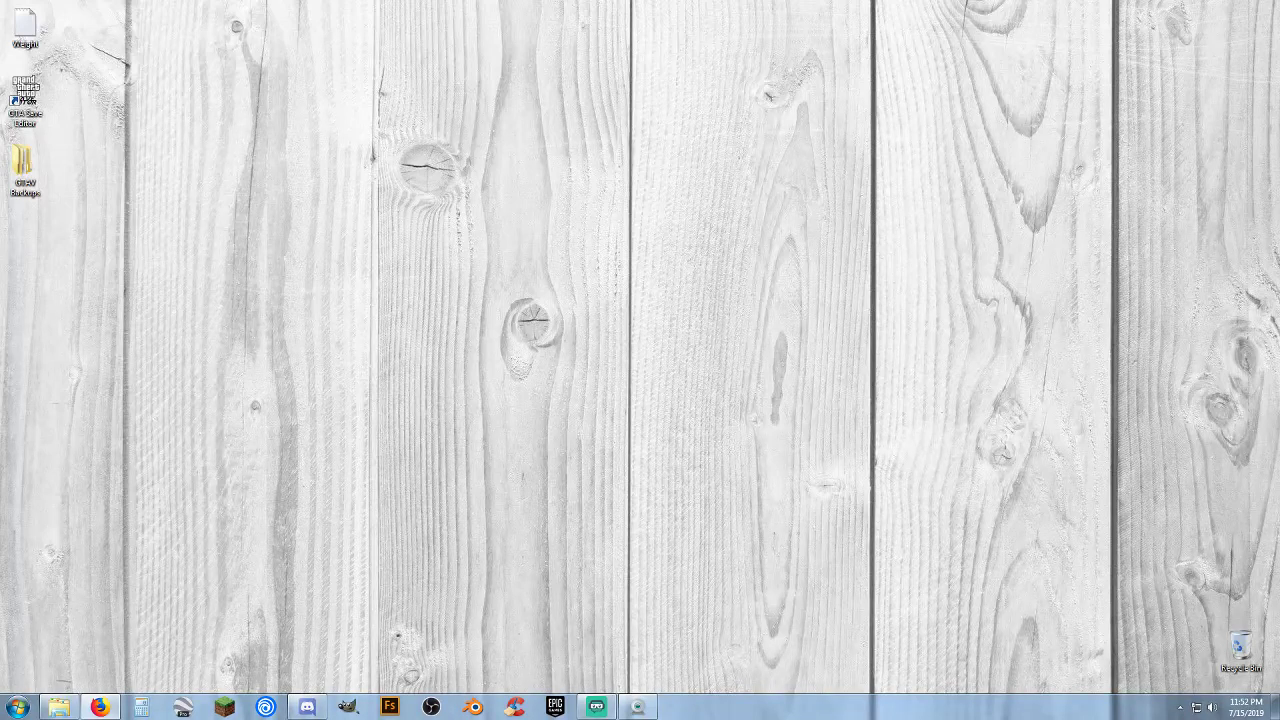
{"action": "mouse_move", "coordinate": [488, 276]}
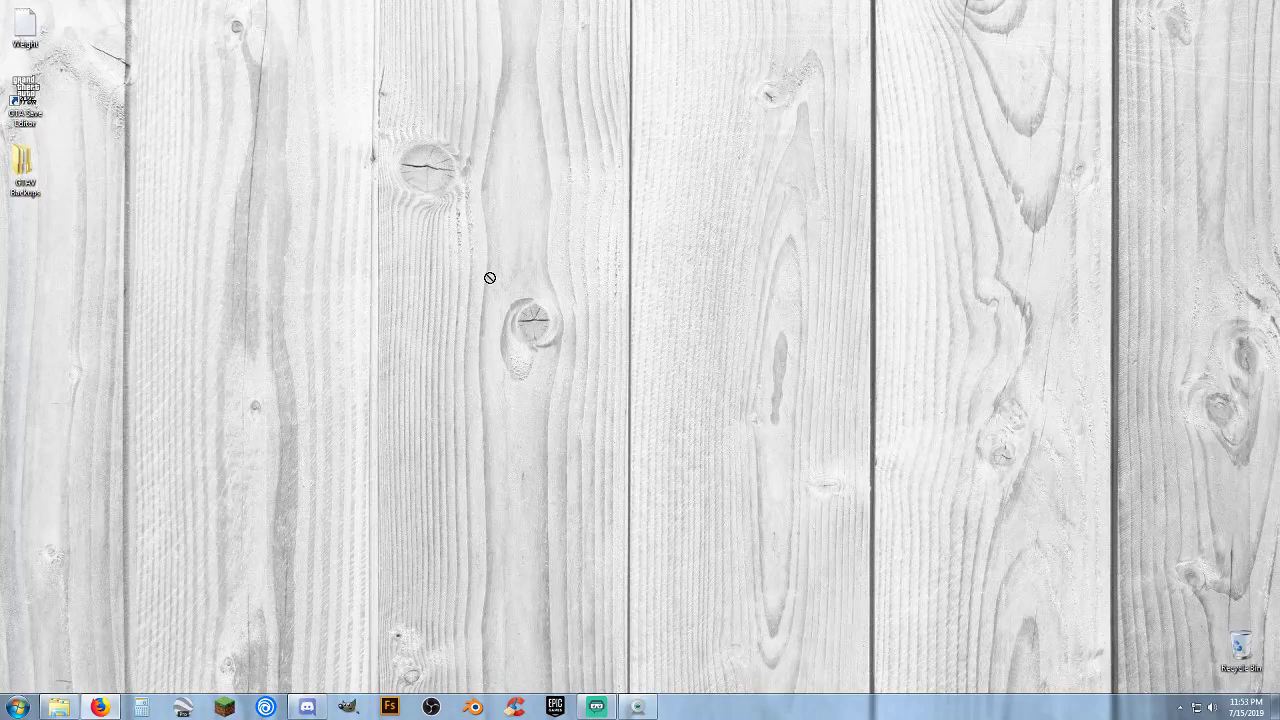
{"action": "left_click", "coordinate": [100, 708]}
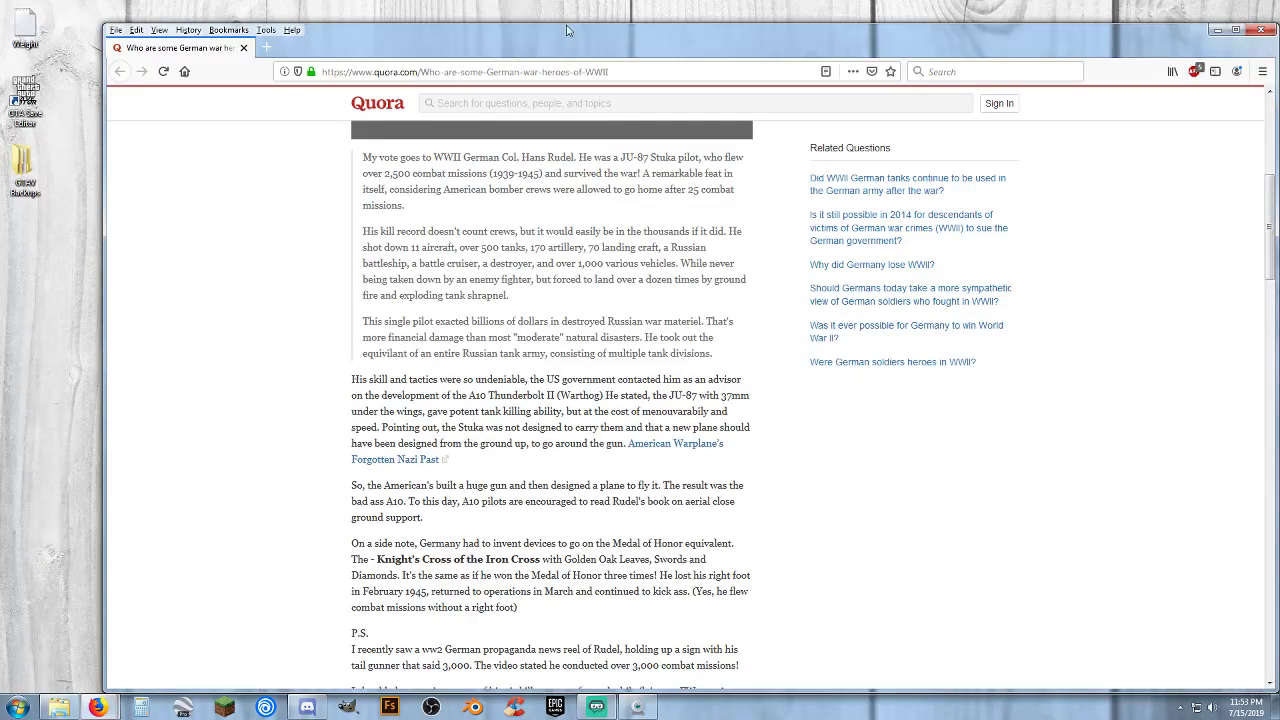
{"action": "scroll", "scroll_direction": "up", "scroll_amount": 3}
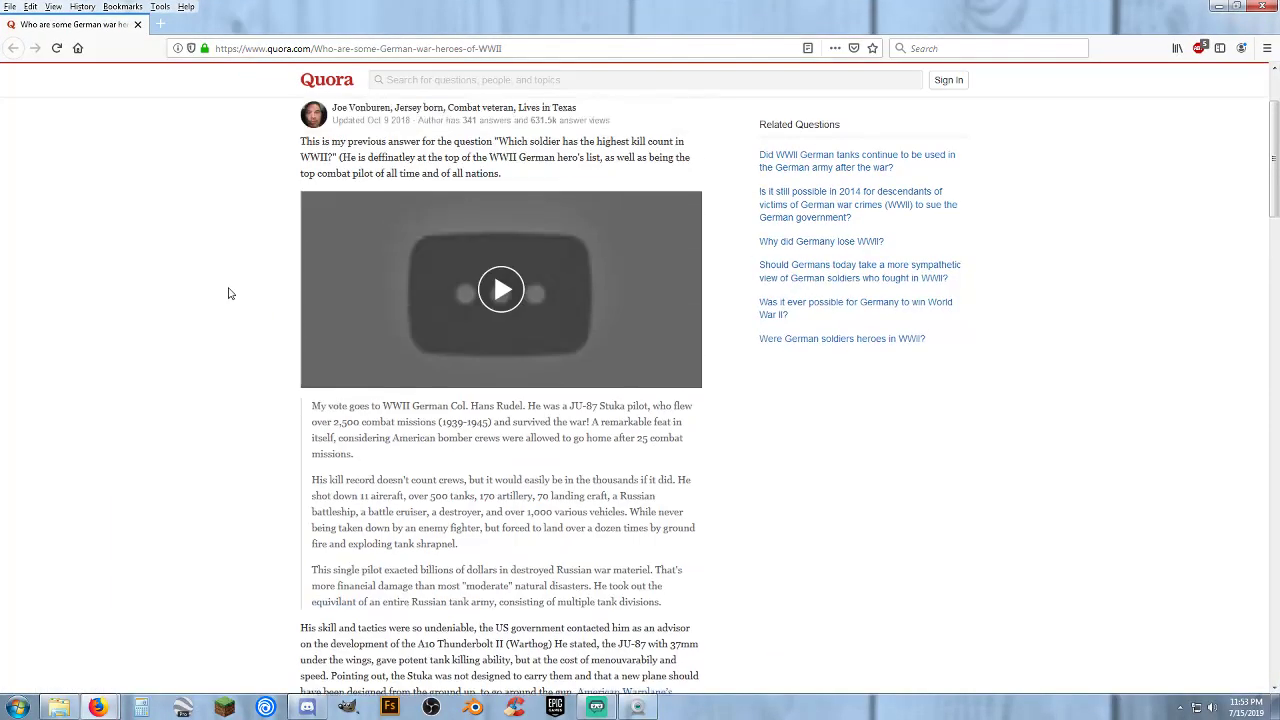
{"action": "scroll", "scroll_direction": "down", "scroll_amount": 3}
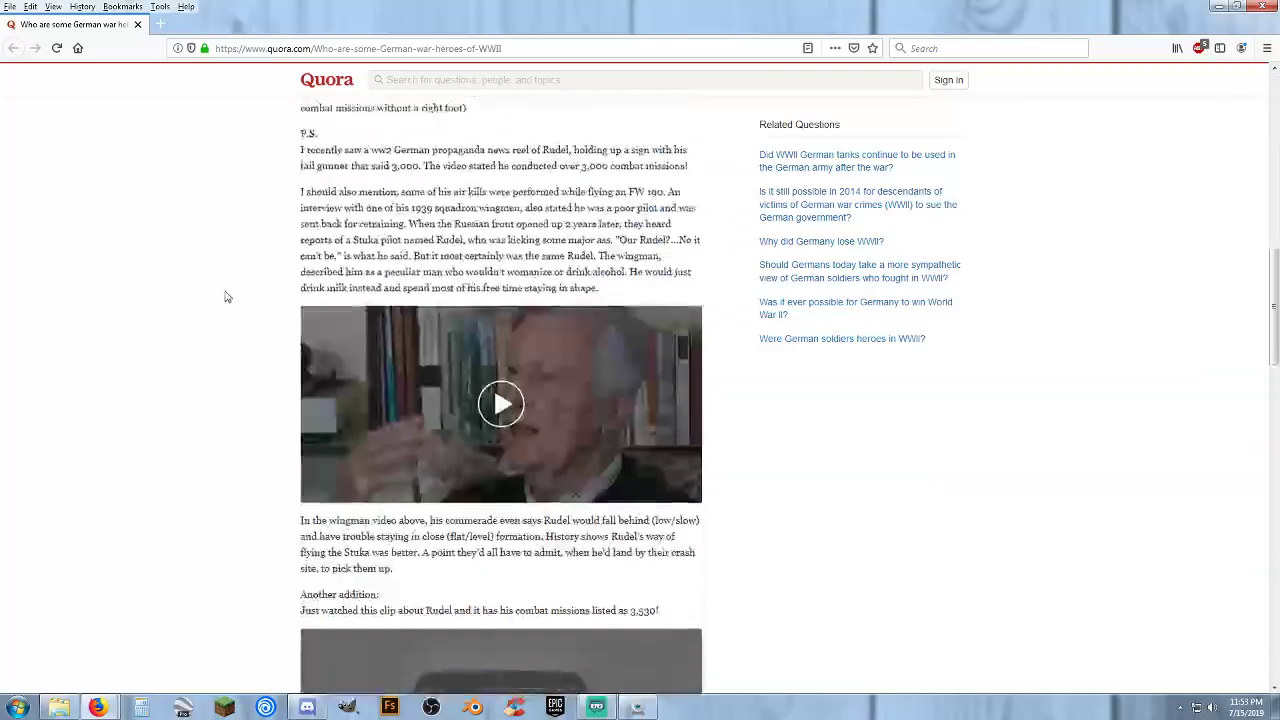
{"action": "scroll", "scroll_direction": "down", "scroll_amount": 3}
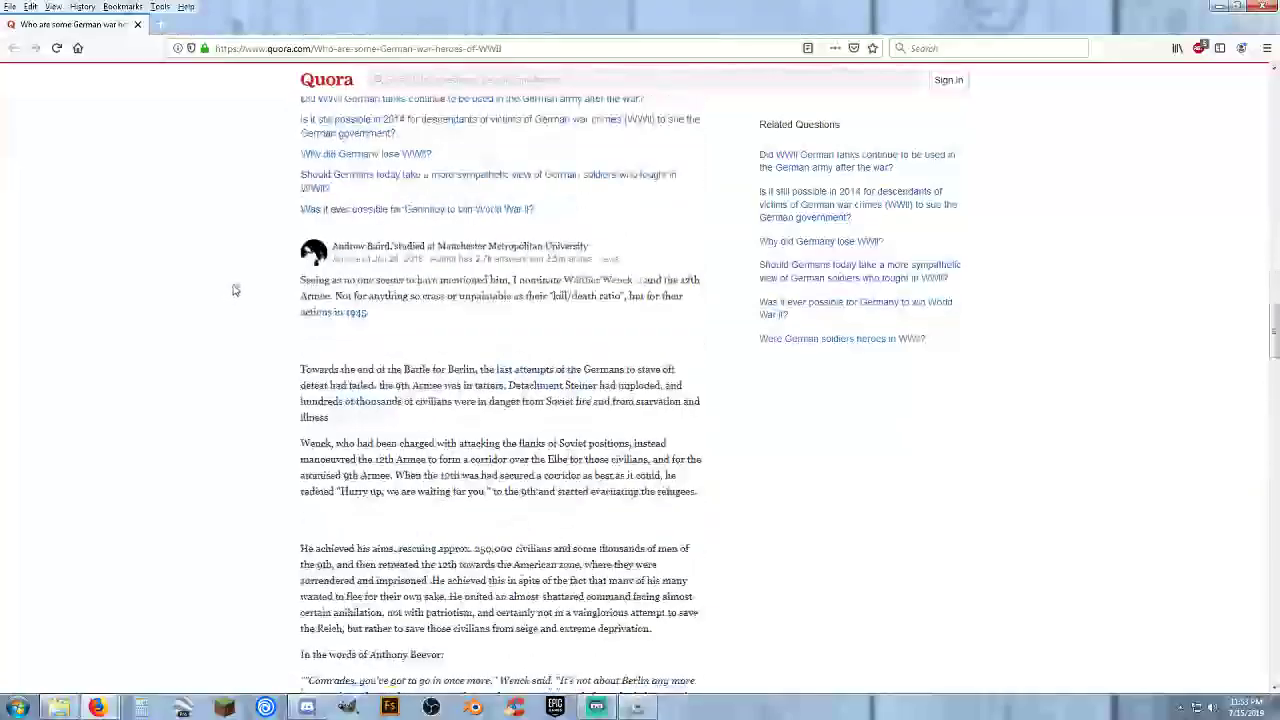
{"action": "scroll", "scroll_direction": "down", "scroll_amount": 3}
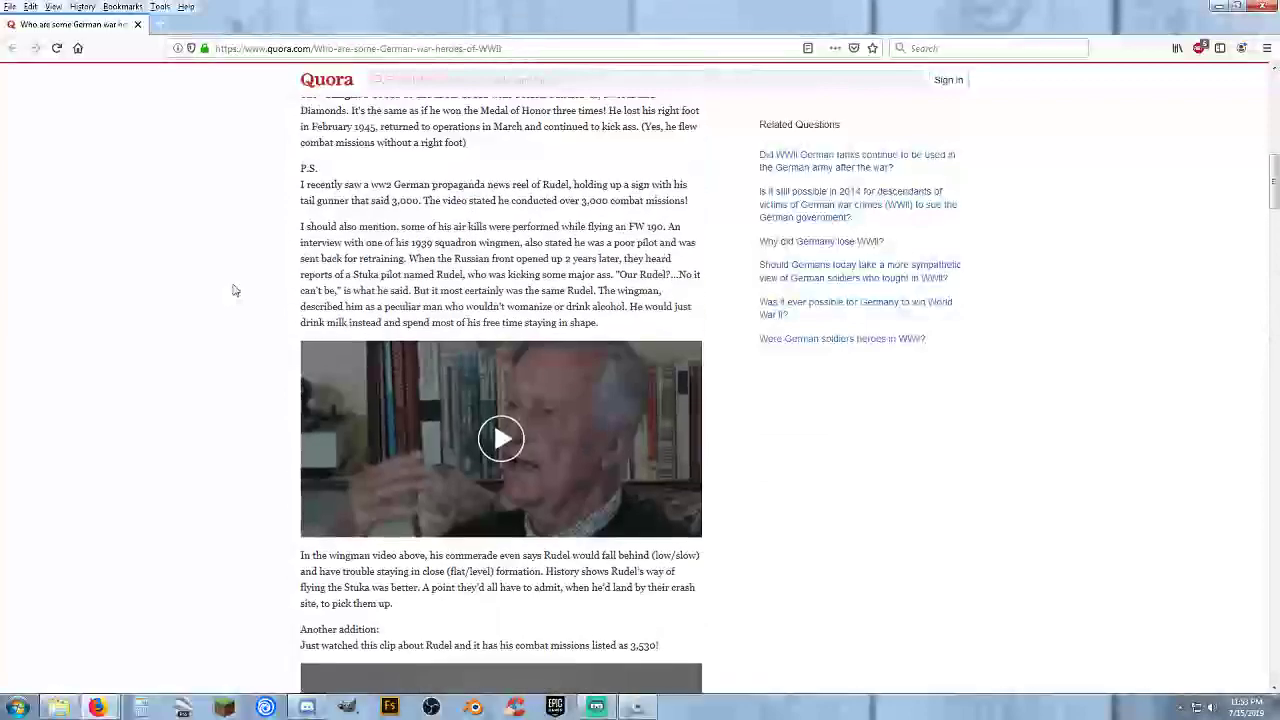
{"action": "scroll", "scroll_direction": "up", "scroll_amount": 3}
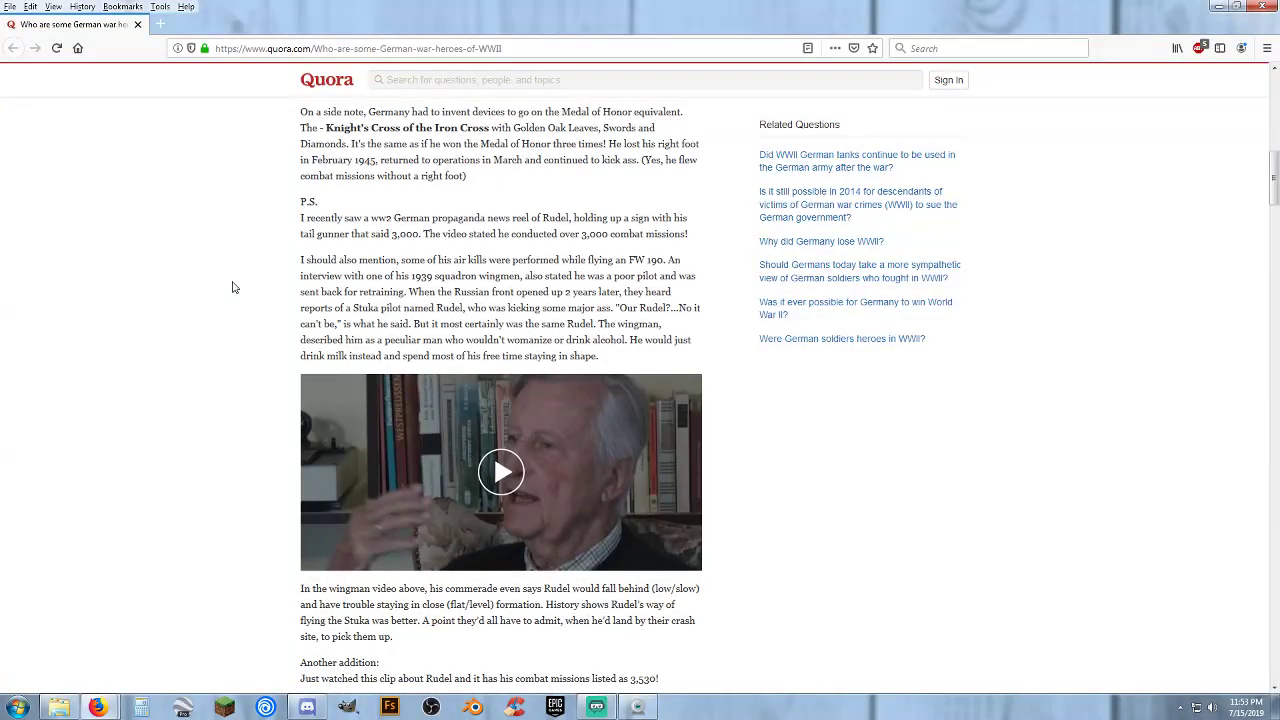
{"action": "scroll", "scroll_direction": "up", "scroll_amount": 3}
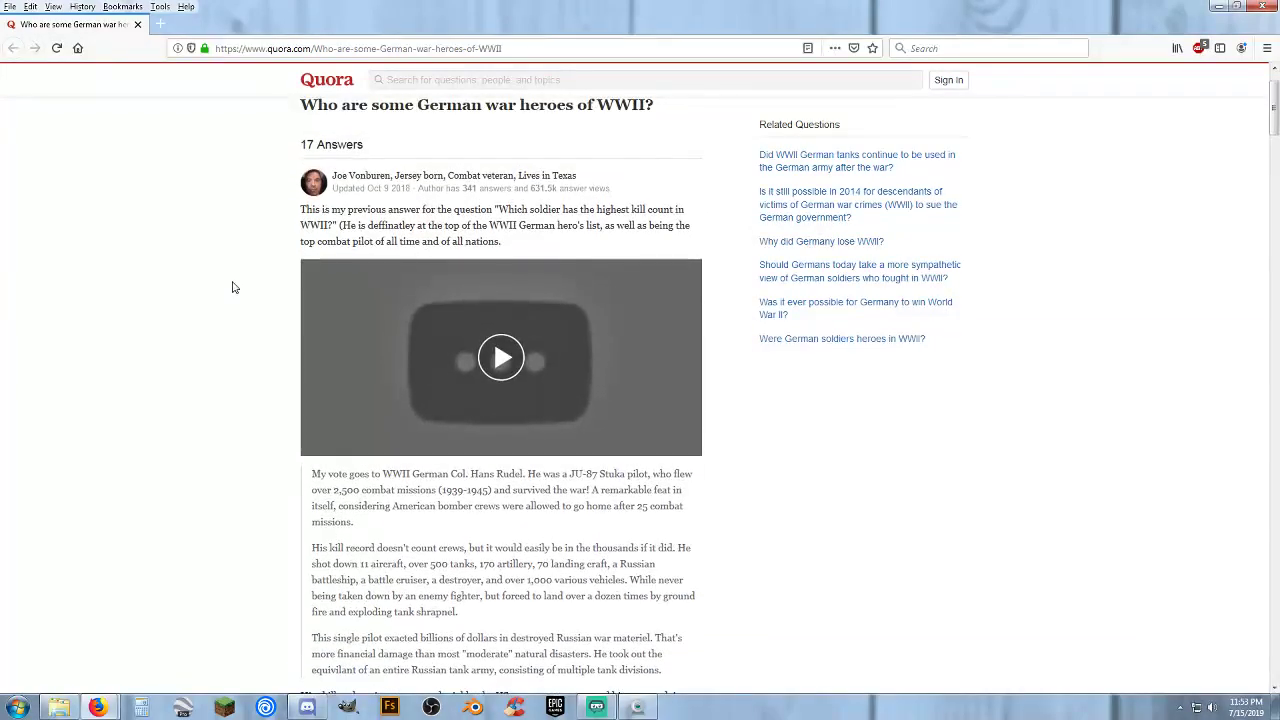
{"action": "scroll", "scroll_direction": "down", "scroll_amount": 3}
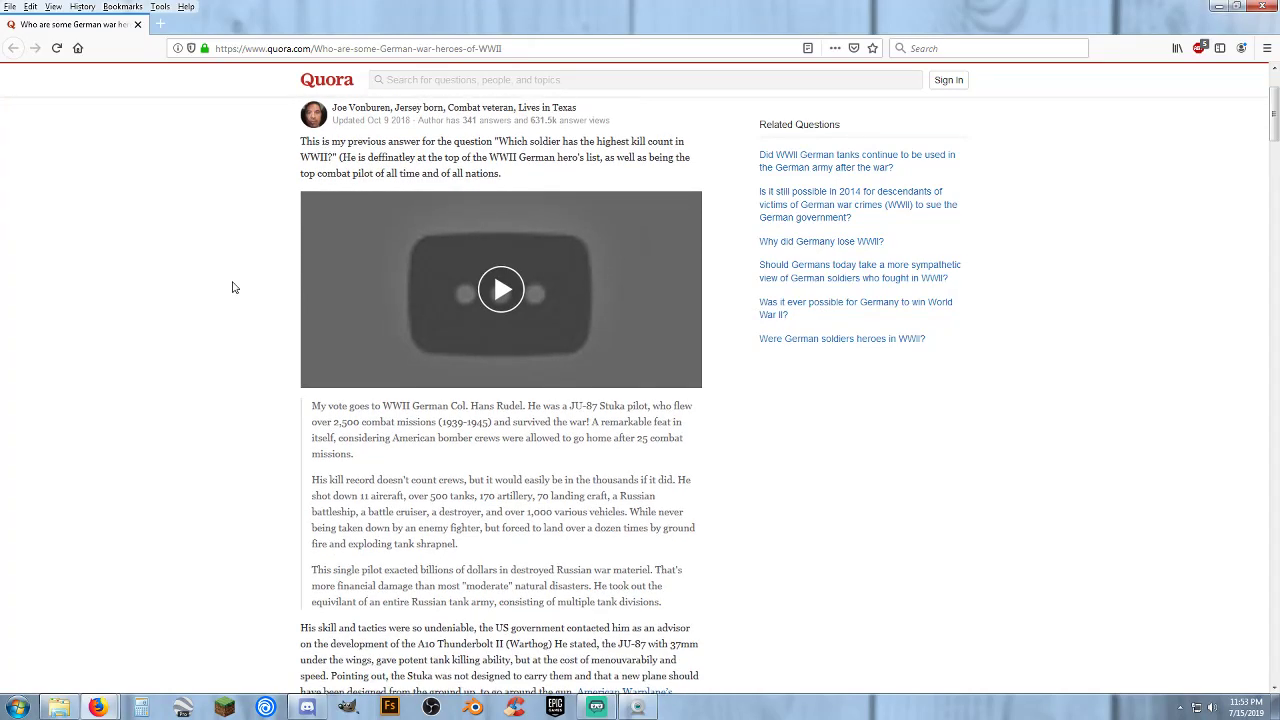
{"action": "scroll", "scroll_direction": "down", "scroll_amount": 3}
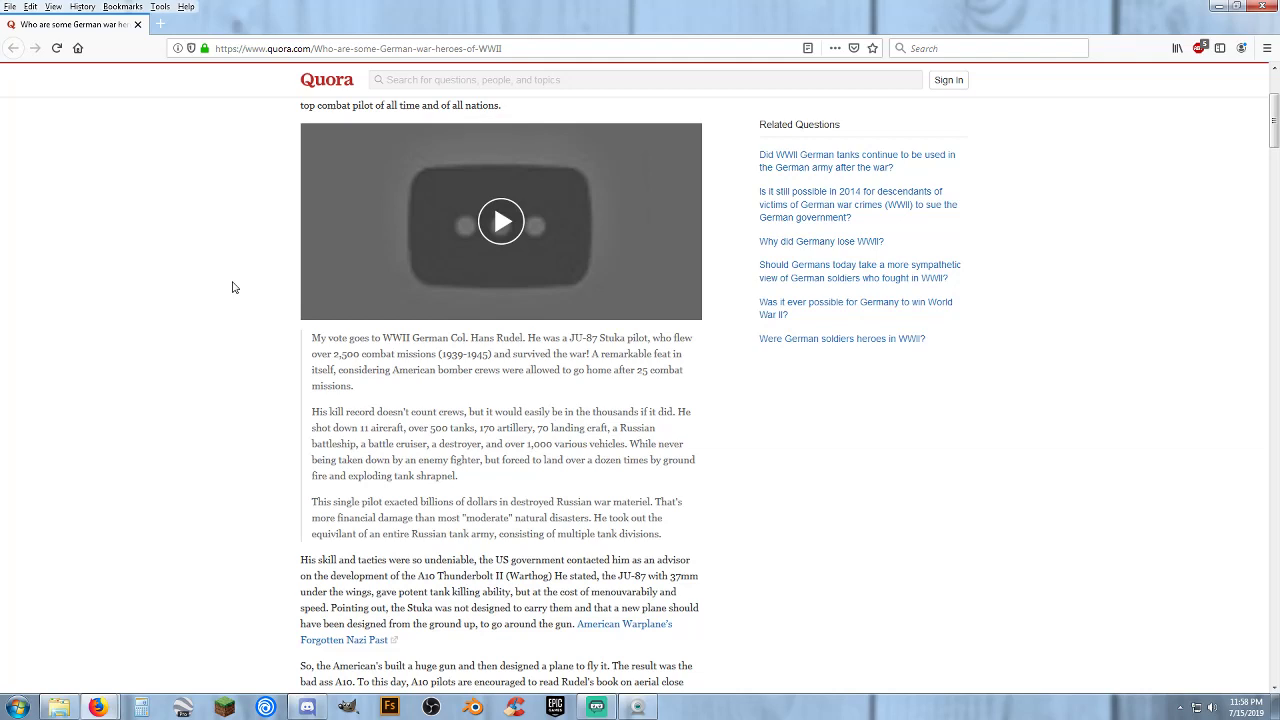
{"action": "scroll", "scroll_direction": "up", "scroll_amount": 3}
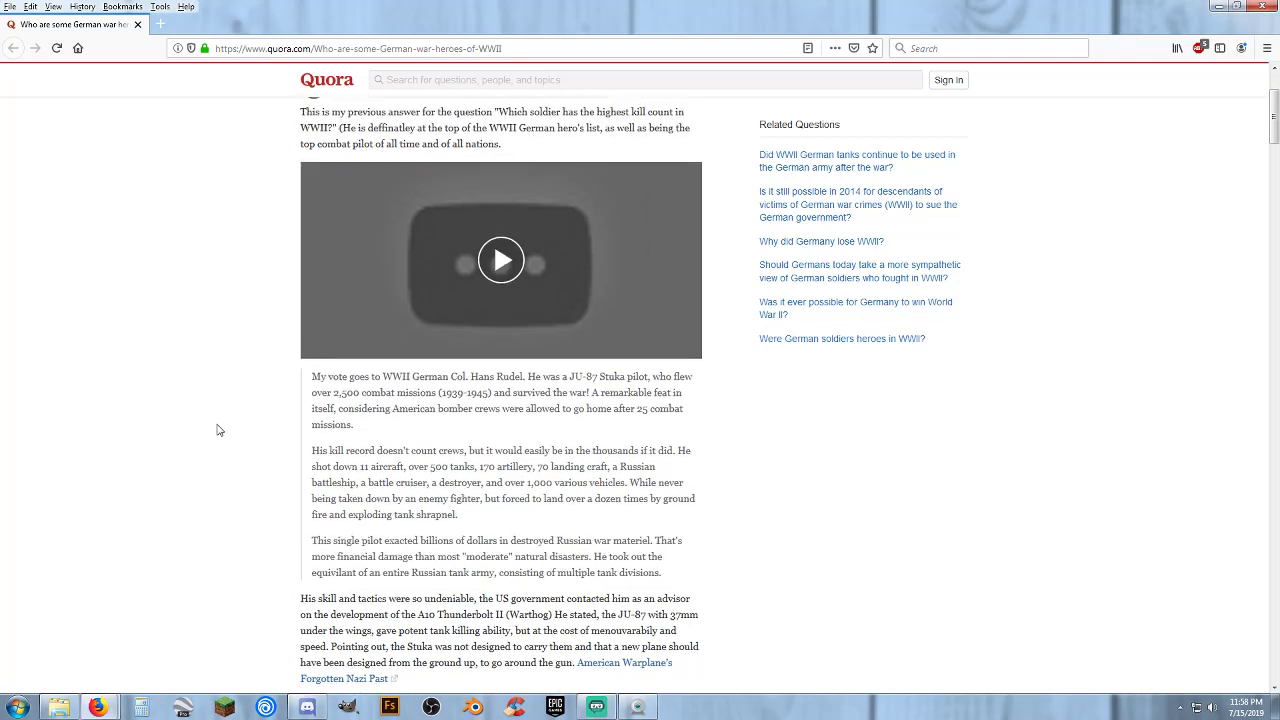
{"action": "scroll", "scroll_direction": "up", "scroll_amount": 3}
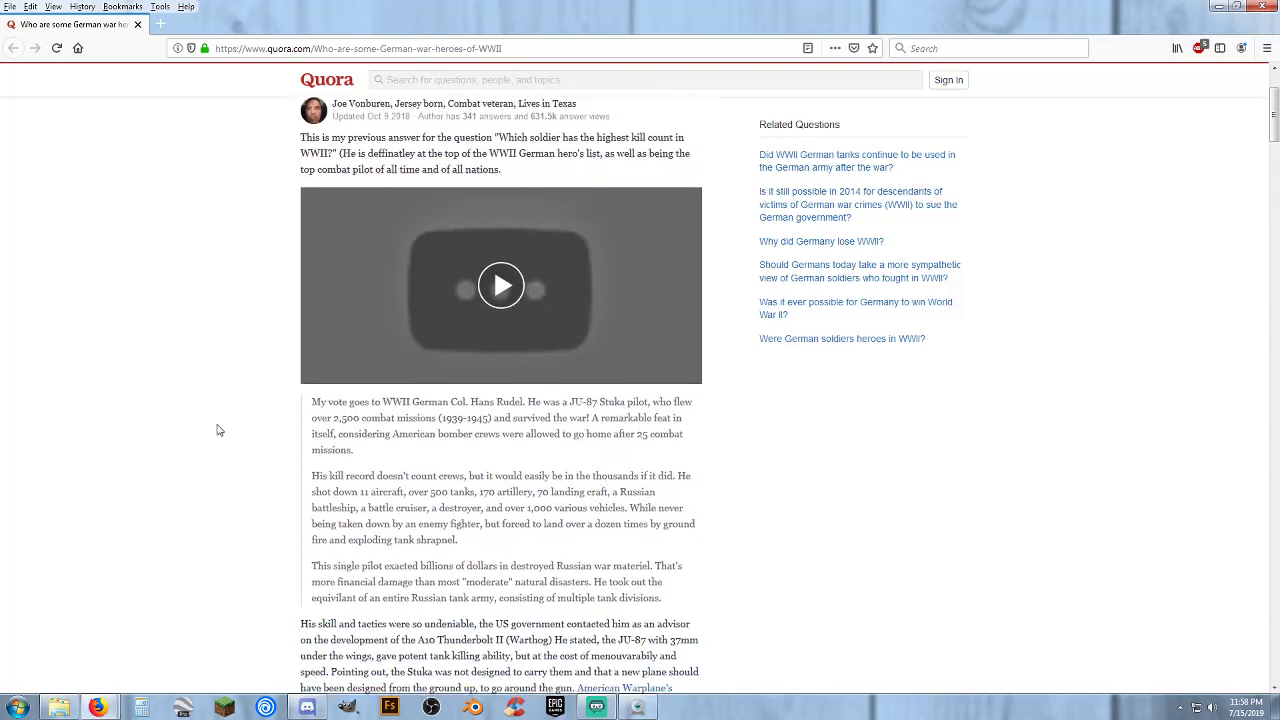
{"action": "scroll", "scroll_direction": "down", "scroll_amount": 3}
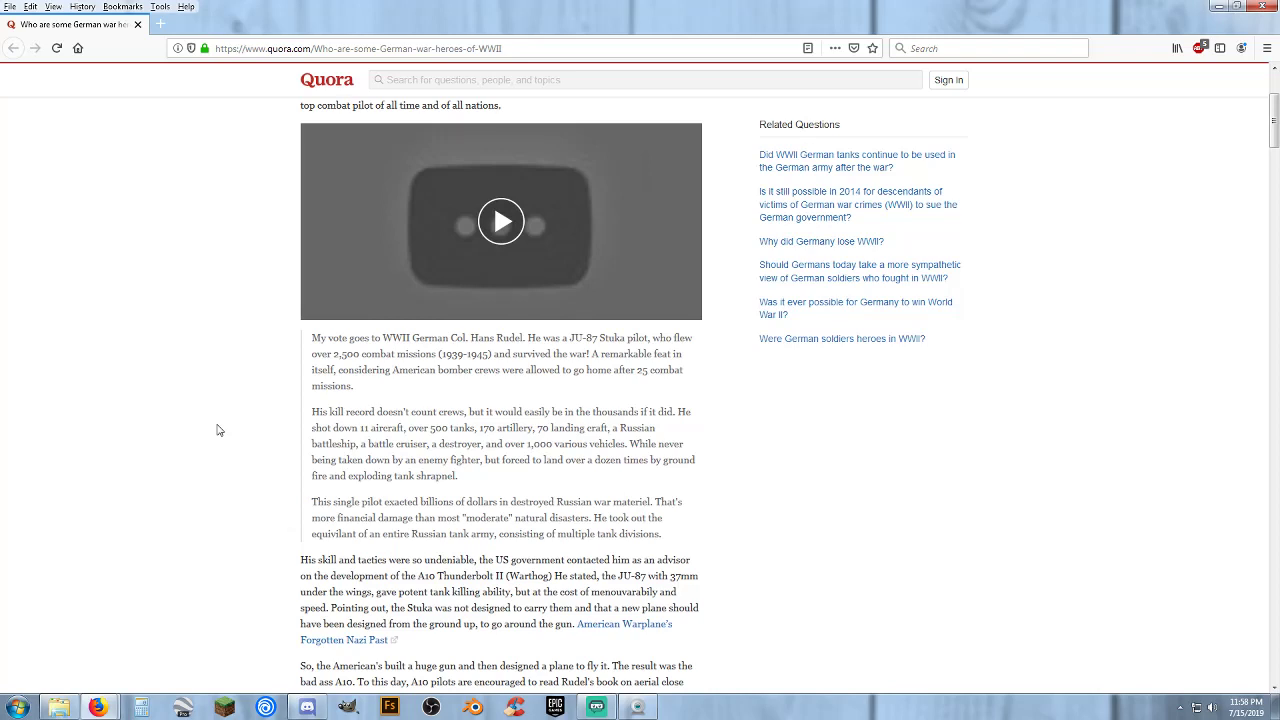
{"action": "mouse_move", "coordinate": [204, 390]}
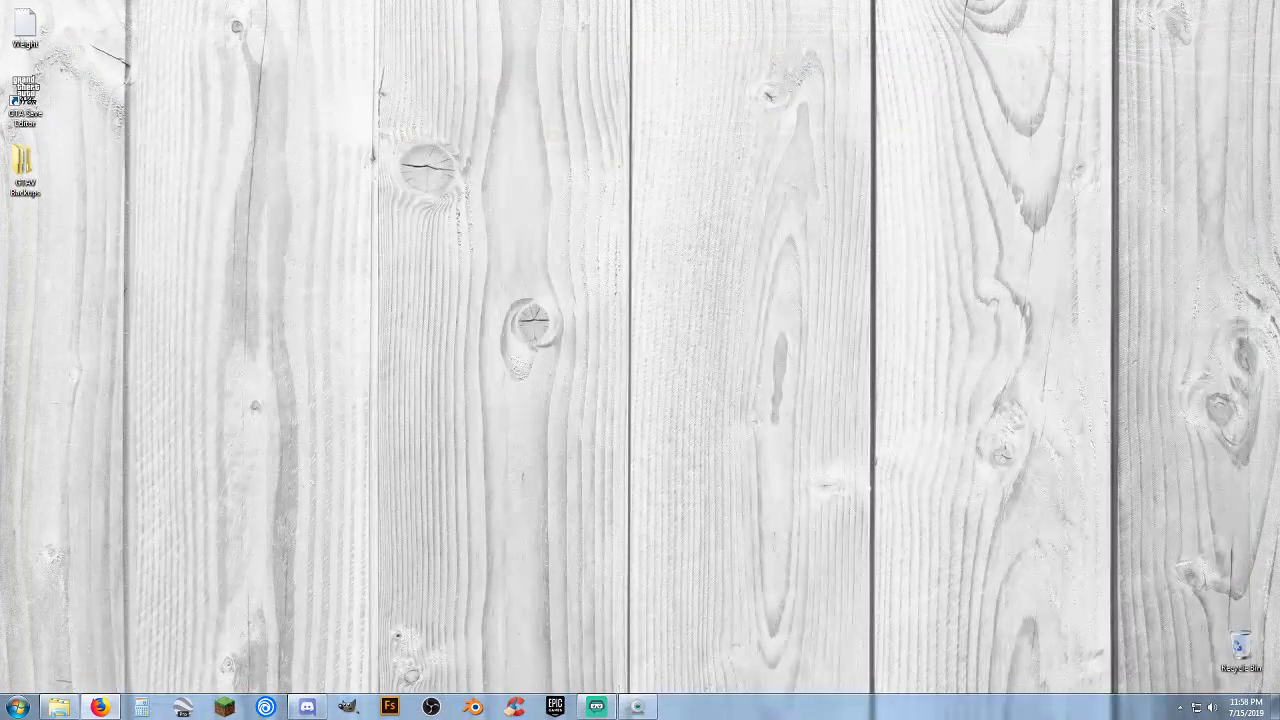
Step: Launch Firefox from the taskbar, reopening the Quora question on honorable German soldiers
{"action": "left_click", "coordinate": [100, 708]}
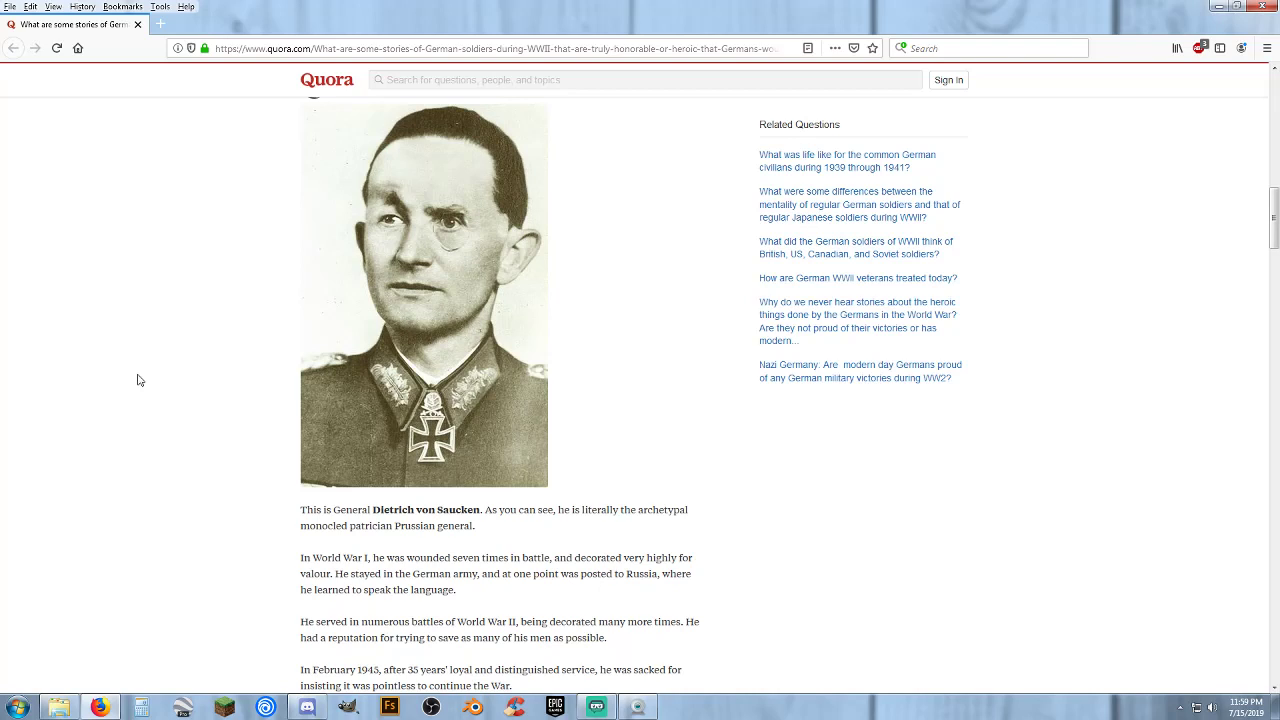
Step: Scroll the von Saucken answer past his portrait to Hitler's threat about the Nazi party leader
{"action": "scroll", "scroll_direction": "down", "scroll_amount": 3}
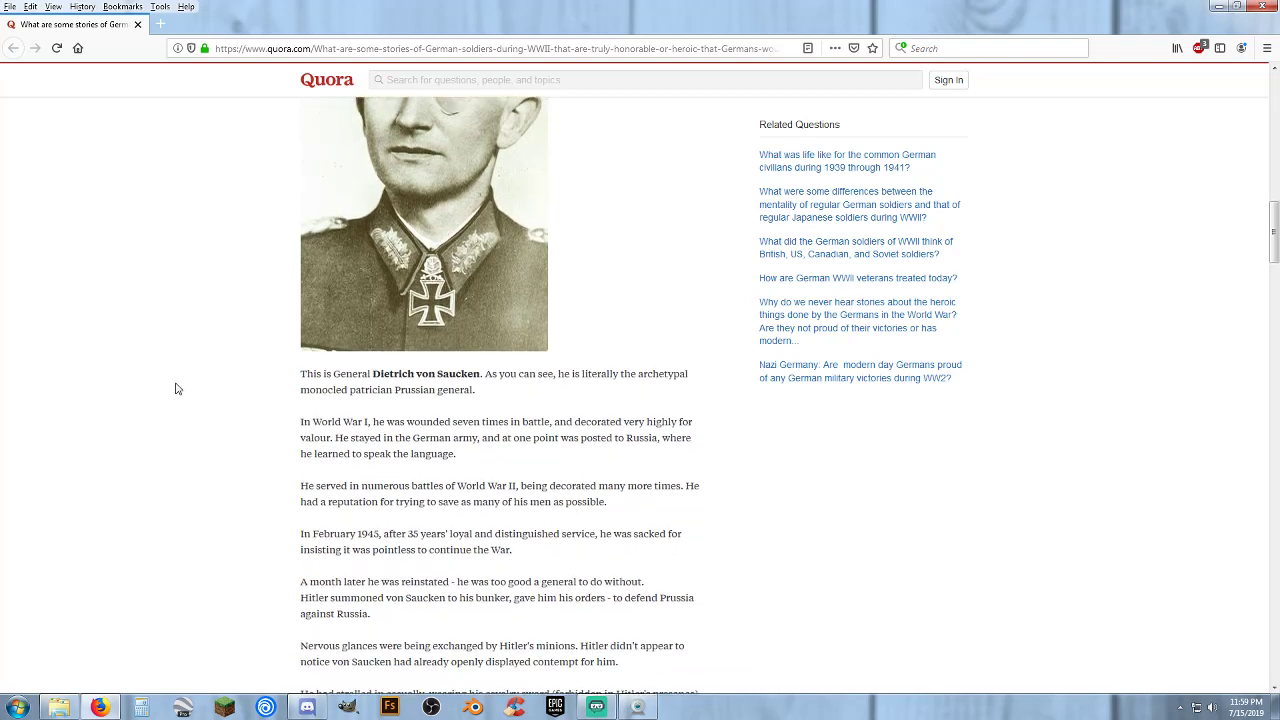
{"action": "mouse_move", "coordinate": [196, 396]}
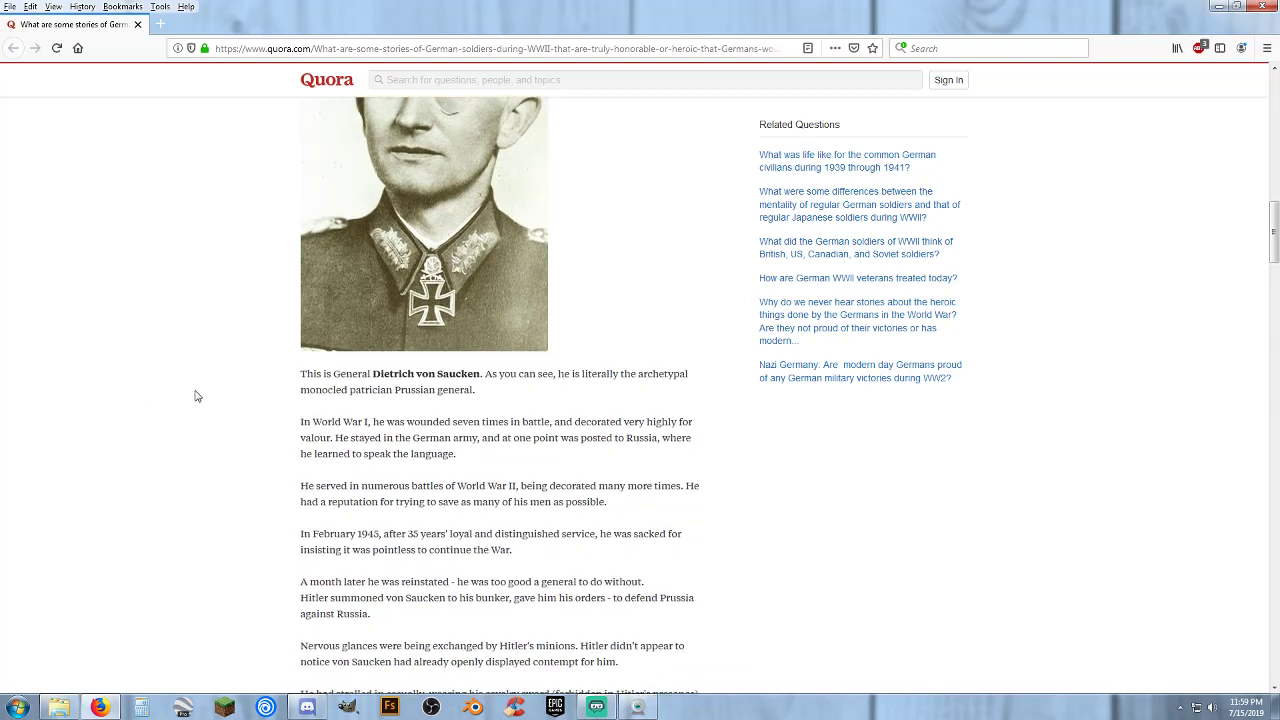
{"action": "scroll", "scroll_direction": "down", "scroll_amount": 3}
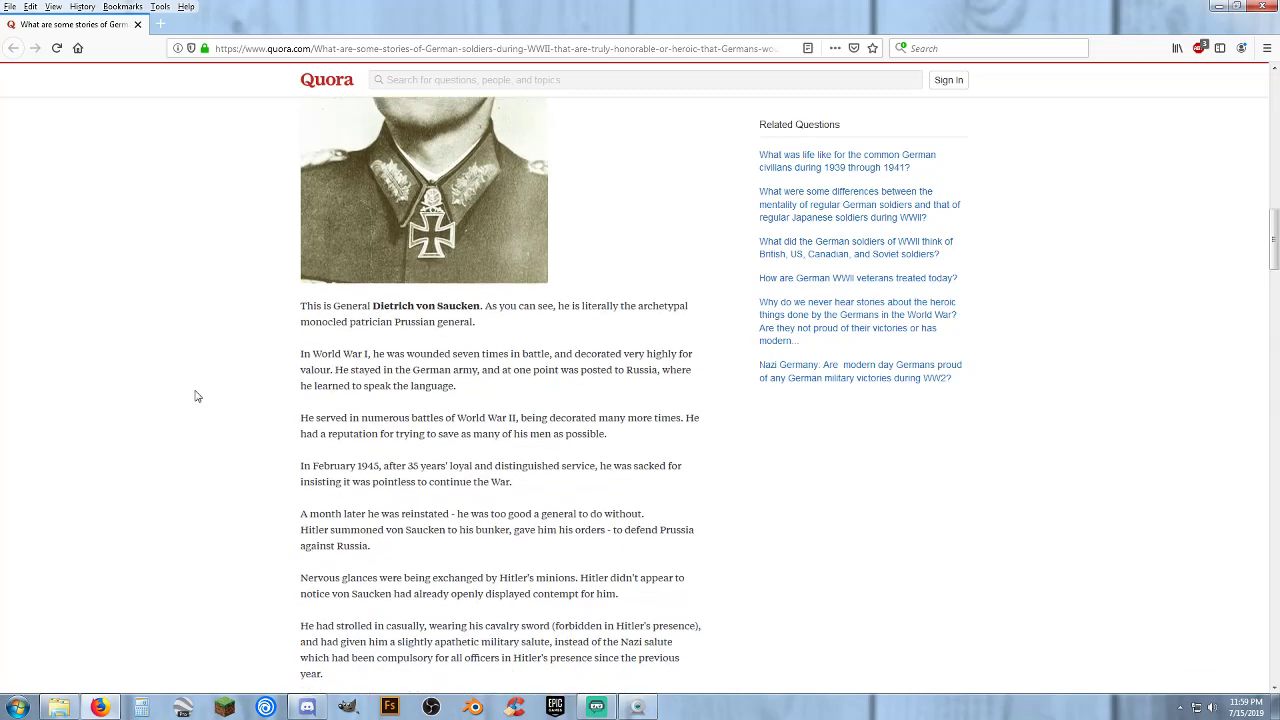
{"action": "scroll", "scroll_direction": "up", "scroll_amount": 3}
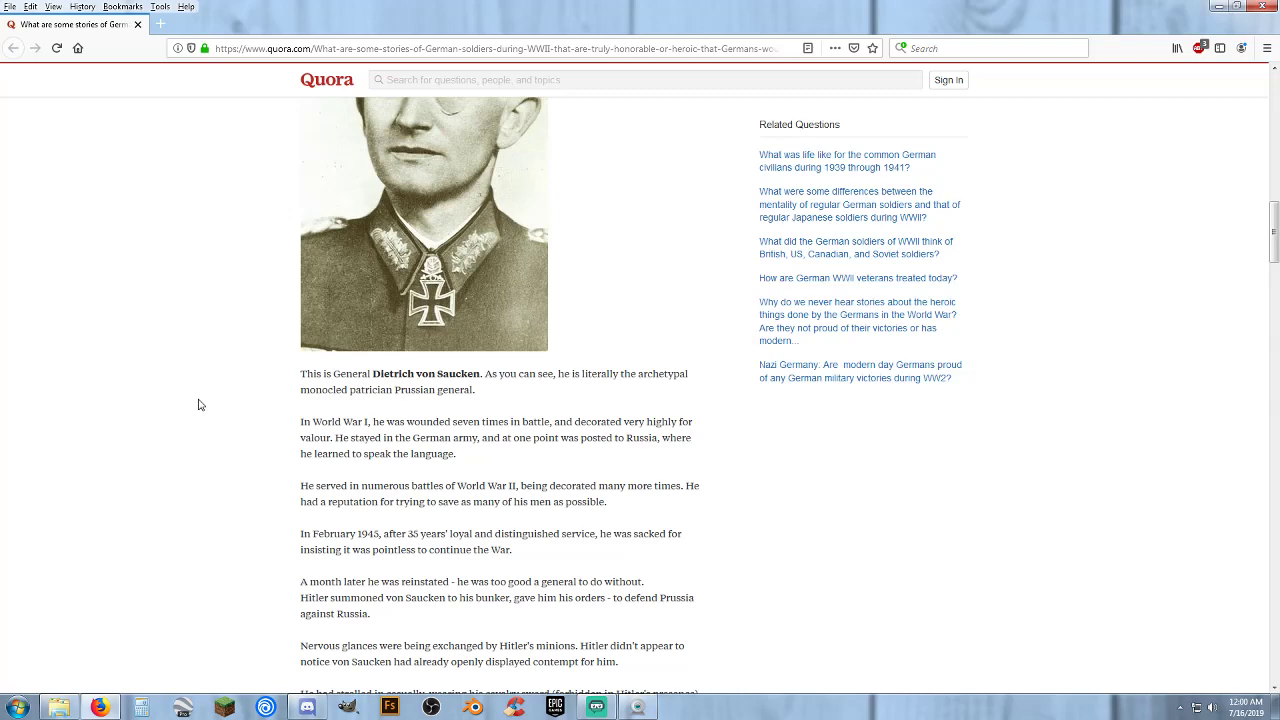
{"action": "scroll", "scroll_direction": "down", "scroll_amount": 3}
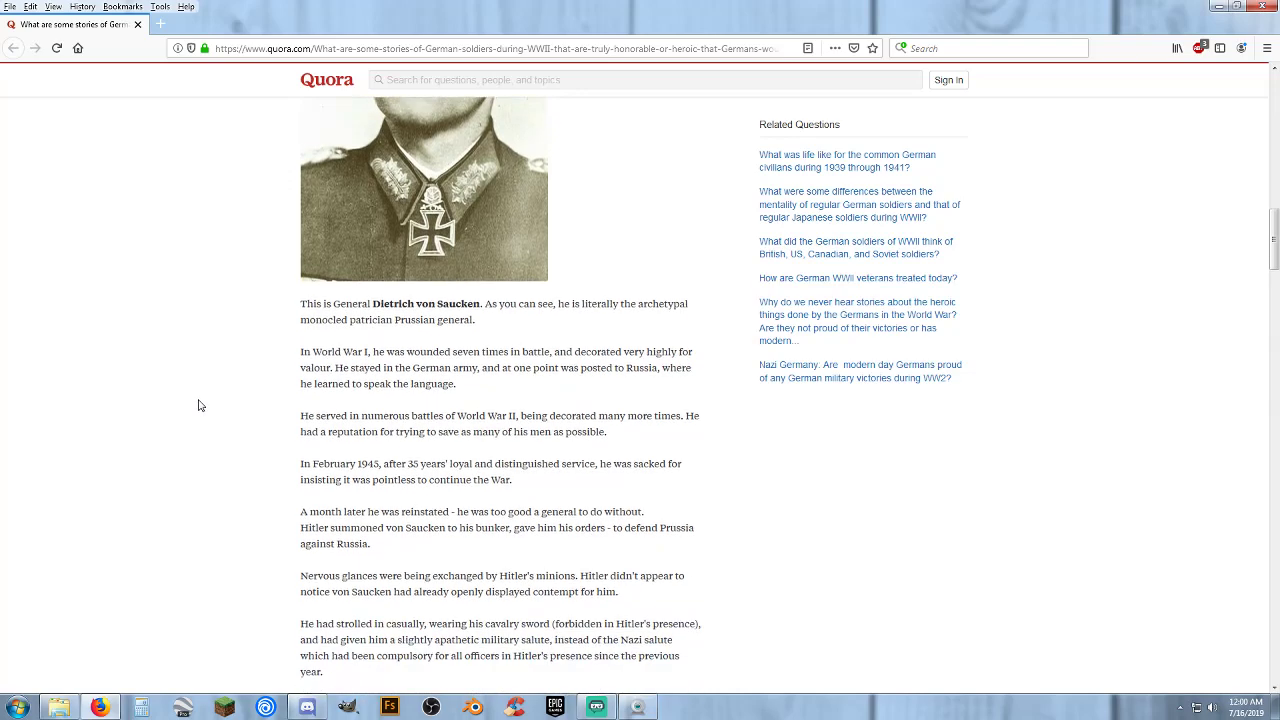
{"action": "scroll", "scroll_direction": "down", "scroll_amount": 3}
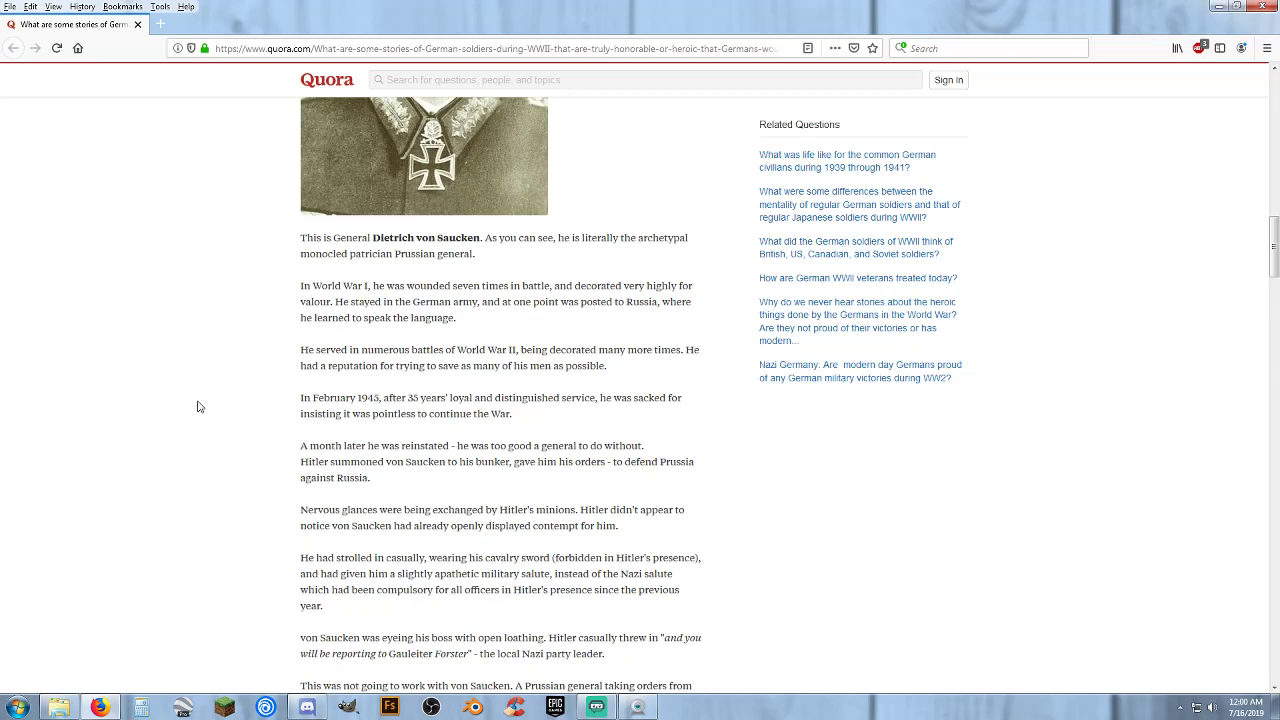
Step: Reread from the portrait down to von Saucken's withering look at Hitler over the maps
{"action": "scroll", "scroll_direction": "up", "scroll_amount": 3}
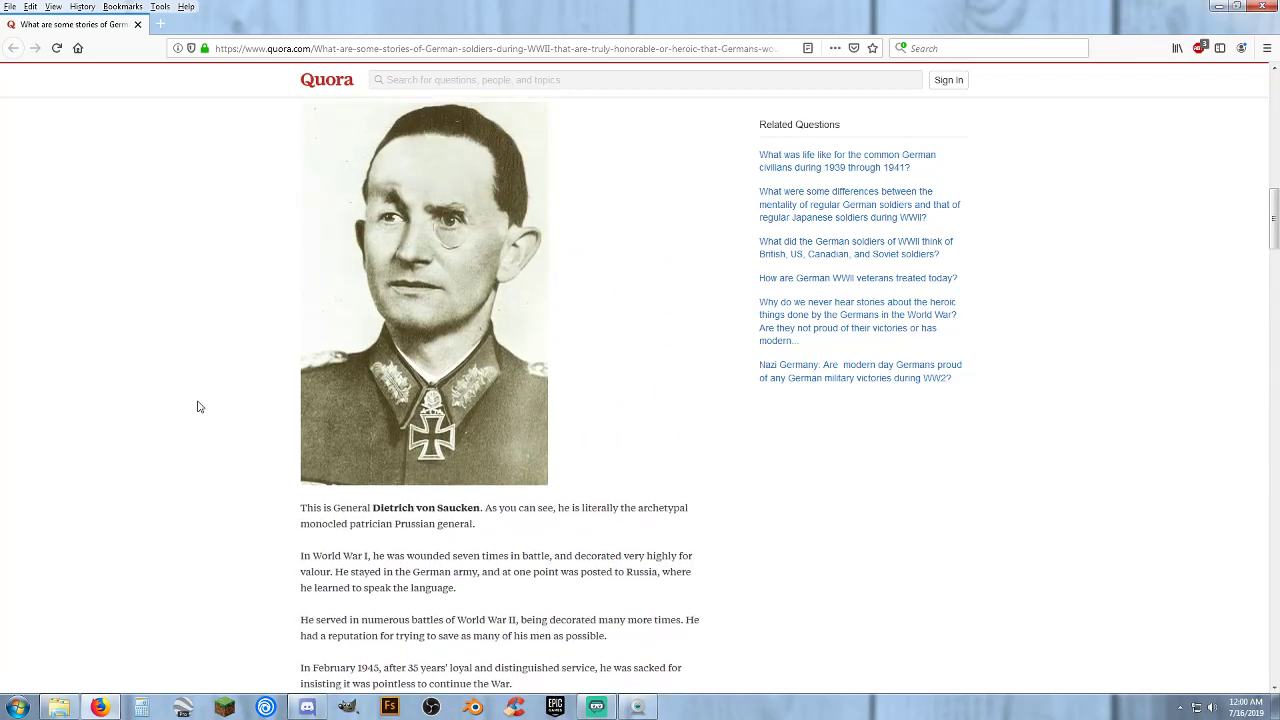
{"action": "scroll", "scroll_direction": "down", "scroll_amount": 3}
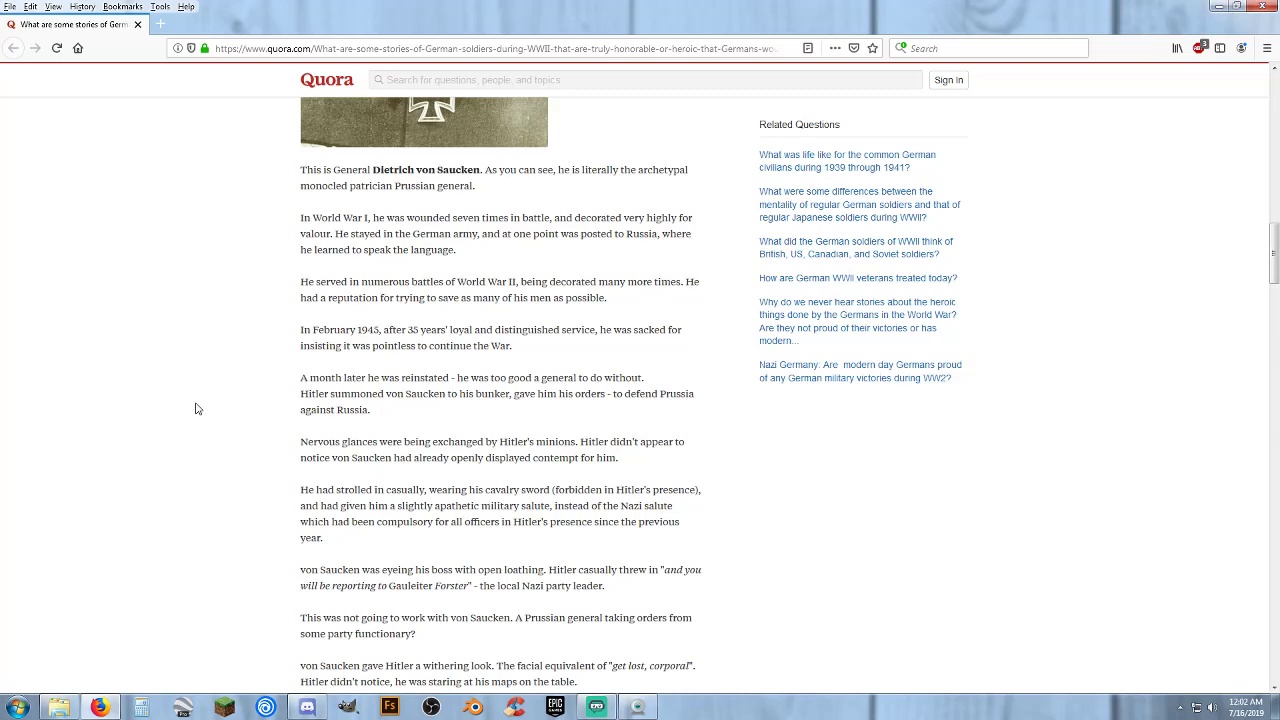
Step: Read to Hitler granting von Saucken command, then scroll back to his portrait and opening lines
{"action": "scroll", "scroll_direction": "down", "scroll_amount": 3}
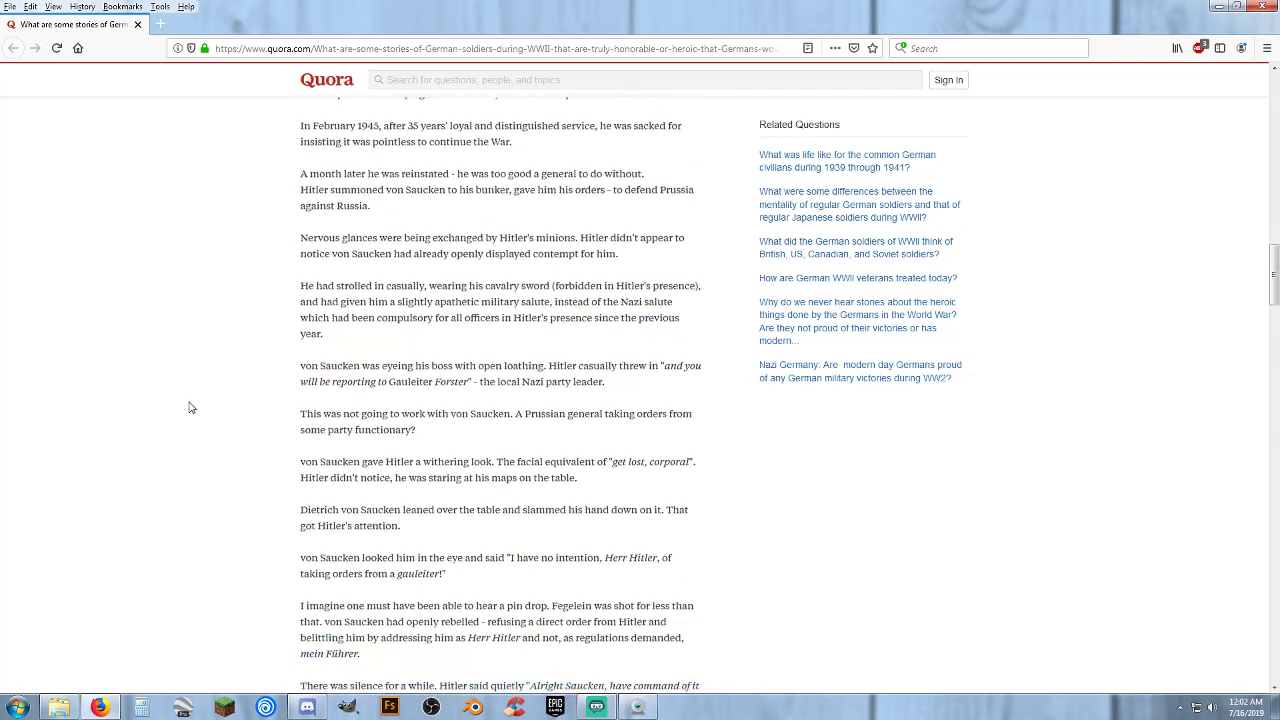
{"action": "scroll", "scroll_direction": "down", "scroll_amount": 3}
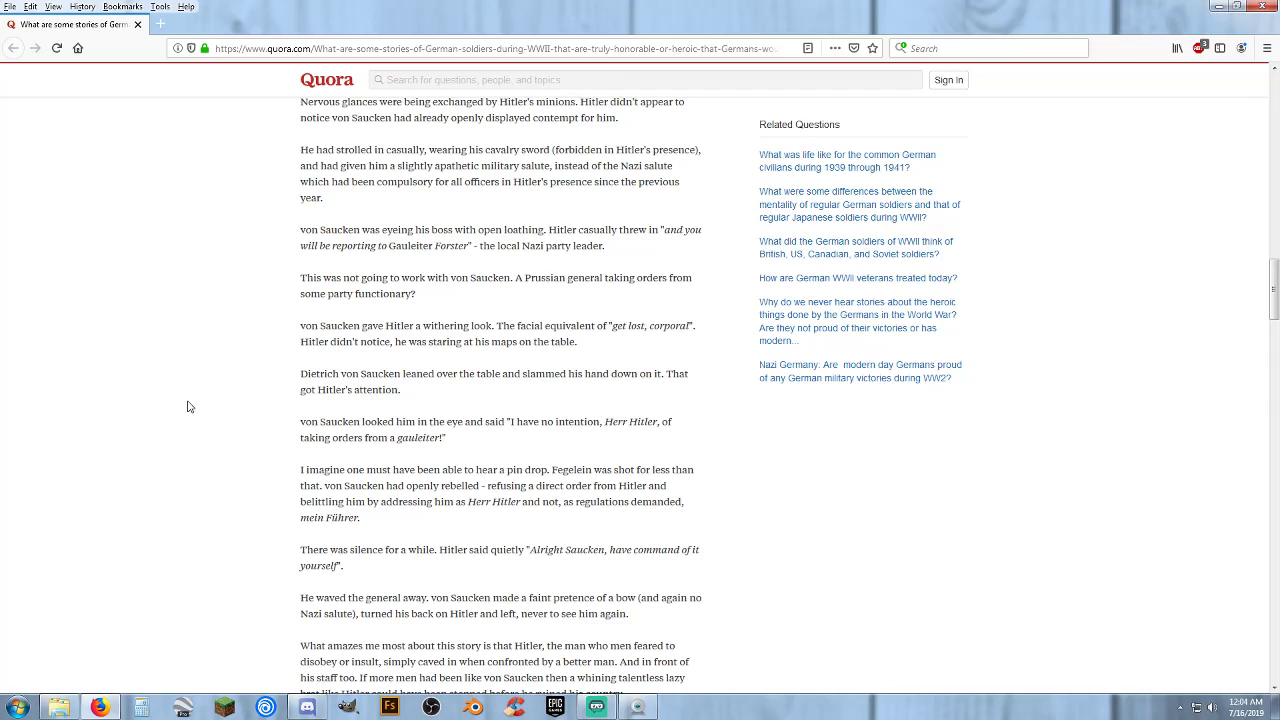
{"action": "scroll", "scroll_direction": "up", "scroll_amount": 3}
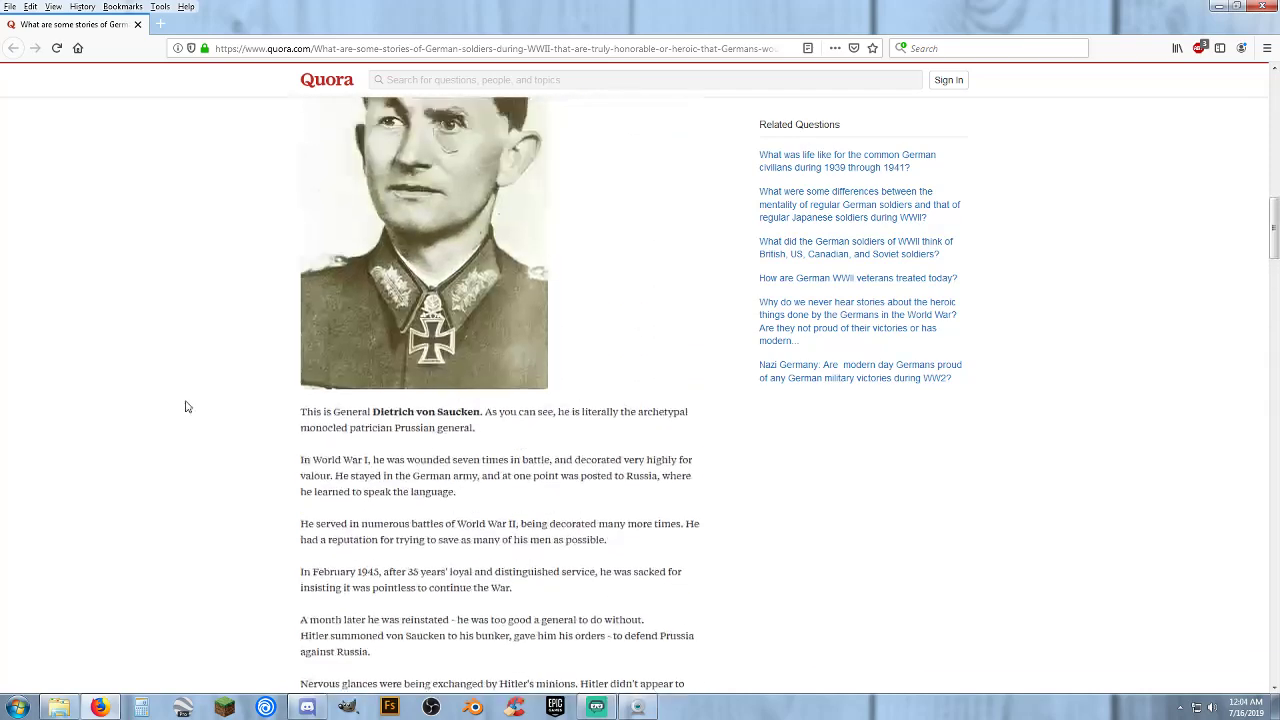
Step: Scroll the Quora answer past von Saucken's portrait to the Hitler bunker-meeting paragraphs
{"action": "scroll", "scroll_direction": "up", "scroll_amount": 3}
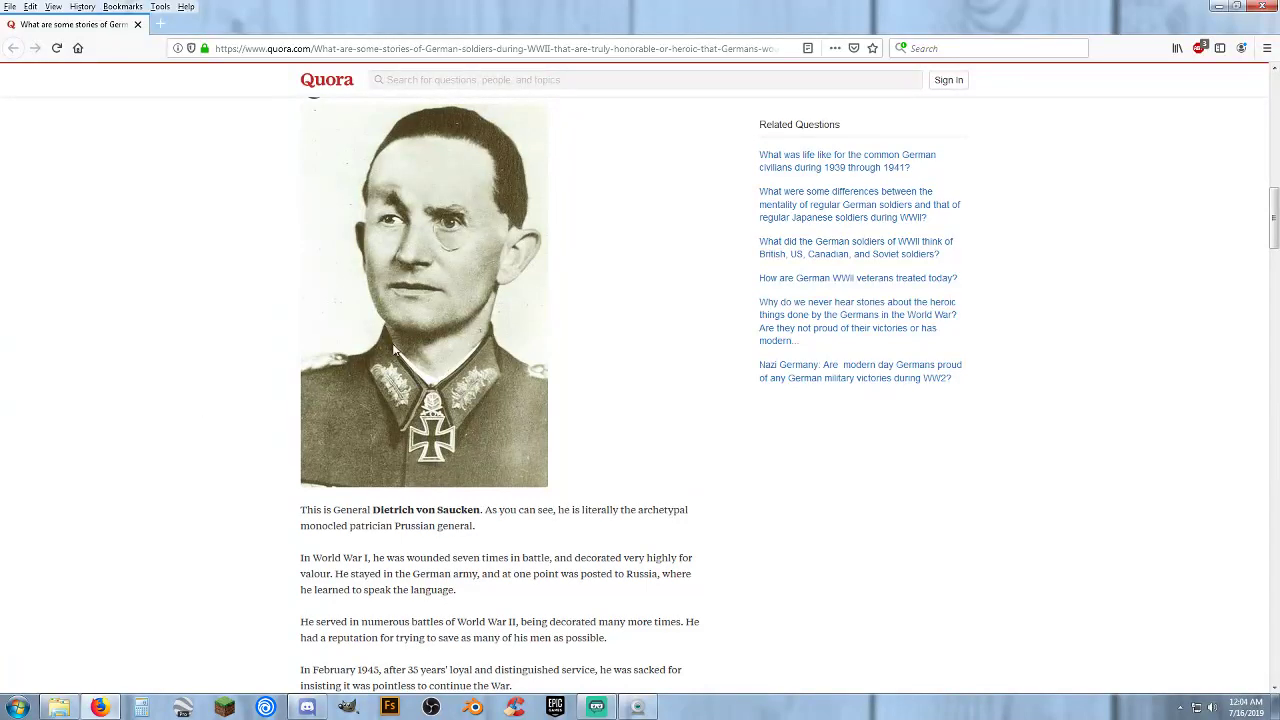
{"action": "mouse_move", "coordinate": [208, 390]}
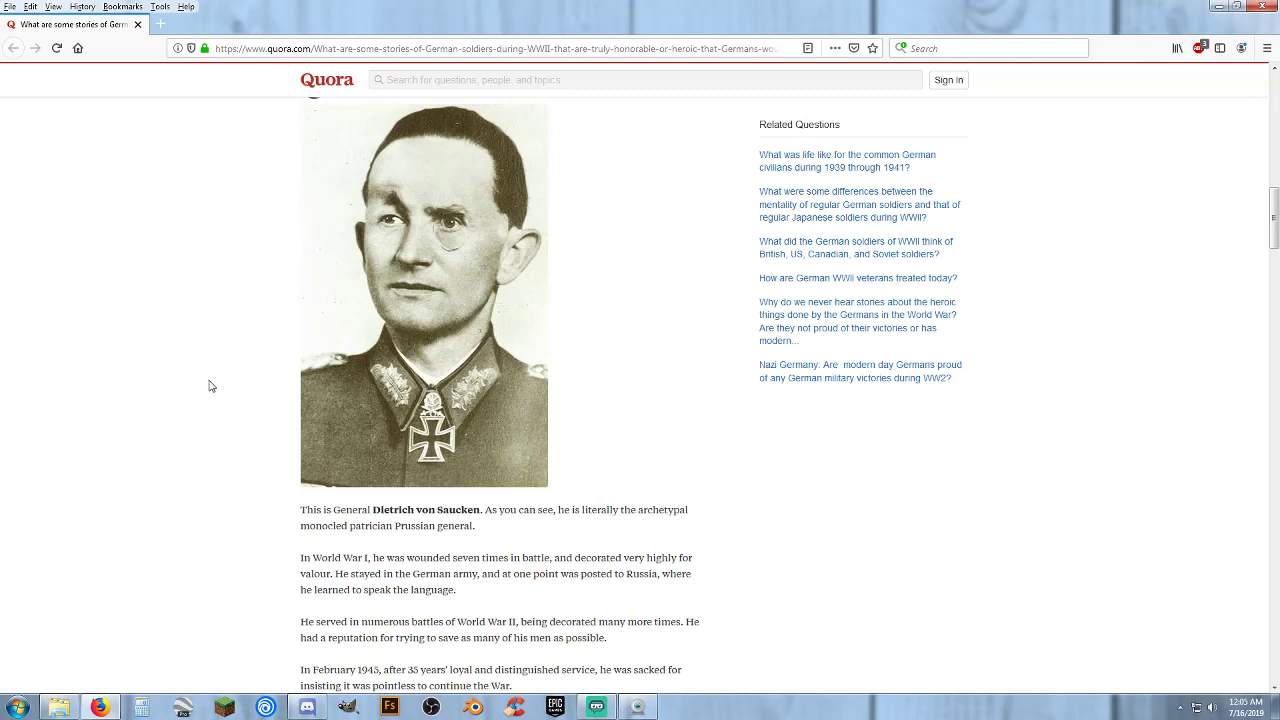
{"action": "scroll", "scroll_direction": "down", "scroll_amount": 3}
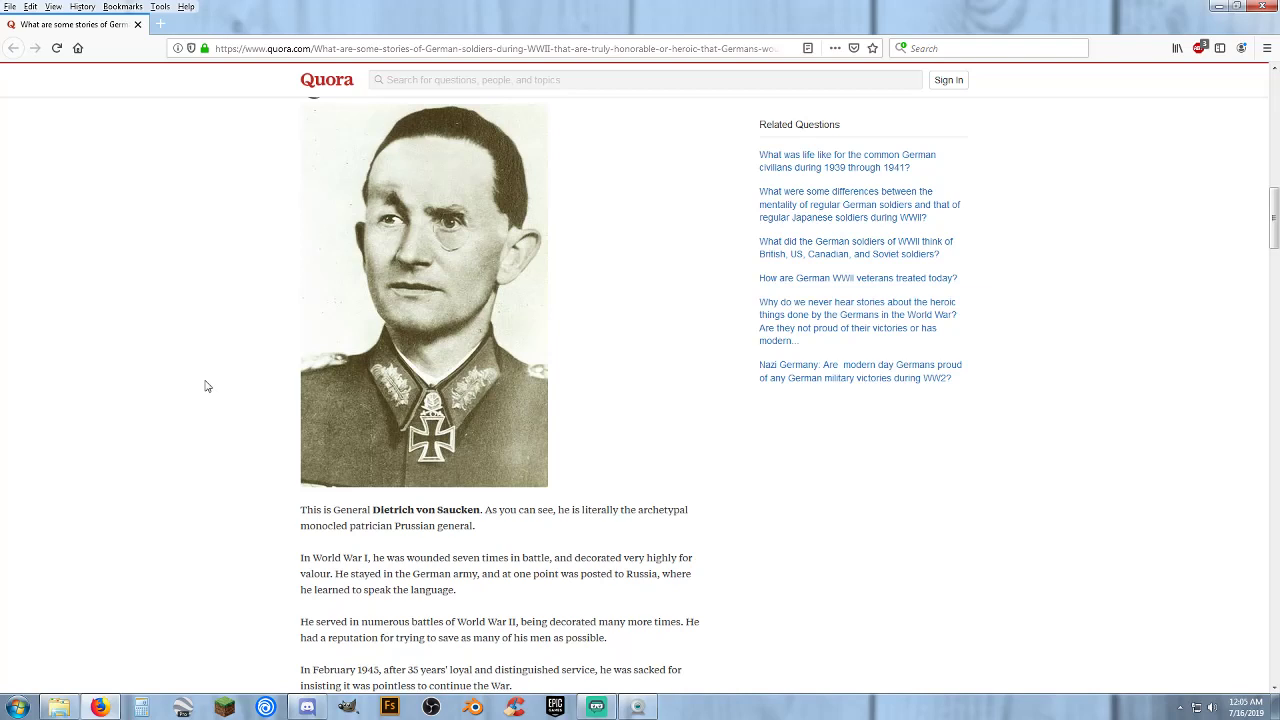
{"action": "mouse_move", "coordinate": [202, 418]}
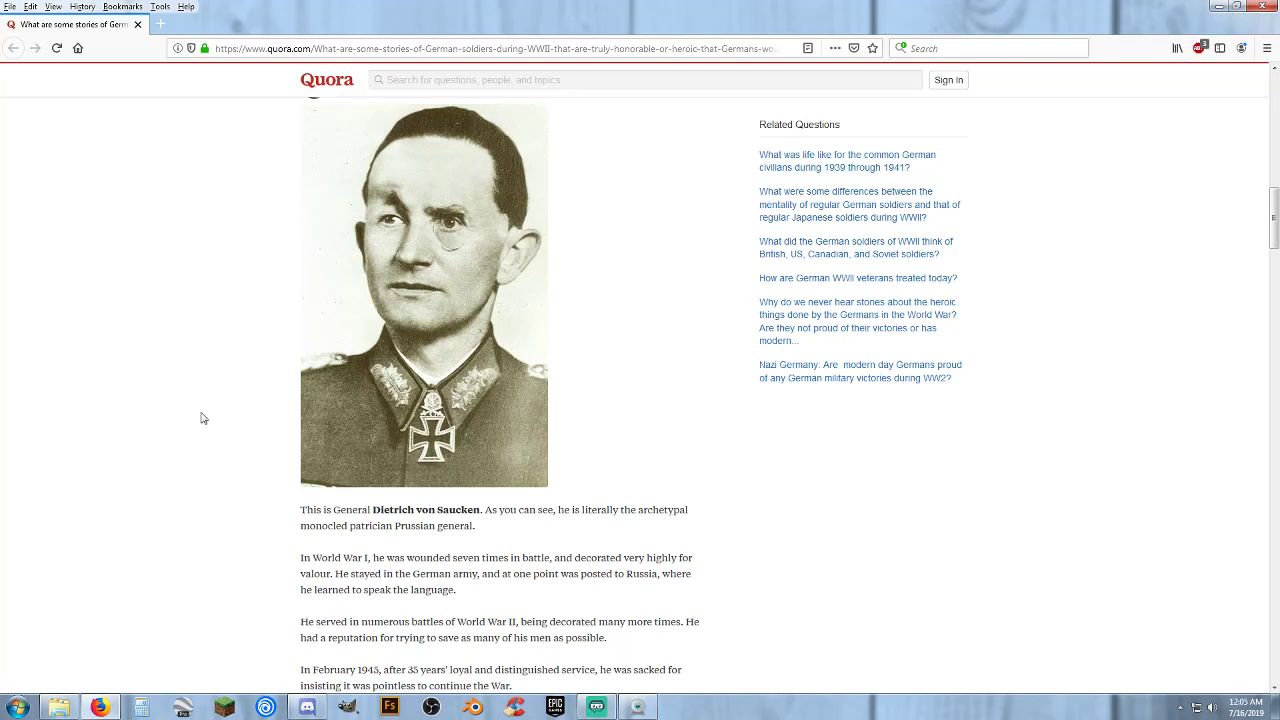
{"action": "mouse_move", "coordinate": [196, 426]}
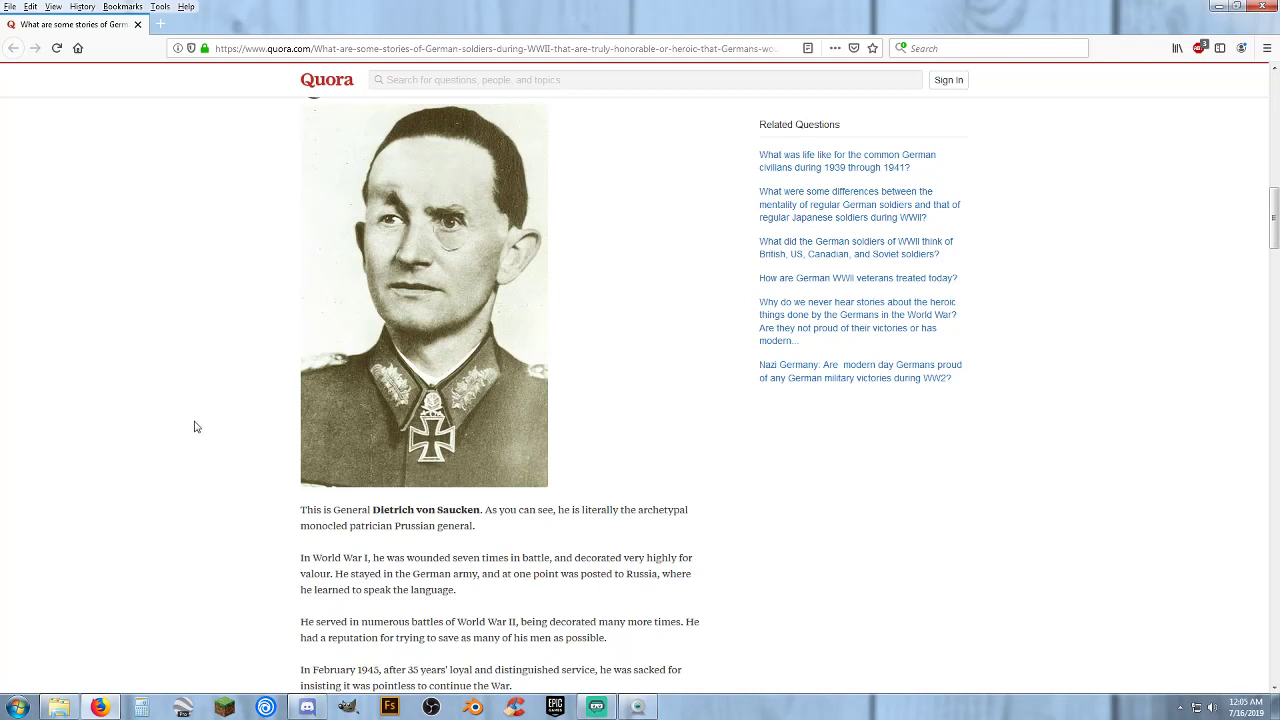
{"action": "mouse_move", "coordinate": [520, 404]}
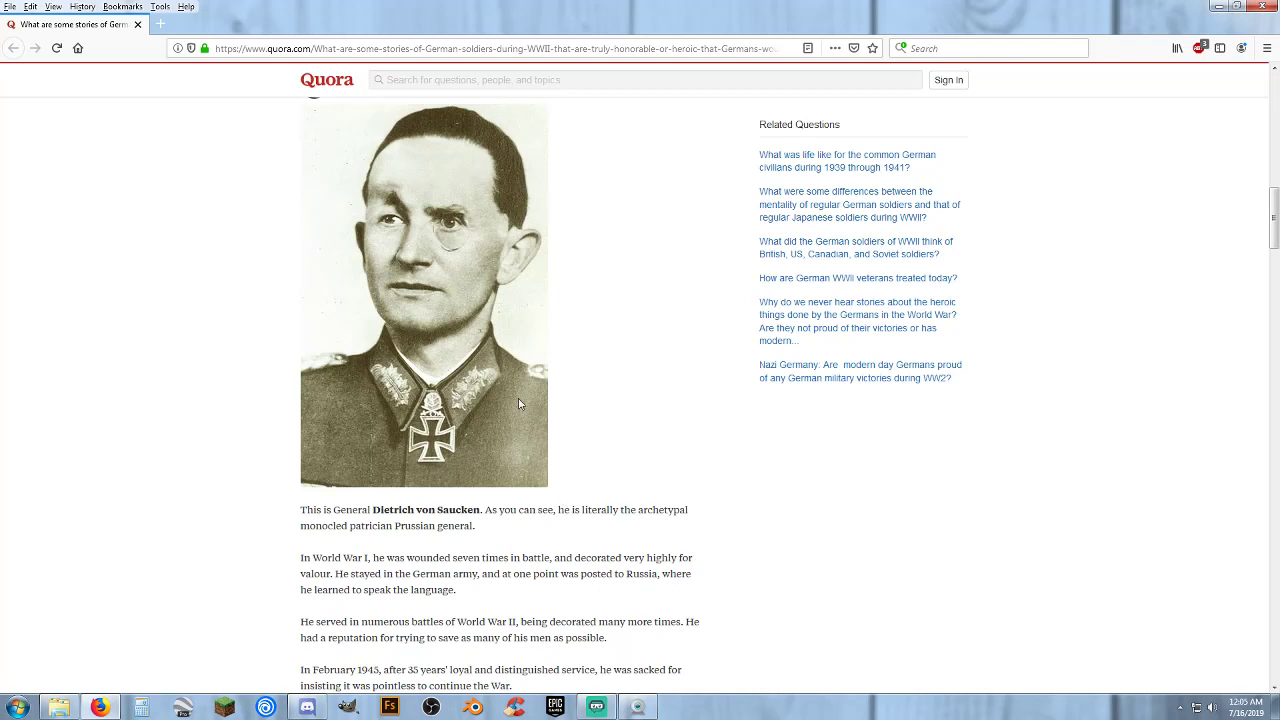
{"action": "mouse_move", "coordinate": [144, 478]}
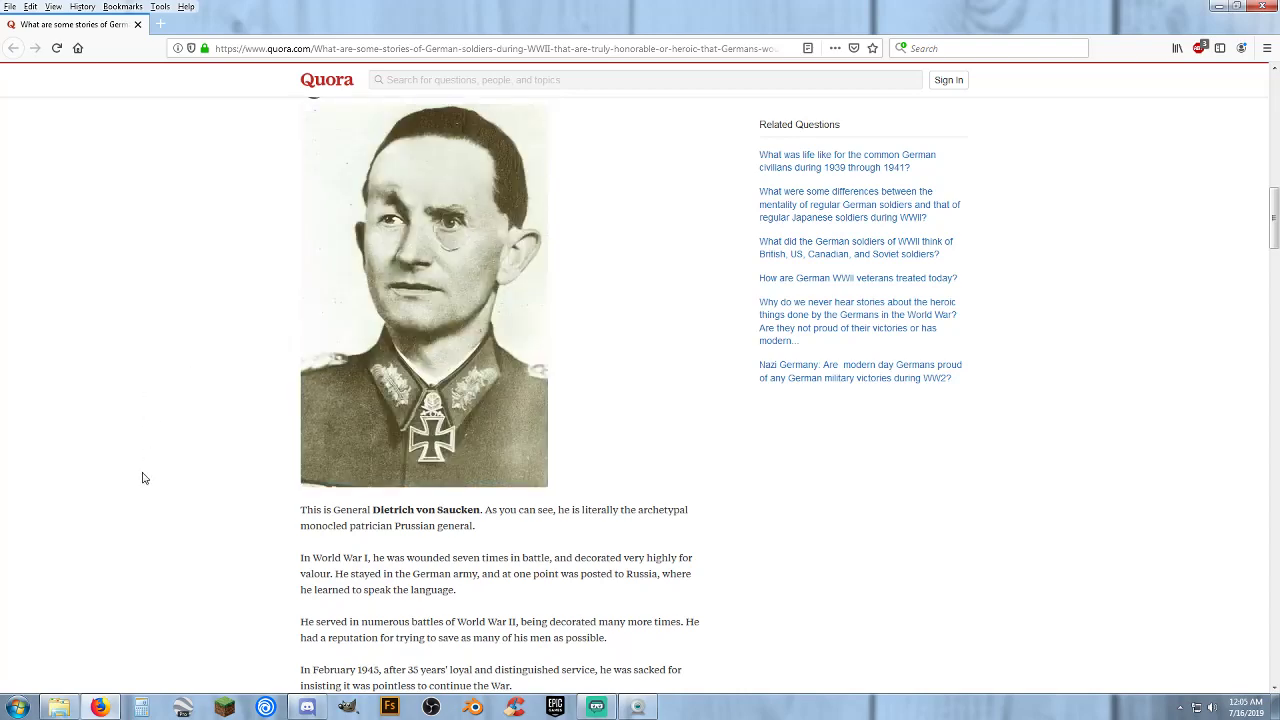
{"action": "scroll", "scroll_direction": "down", "scroll_amount": 3}
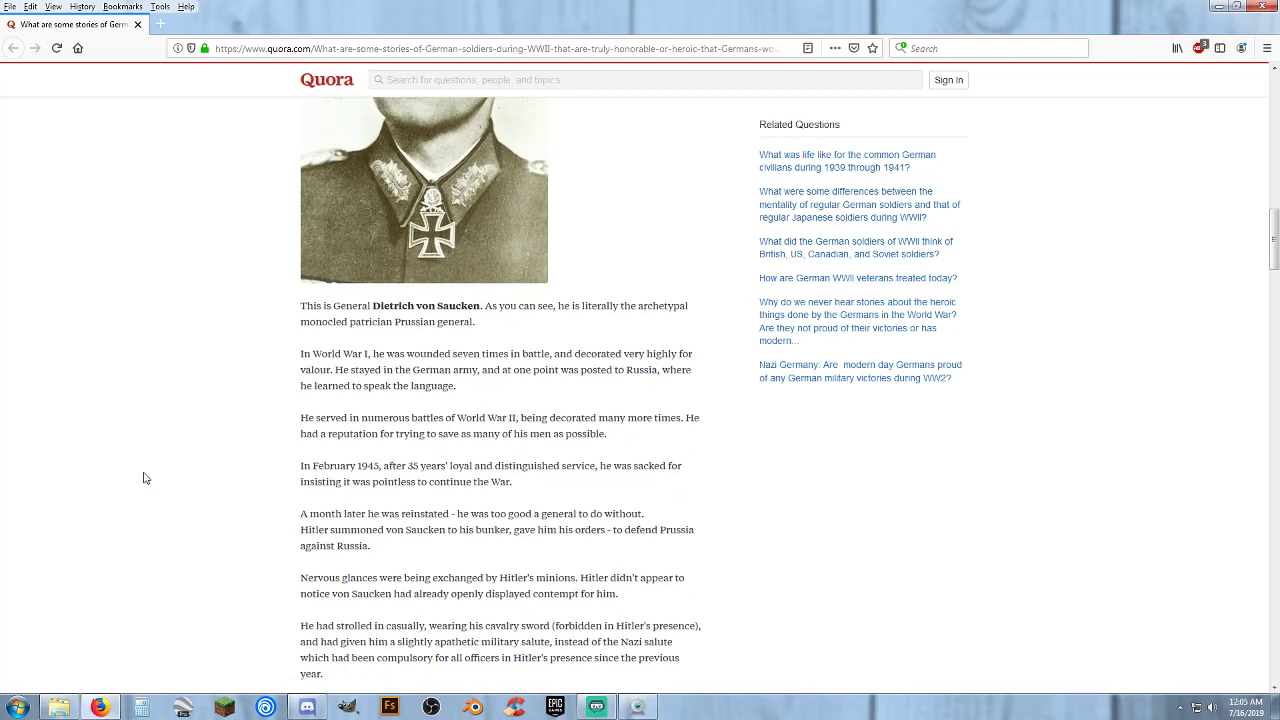
Step: Scroll down through his refusal to flee, Soviet captivity and Bavaria retirement to the closing assessment
{"action": "scroll", "scroll_direction": "down", "scroll_amount": 3}
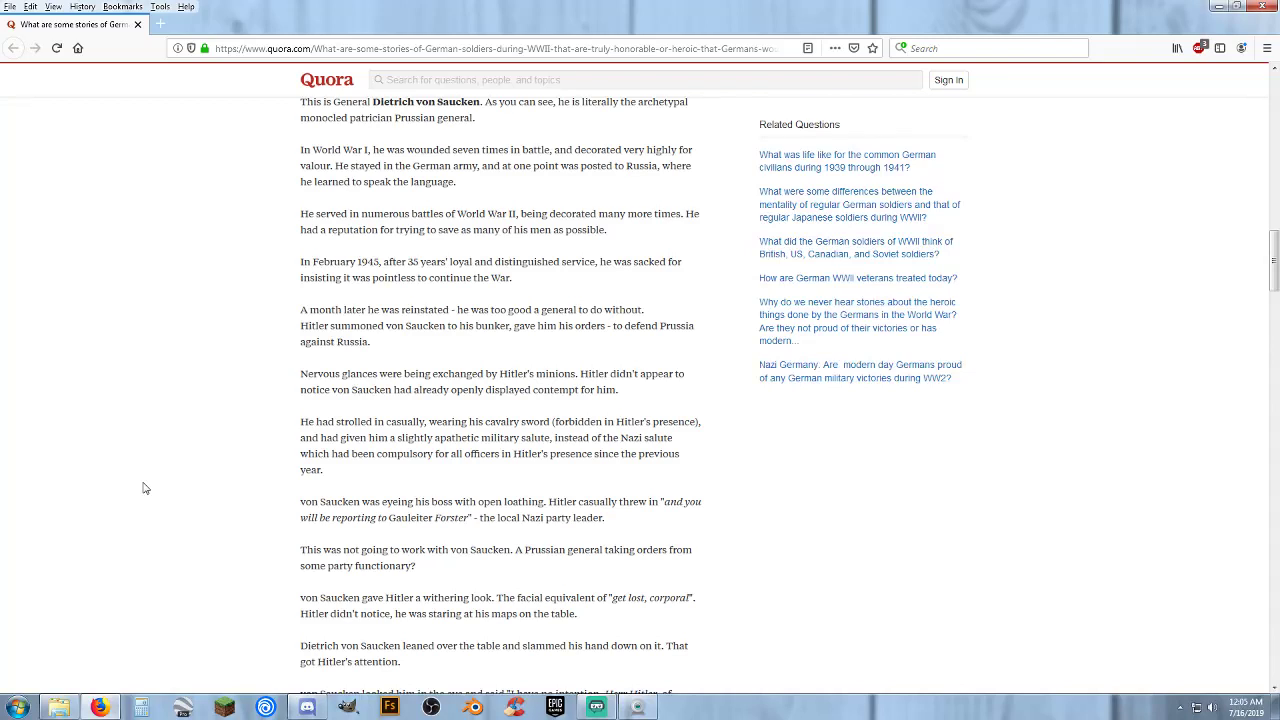
{"action": "scroll", "scroll_direction": "down", "scroll_amount": 3}
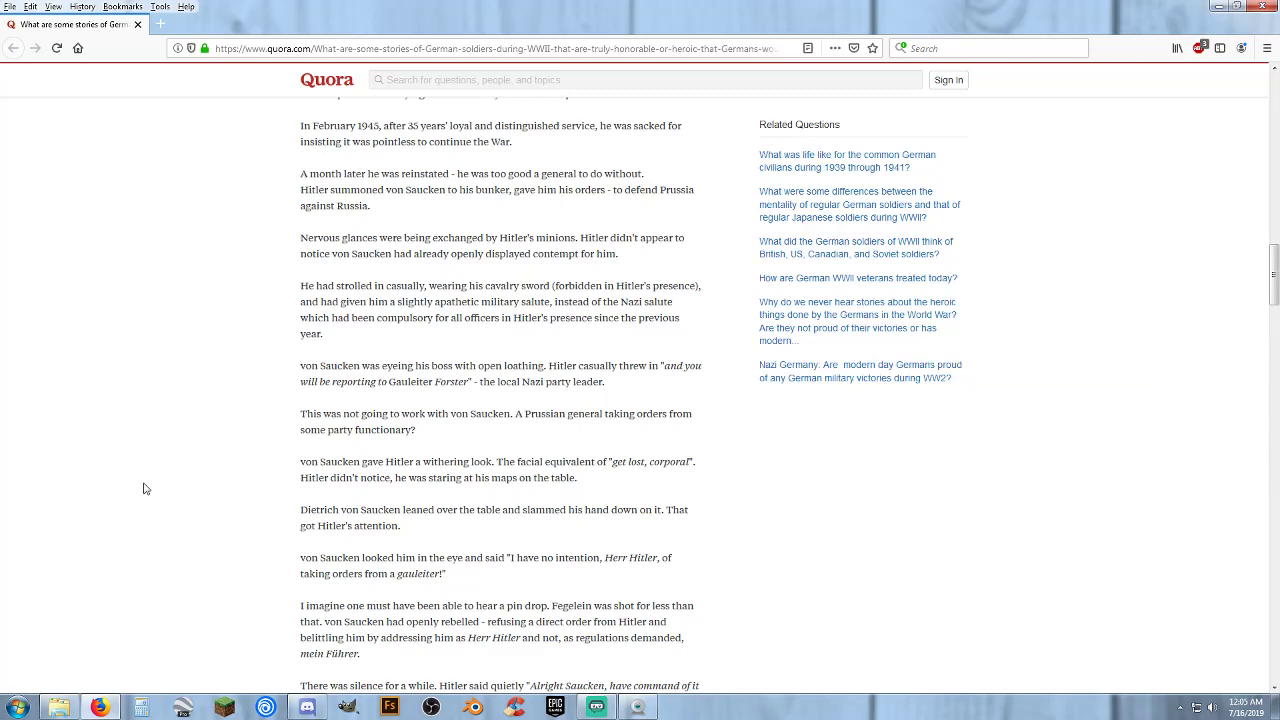
{"action": "scroll", "scroll_direction": "down", "scroll_amount": 3}
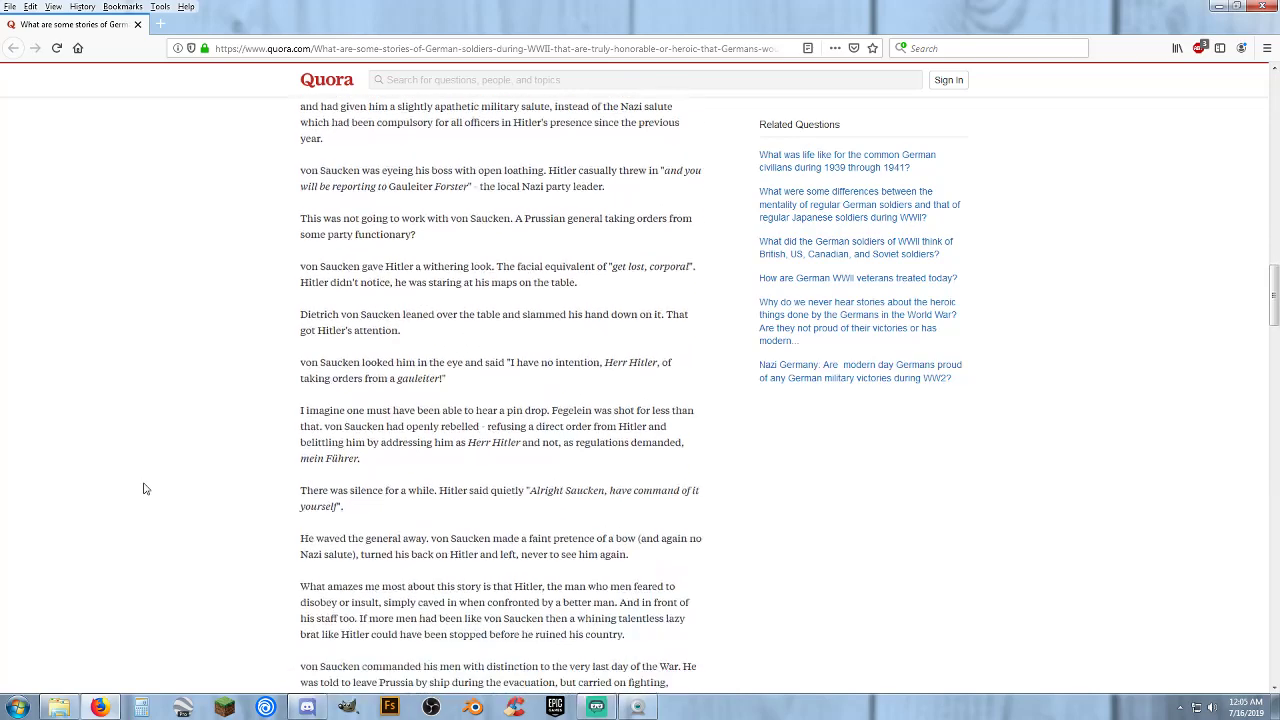
{"action": "scroll", "scroll_direction": "down", "scroll_amount": 3}
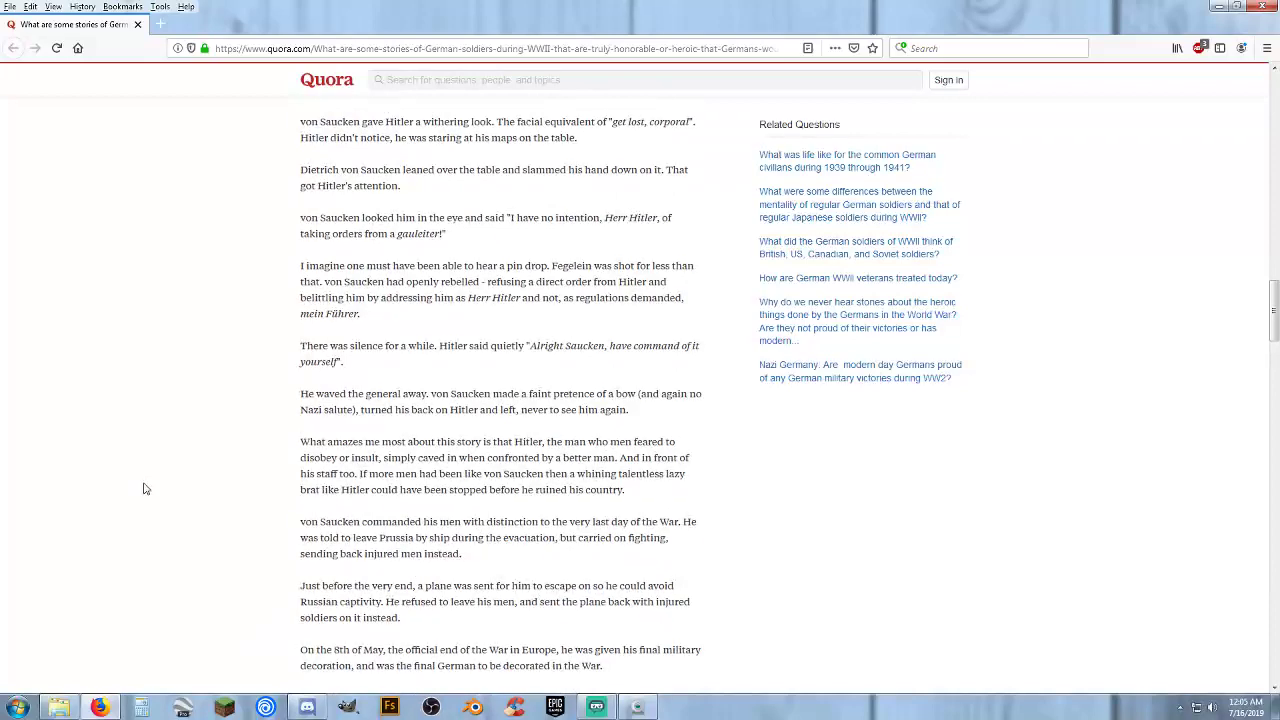
{"action": "scroll", "scroll_direction": "down", "scroll_amount": 3}
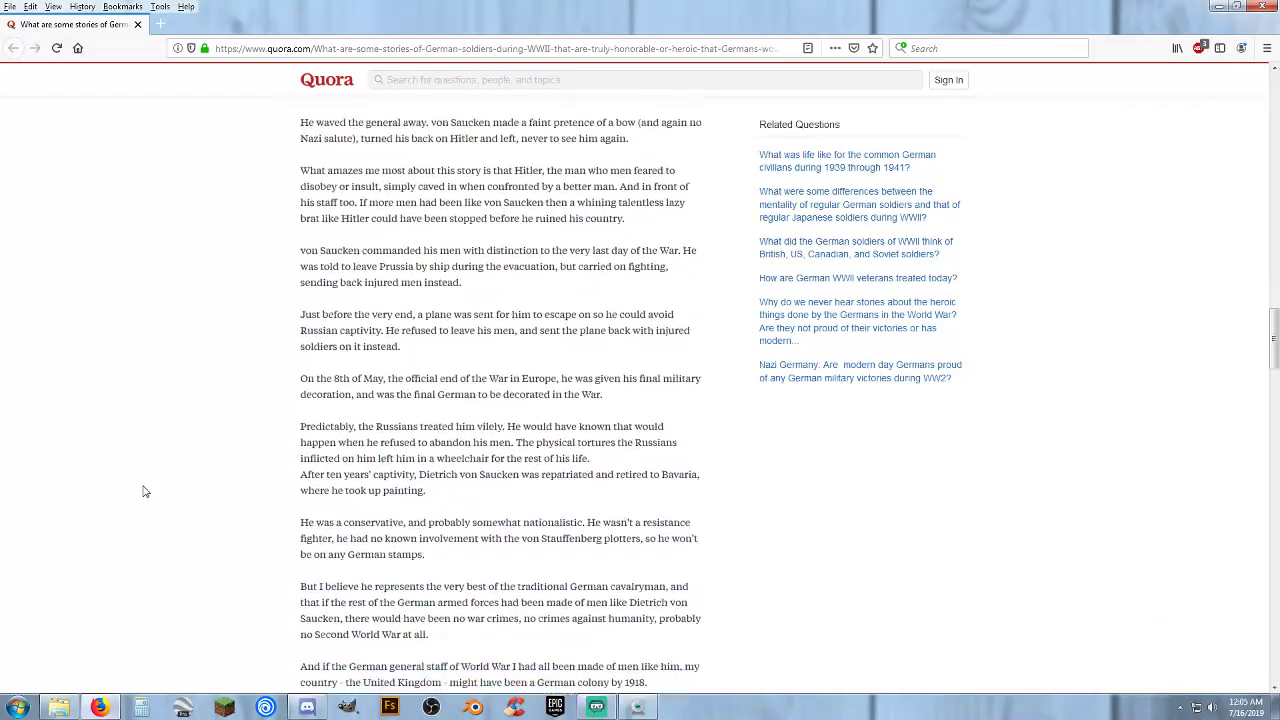
{"action": "scroll", "scroll_direction": "down", "scroll_amount": 3}
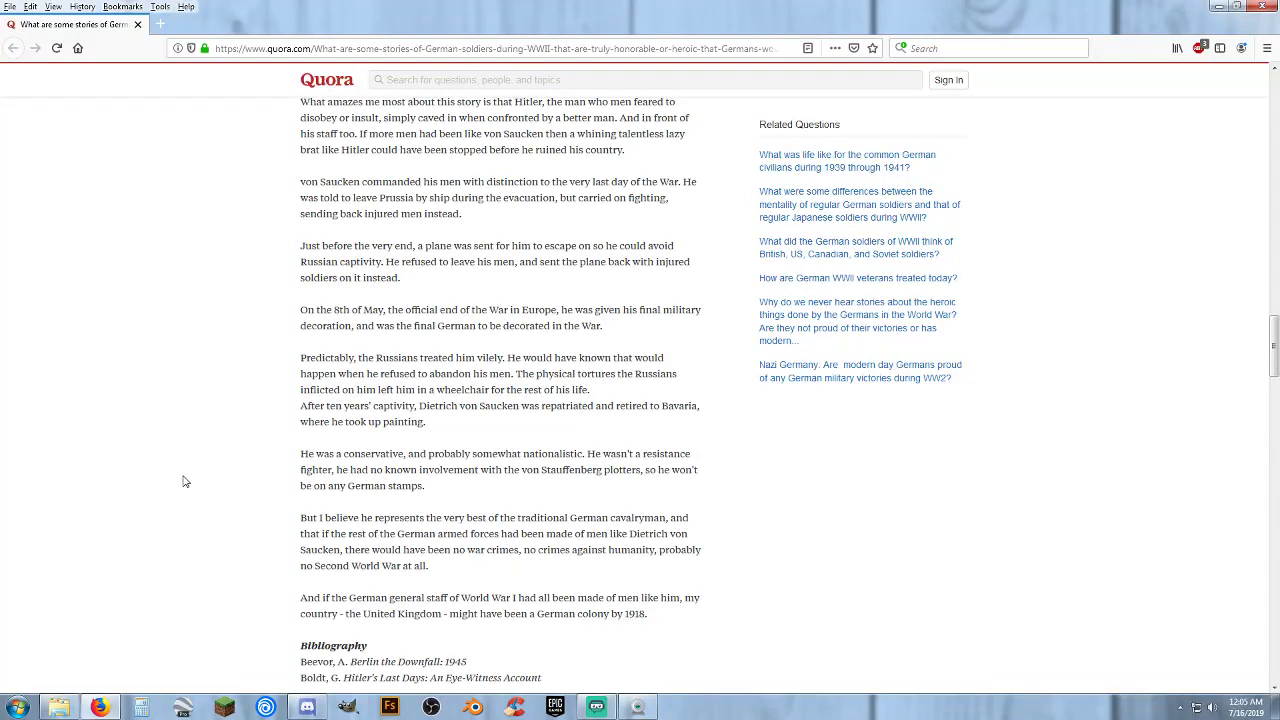
{"action": "scroll", "scroll_direction": "up", "scroll_amount": 3}
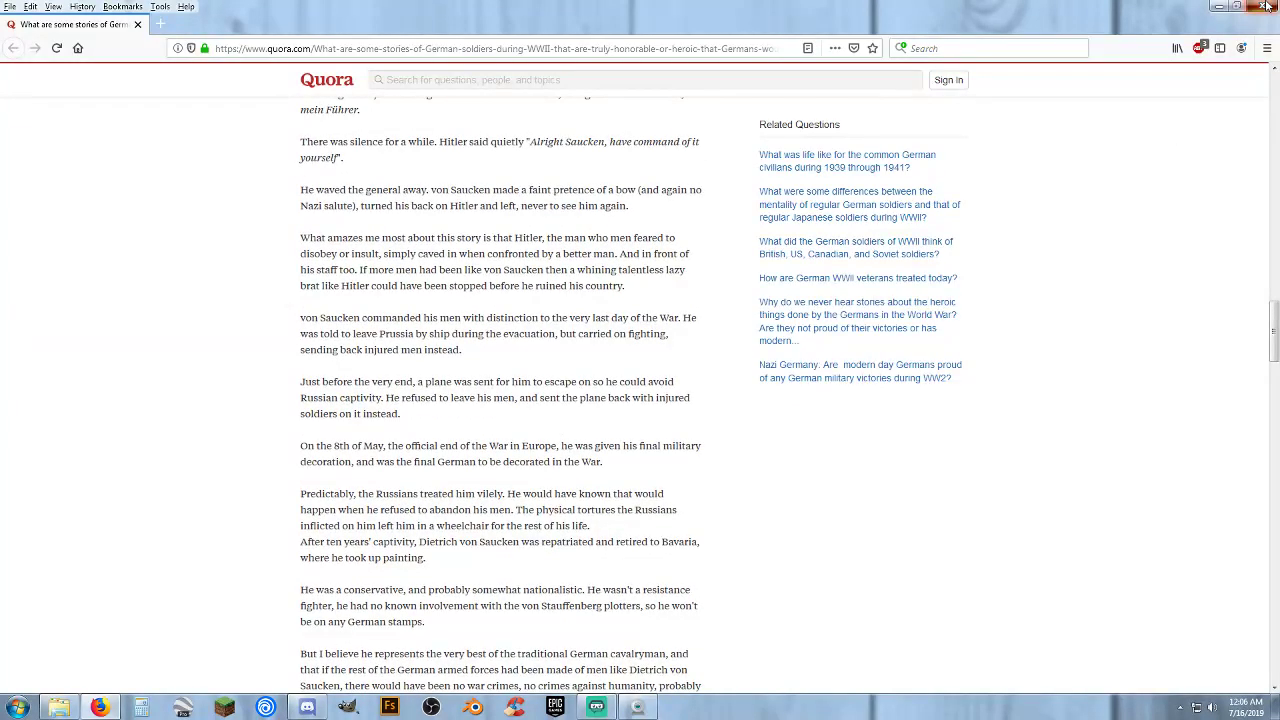
Step: Close the Firefox window, returning to the empty Windows desktop
{"action": "left_click", "coordinate": [1236, 8]}
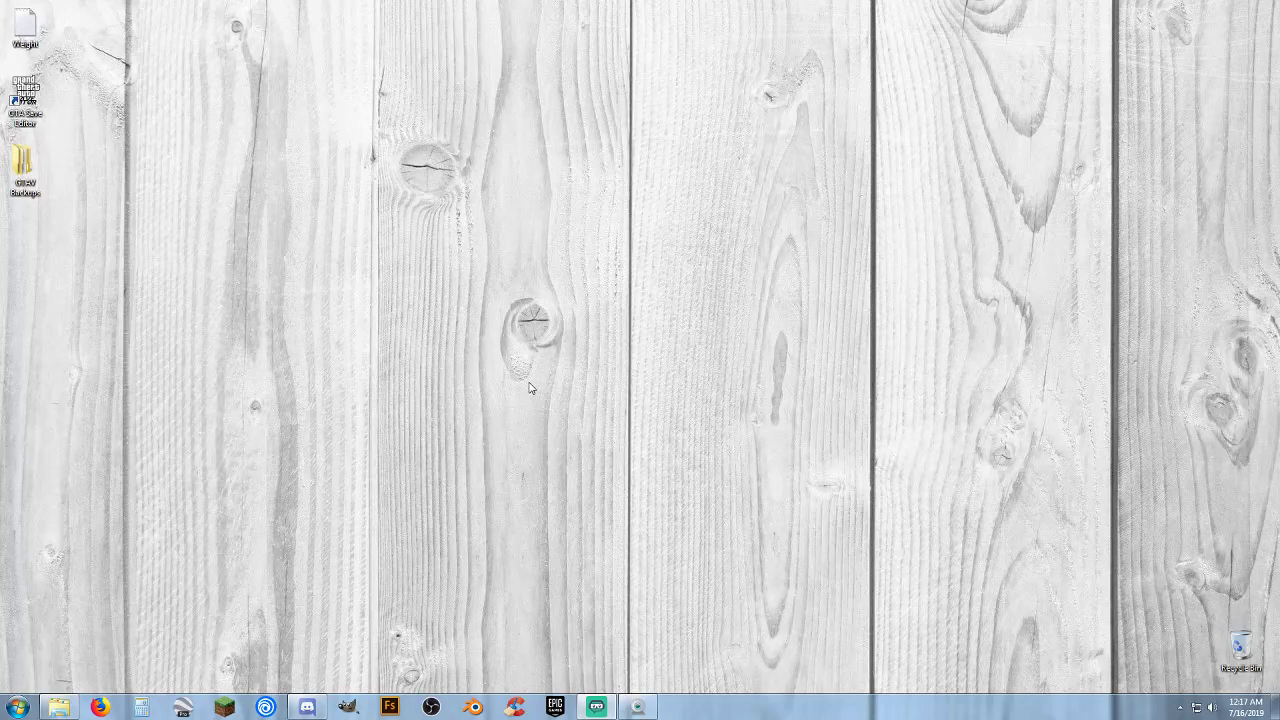
{"action": "mouse_move", "coordinate": [500, 382]}
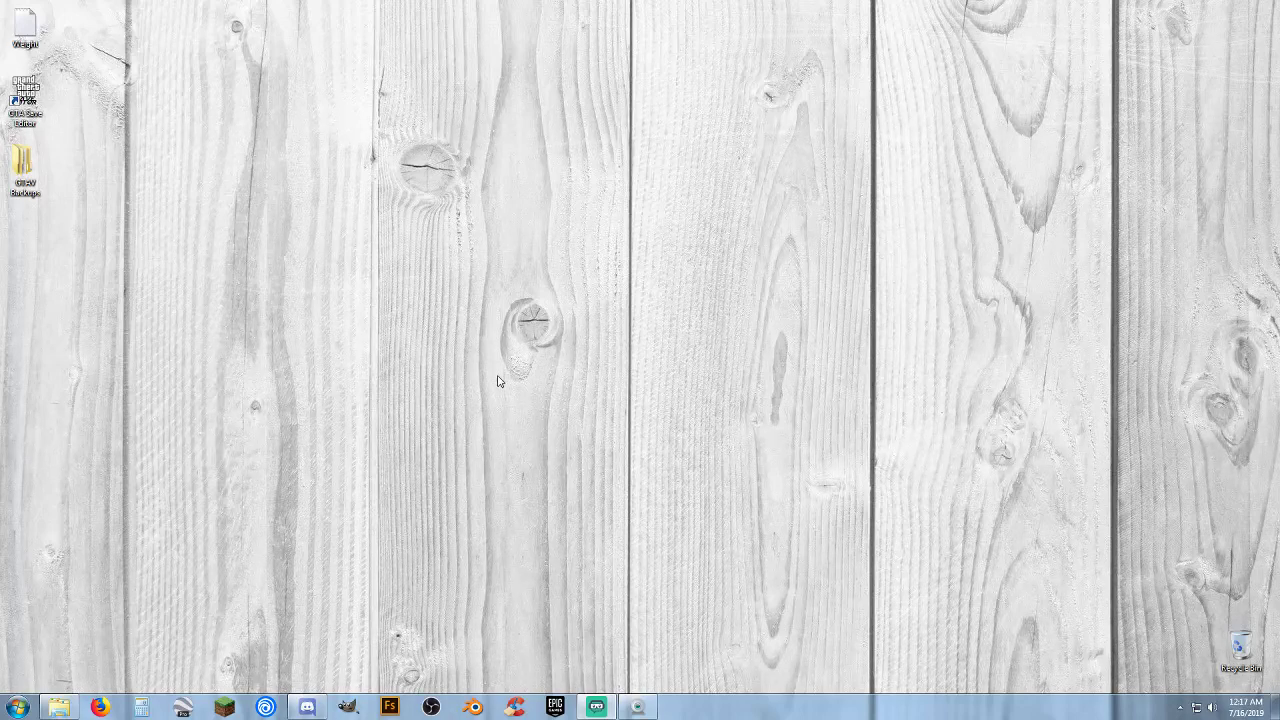